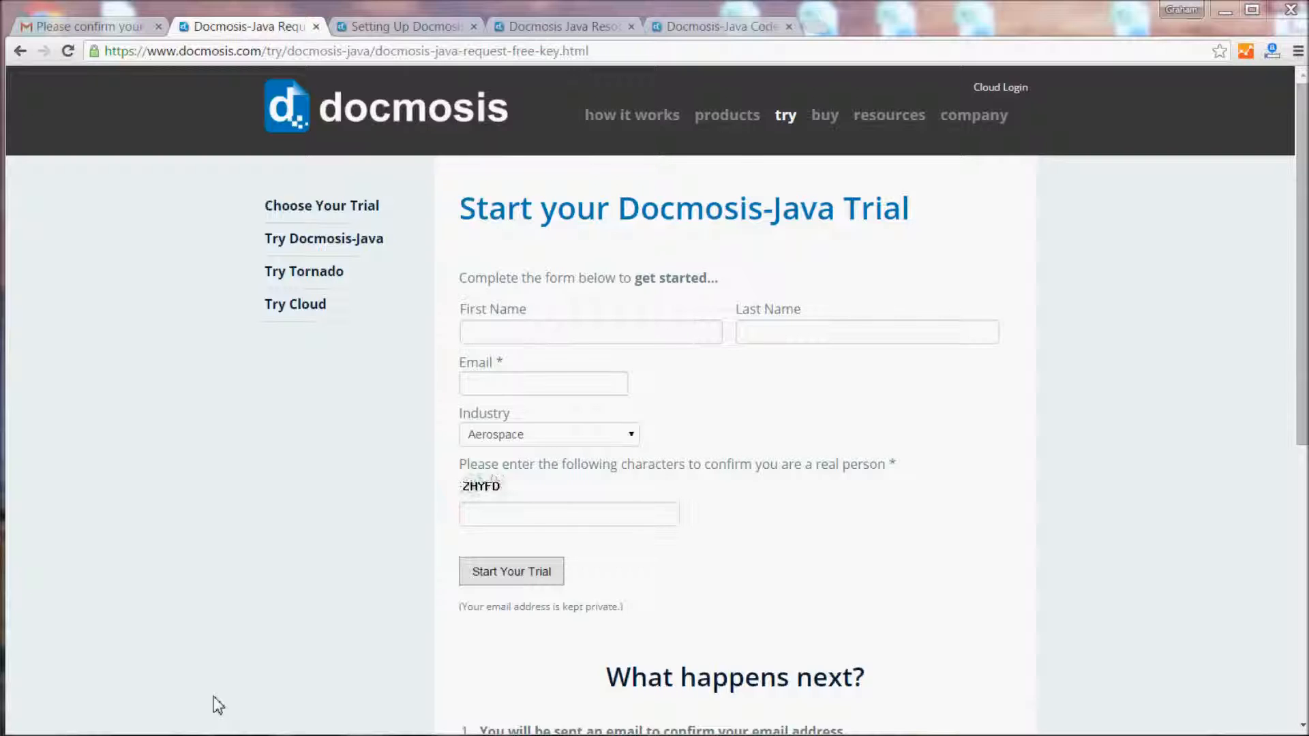
mouse_move(242, 630)
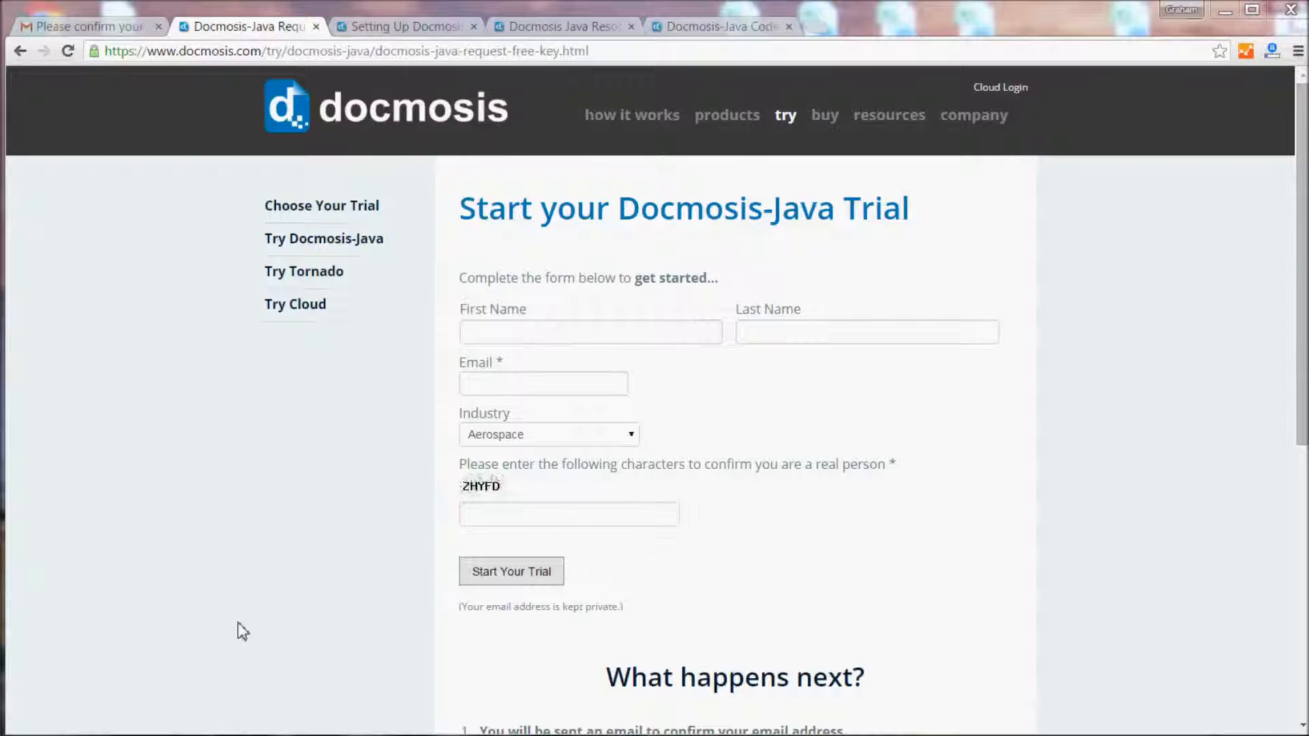
mouse_move(338, 489)
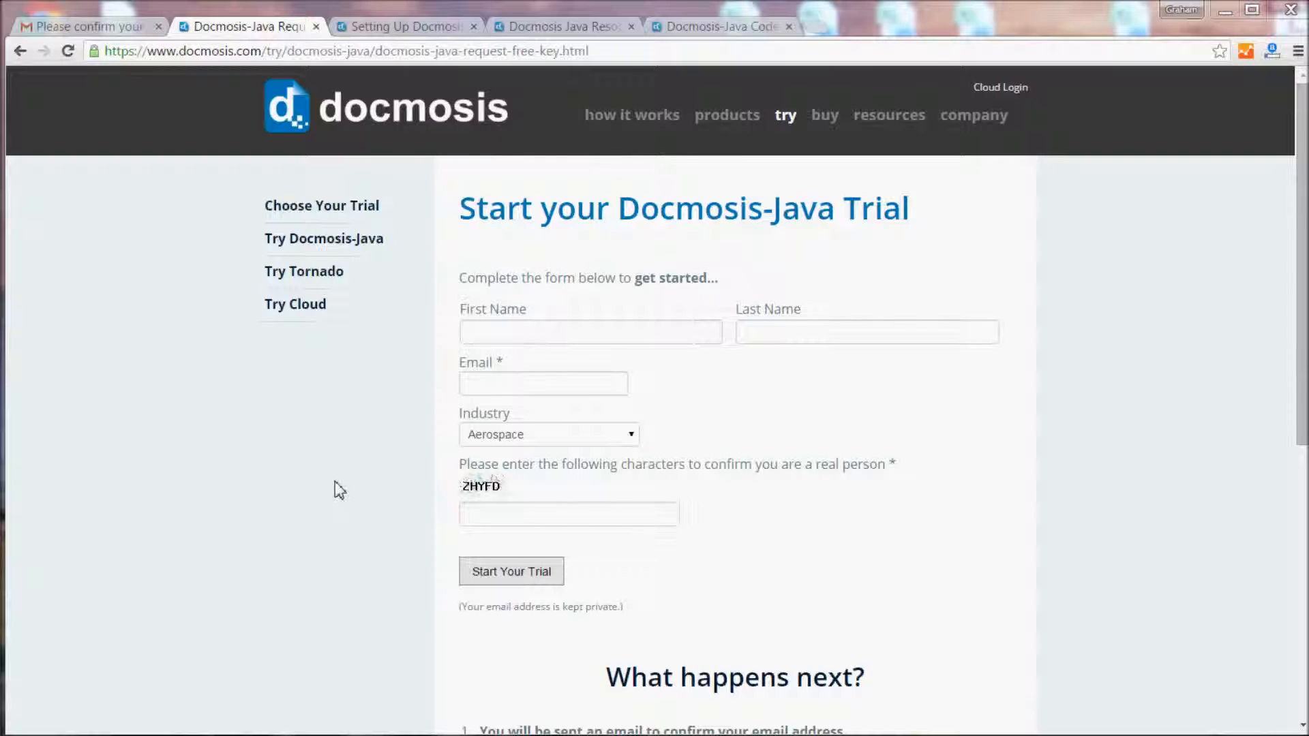
mouse_move(535, 282)
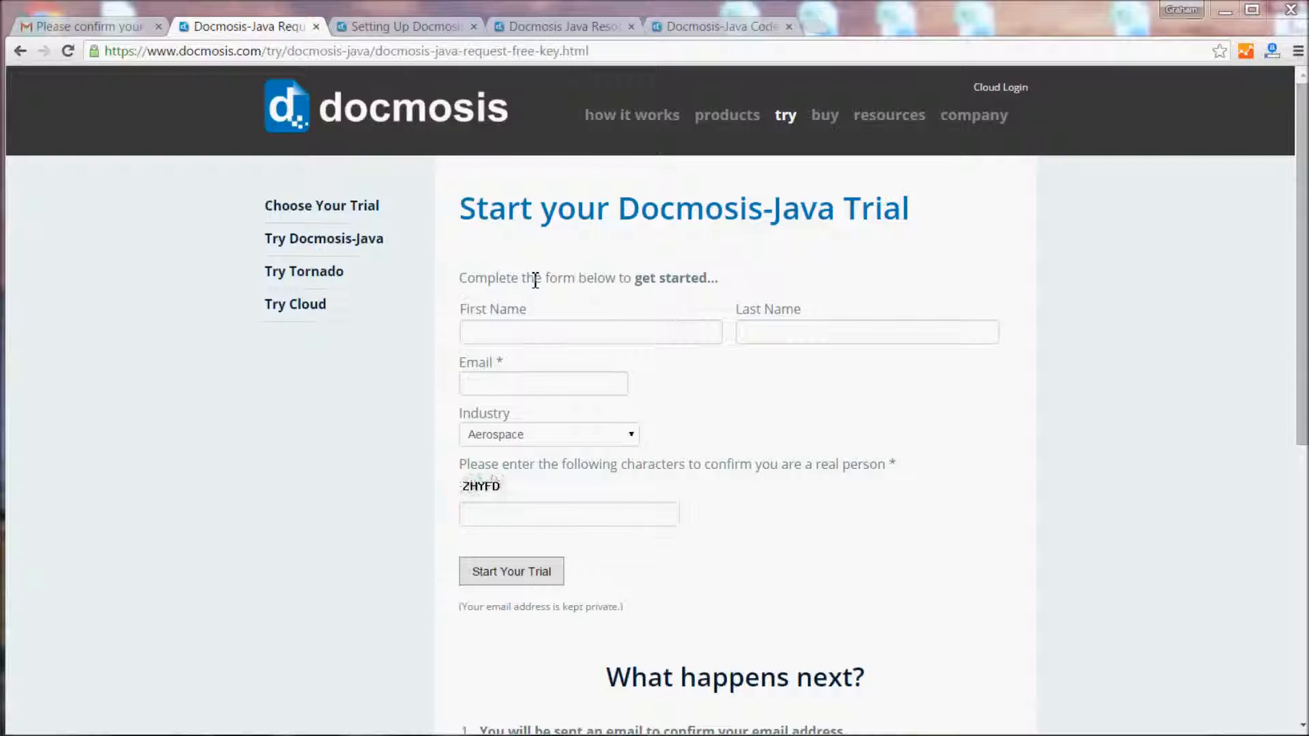
Request the key from the Gmail confirmation email and open the Docmosis-Java Licence Key email
left_click(83, 26)
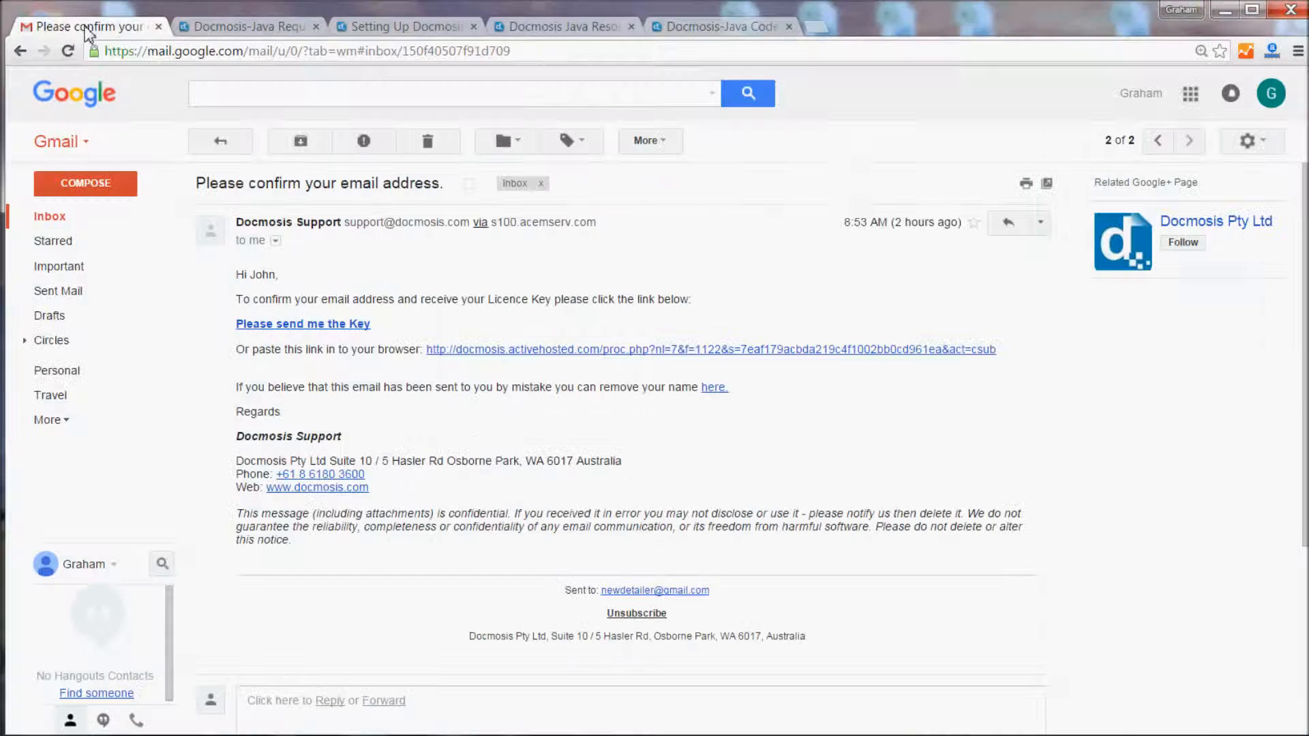
mouse_move(415, 314)
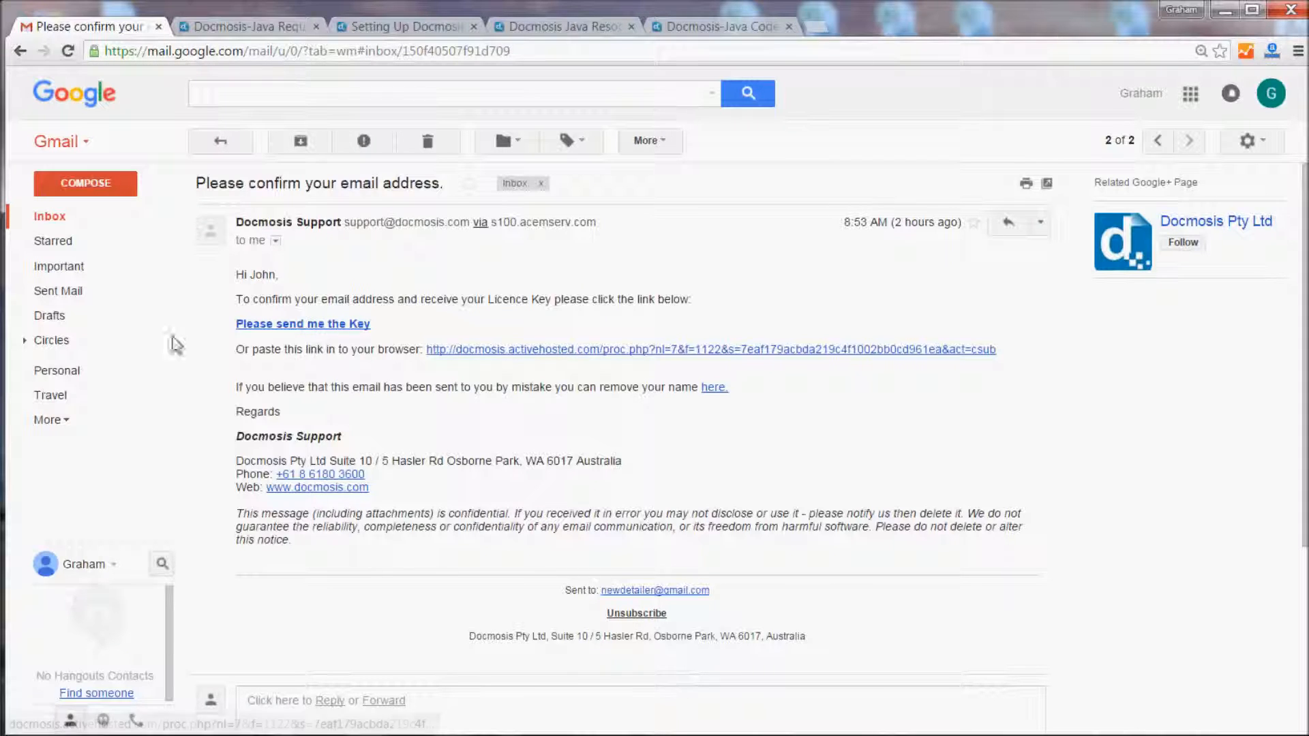
left_click(48, 216)
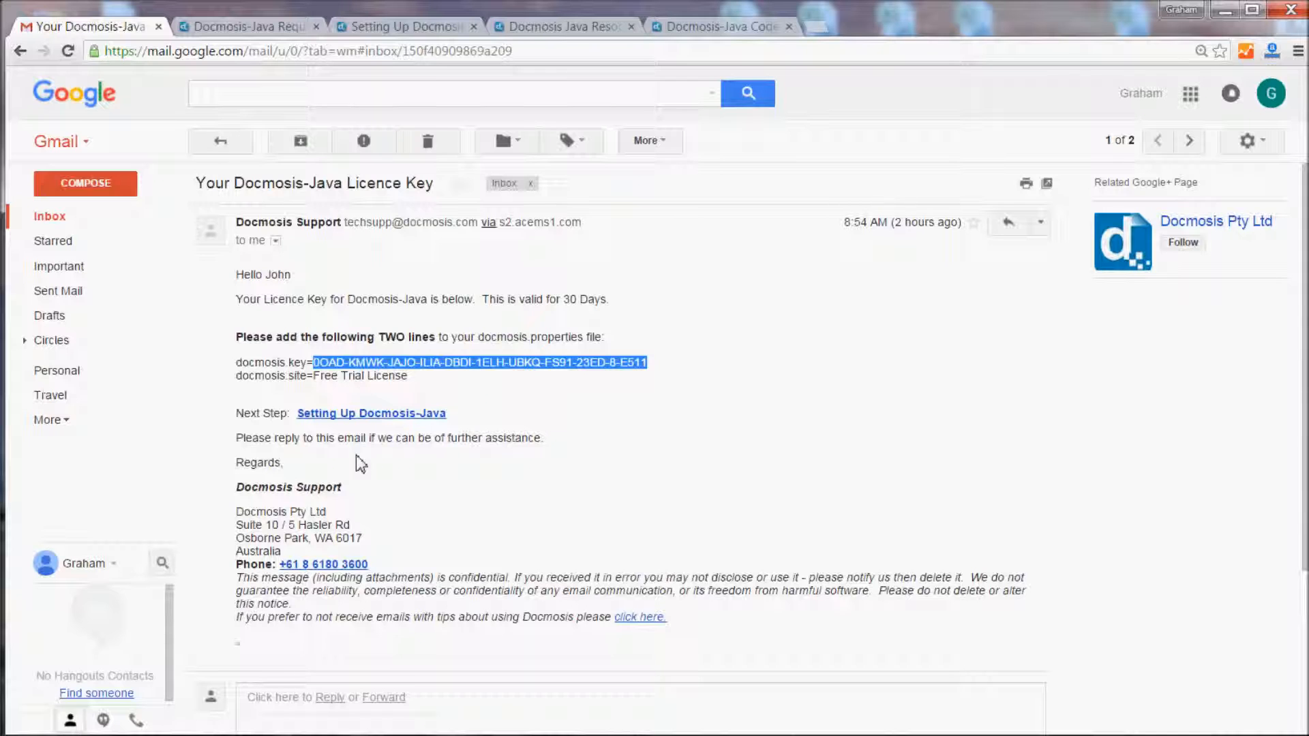
mouse_move(371, 413)
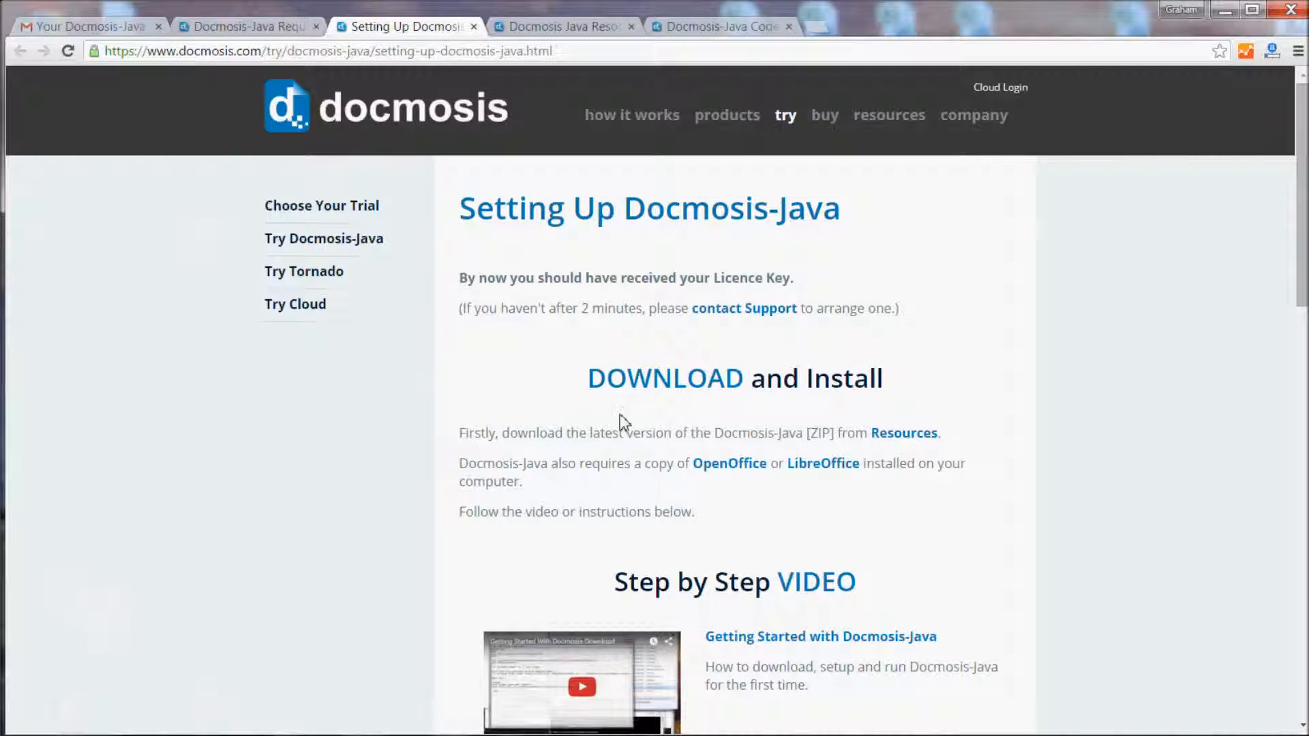
mouse_move(608, 443)
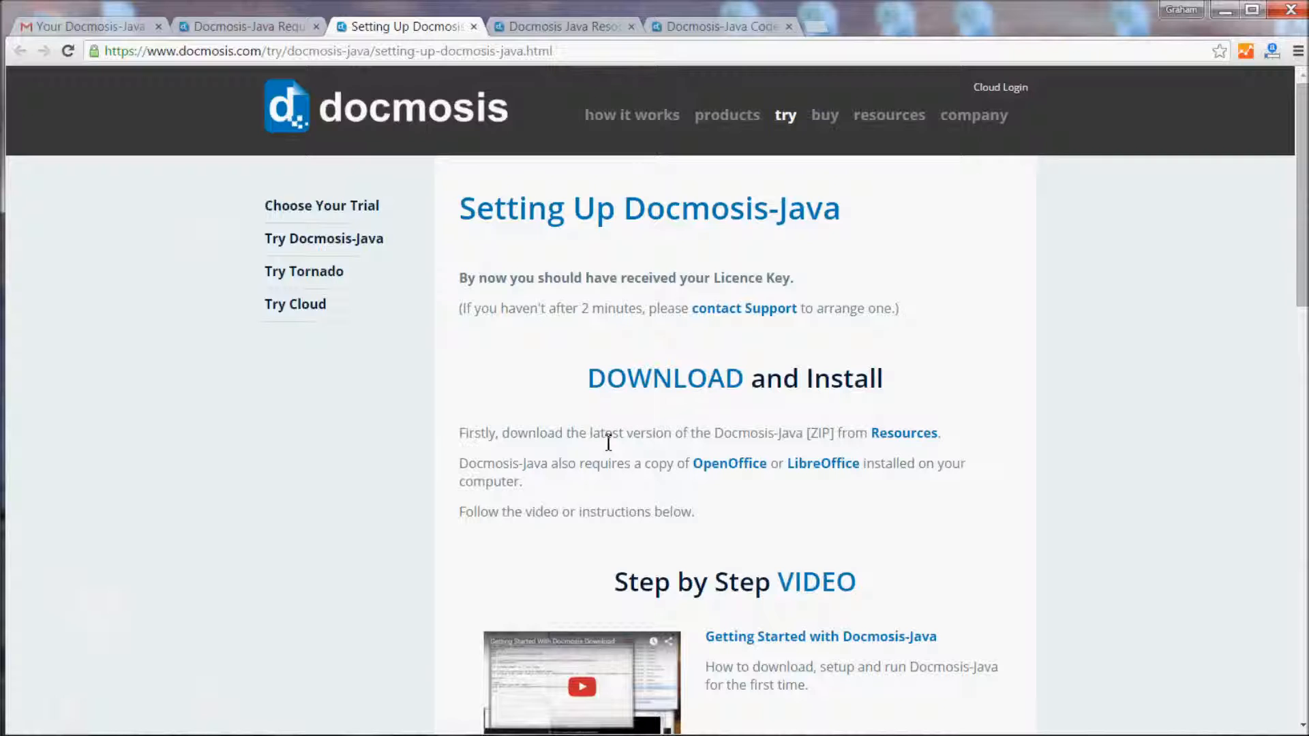
mouse_move(807, 443)
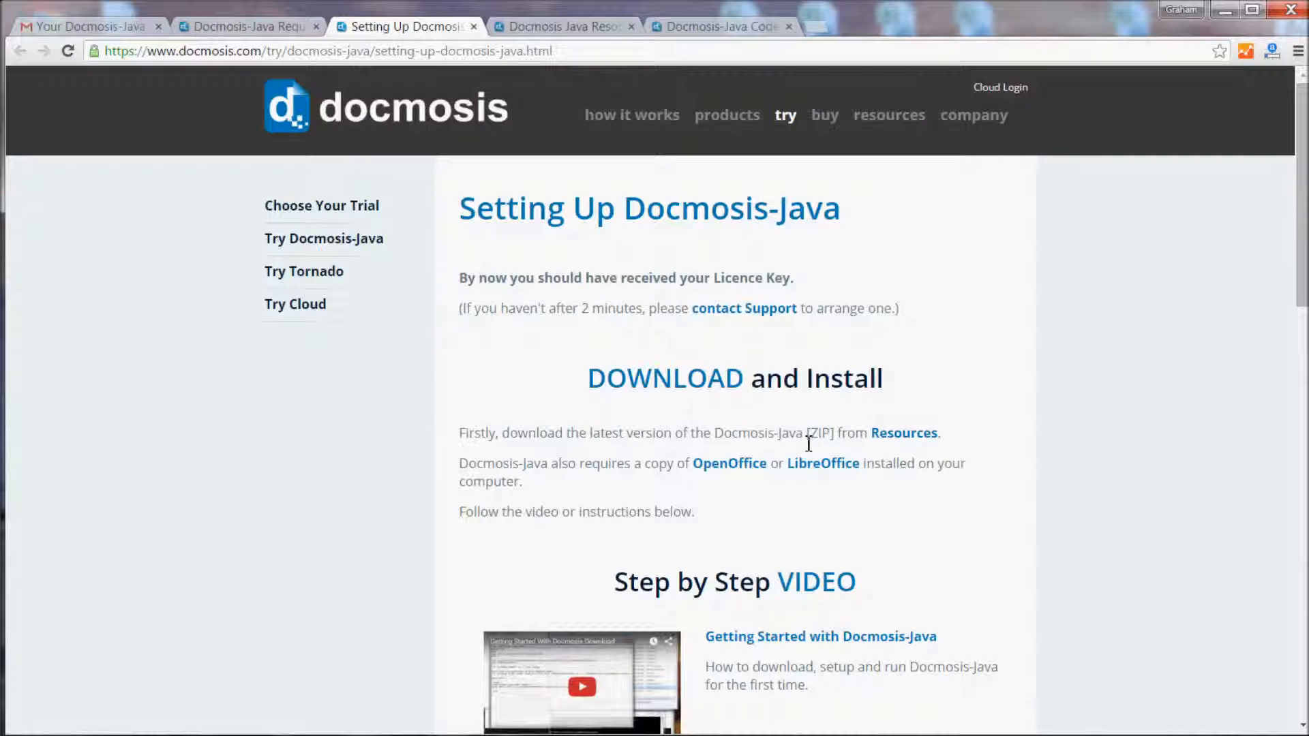
mouse_move(903, 433)
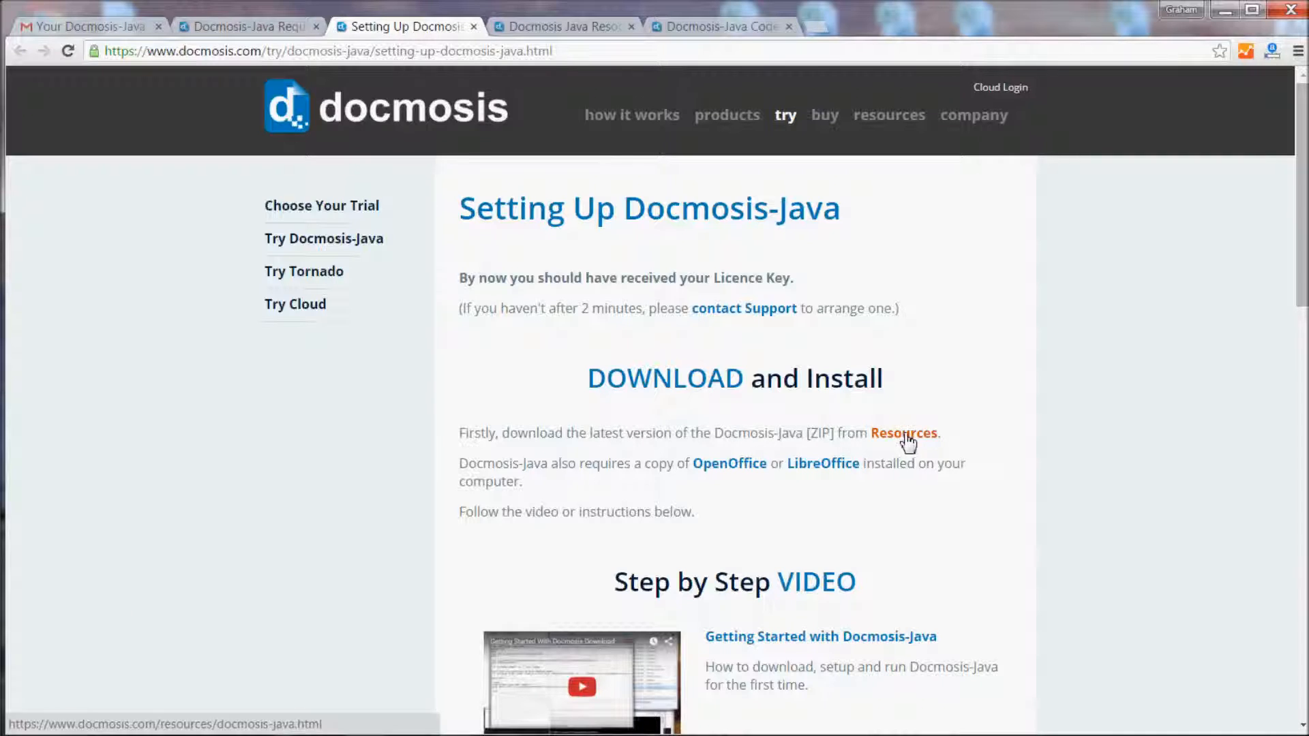
mouse_move(564, 26)
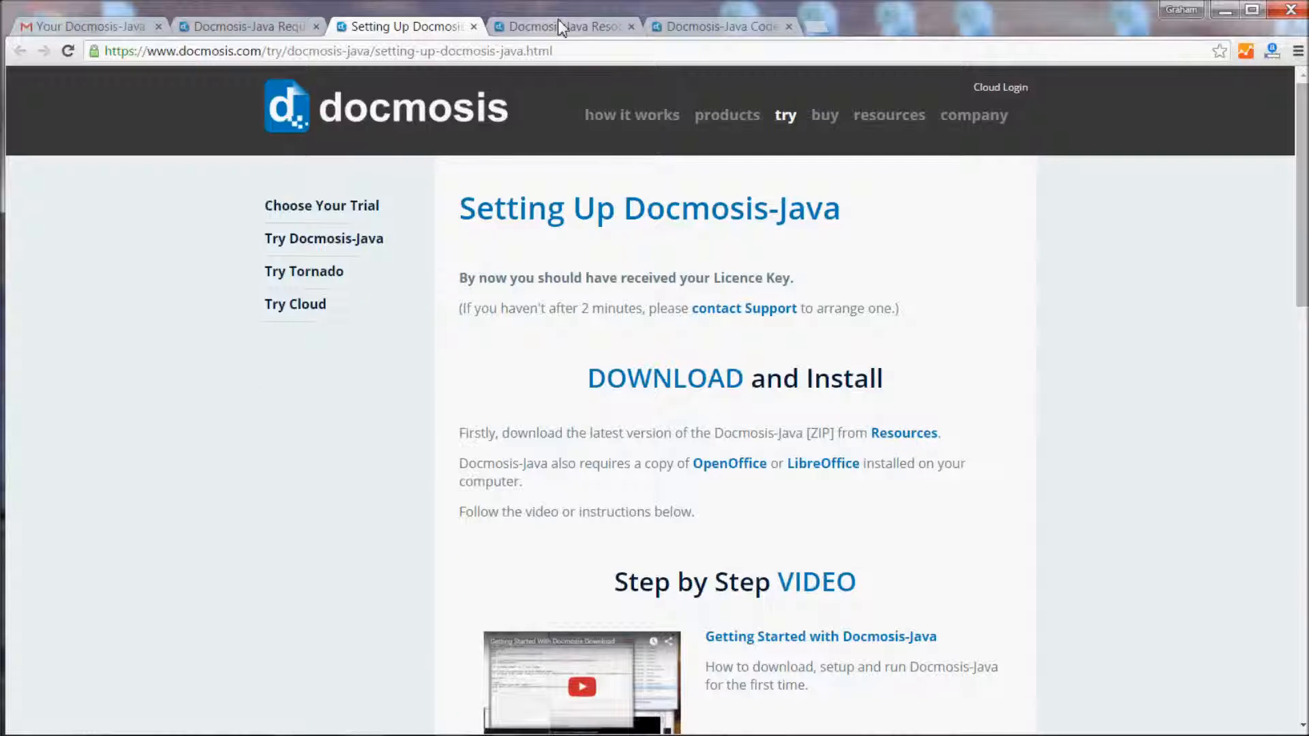
Download the Docmosis-Java v4.0.2 ZIP from the Resources page into C:\DOCMOSIS\Java
left_click(564, 26)
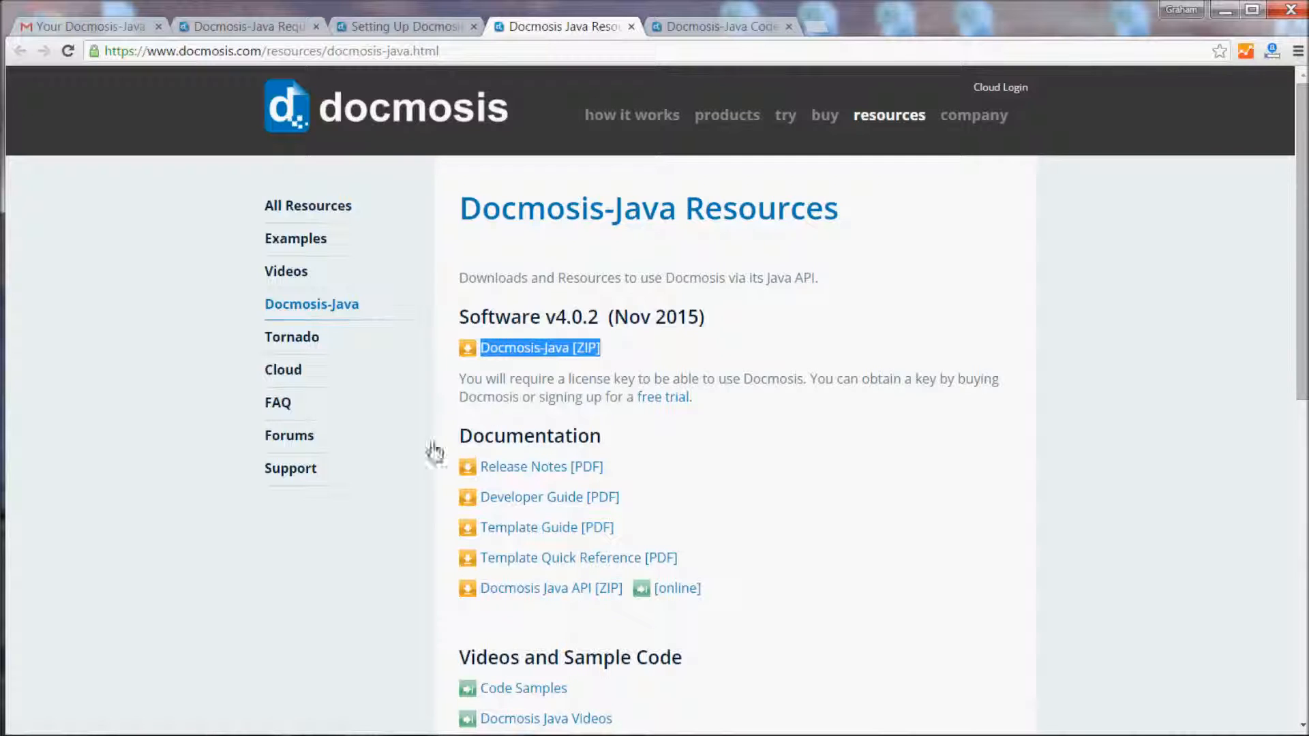
left_click(539, 348)
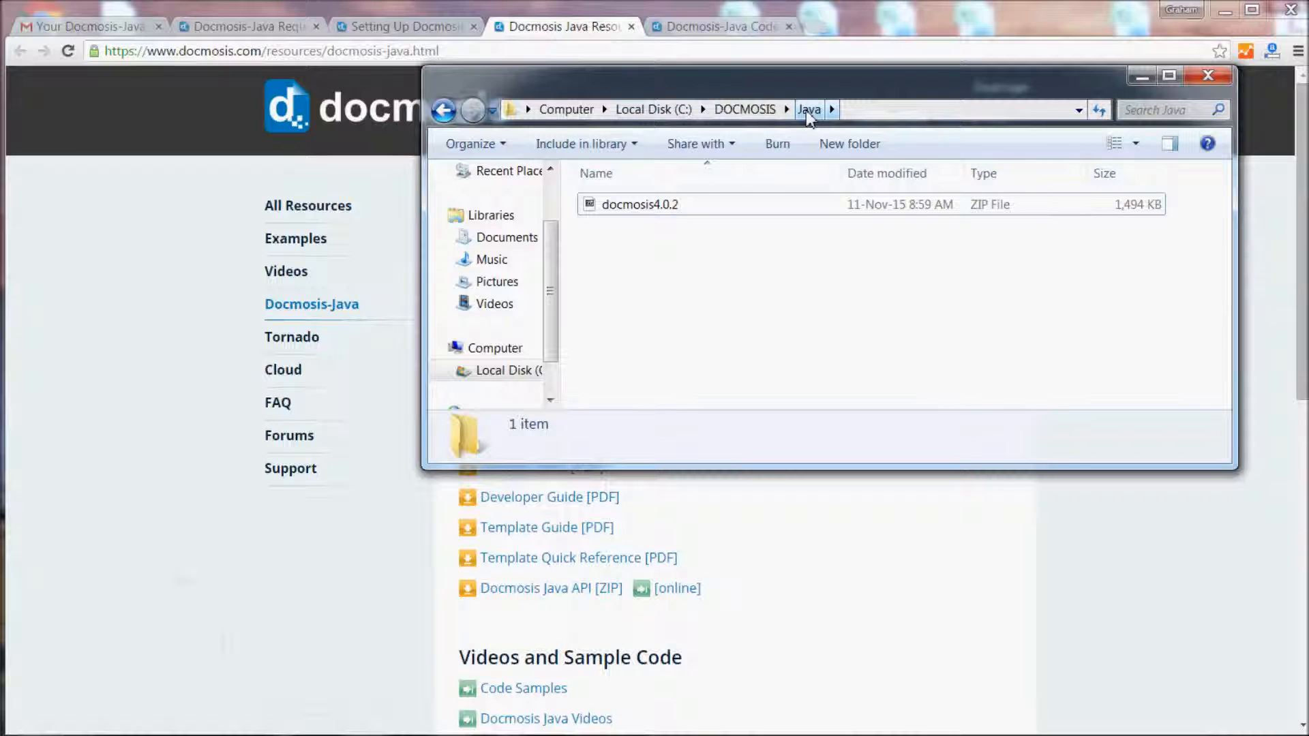
mouse_move(650, 213)
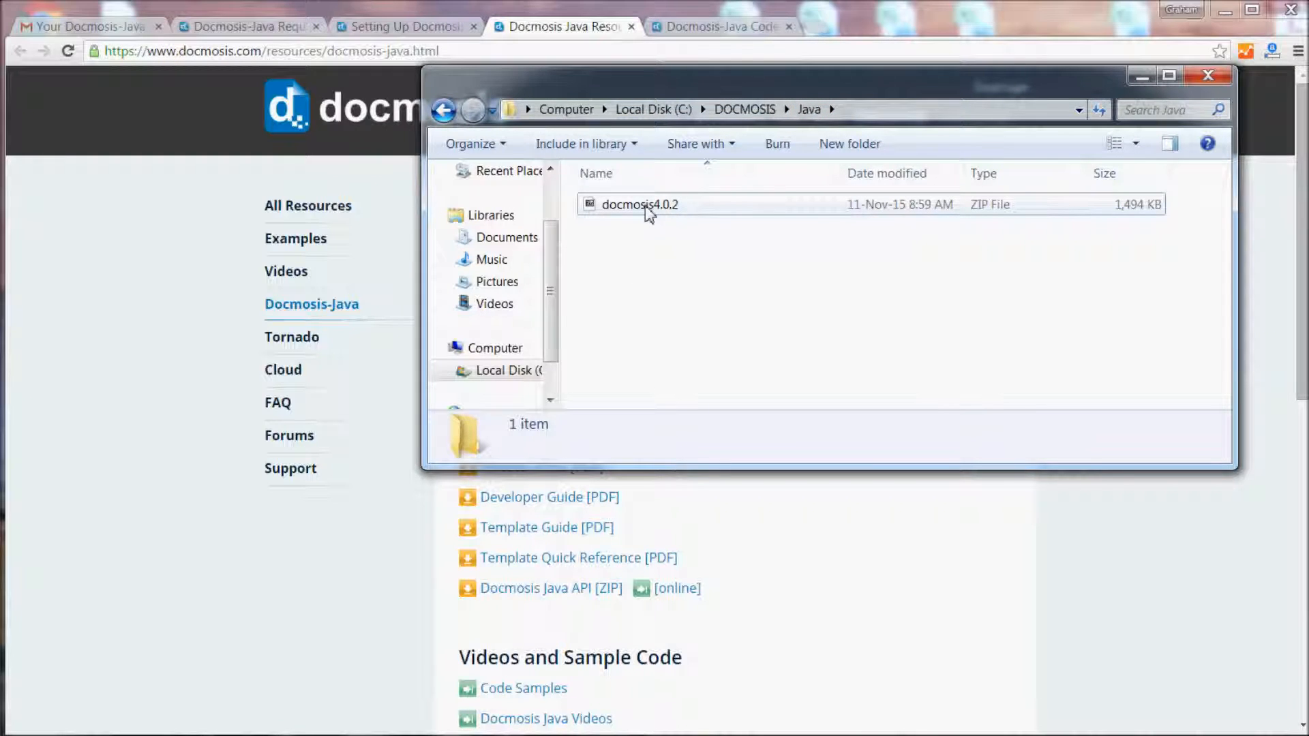
Extract docmosis4.0.2.jar from the ZIP into the Java folder using 7-Zip
double_click(640, 204)
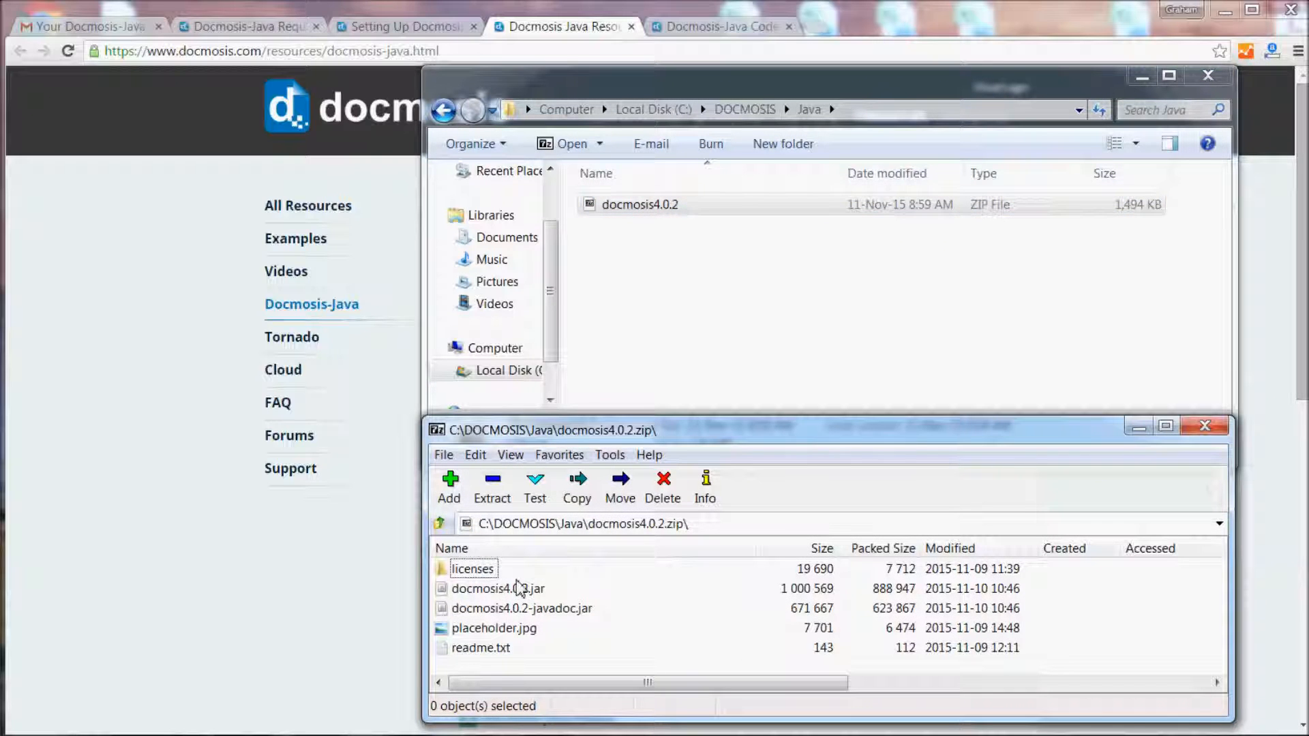
left_click(498, 589)
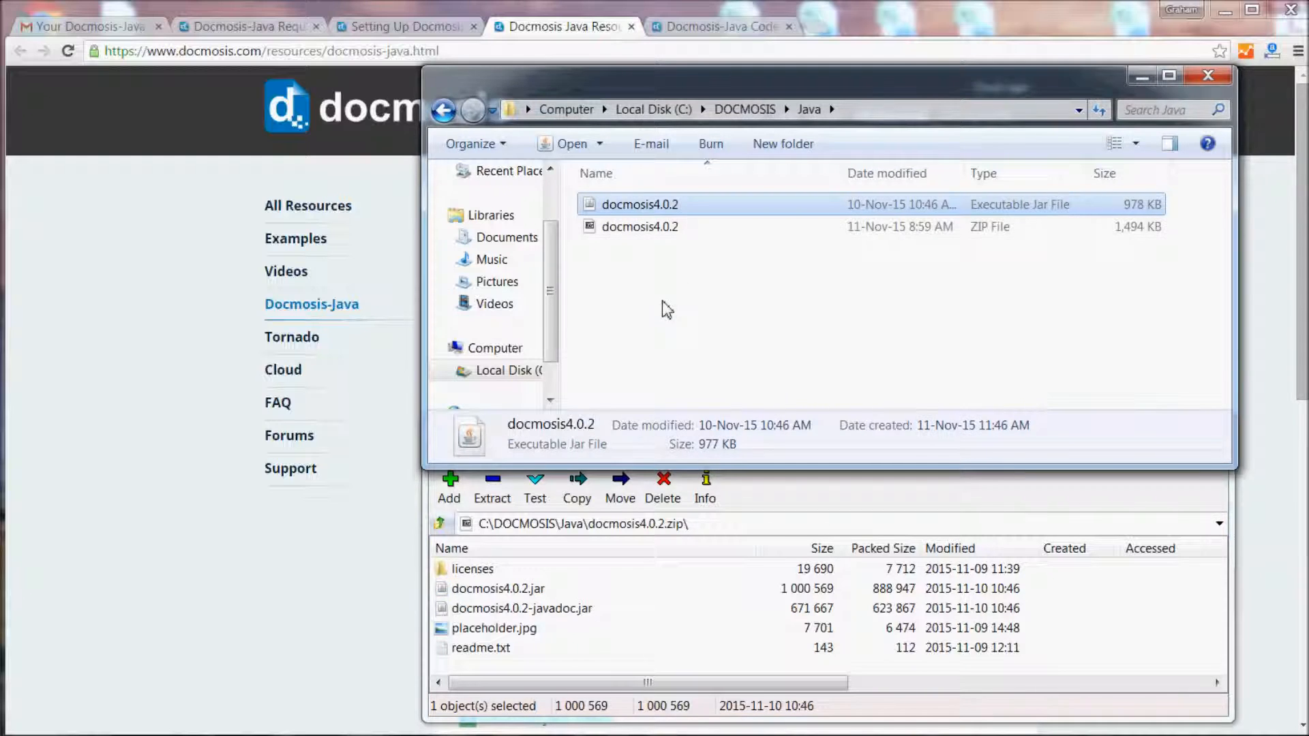
left_click(523, 608)
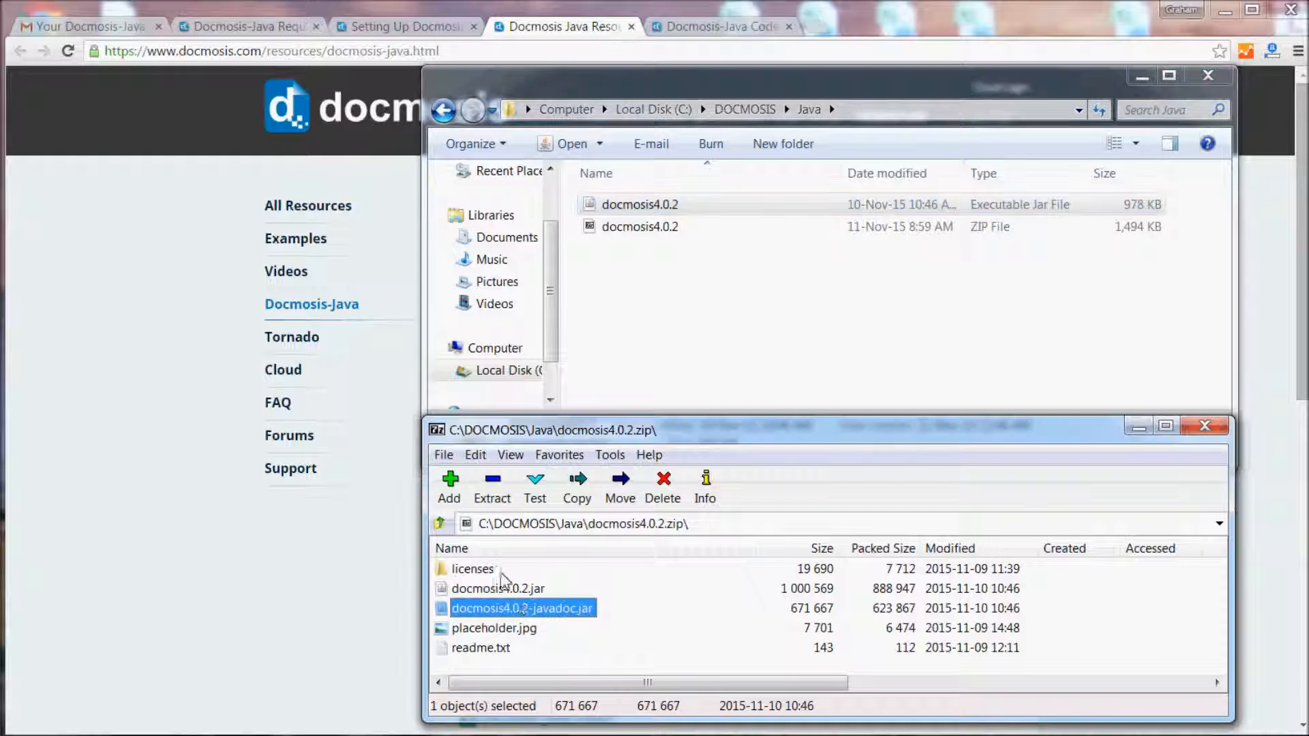
mouse_move(535, 654)
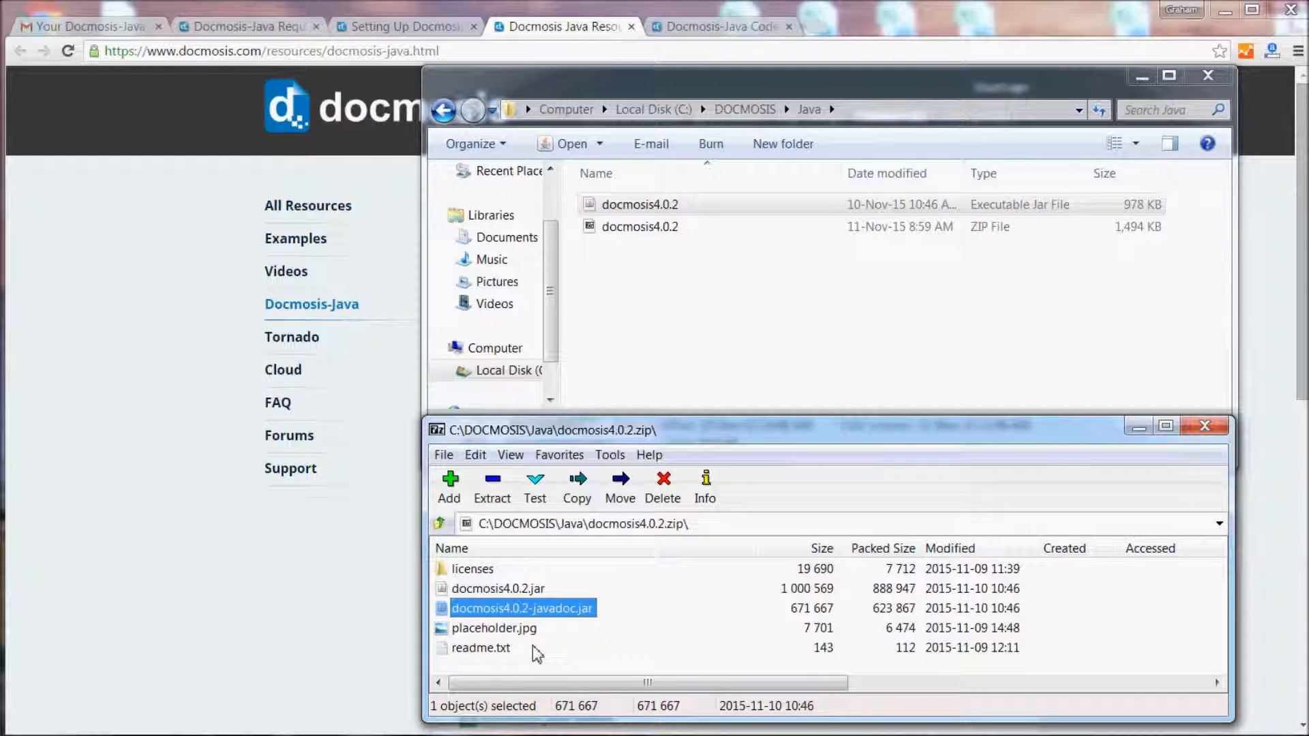
mouse_move(1205, 426)
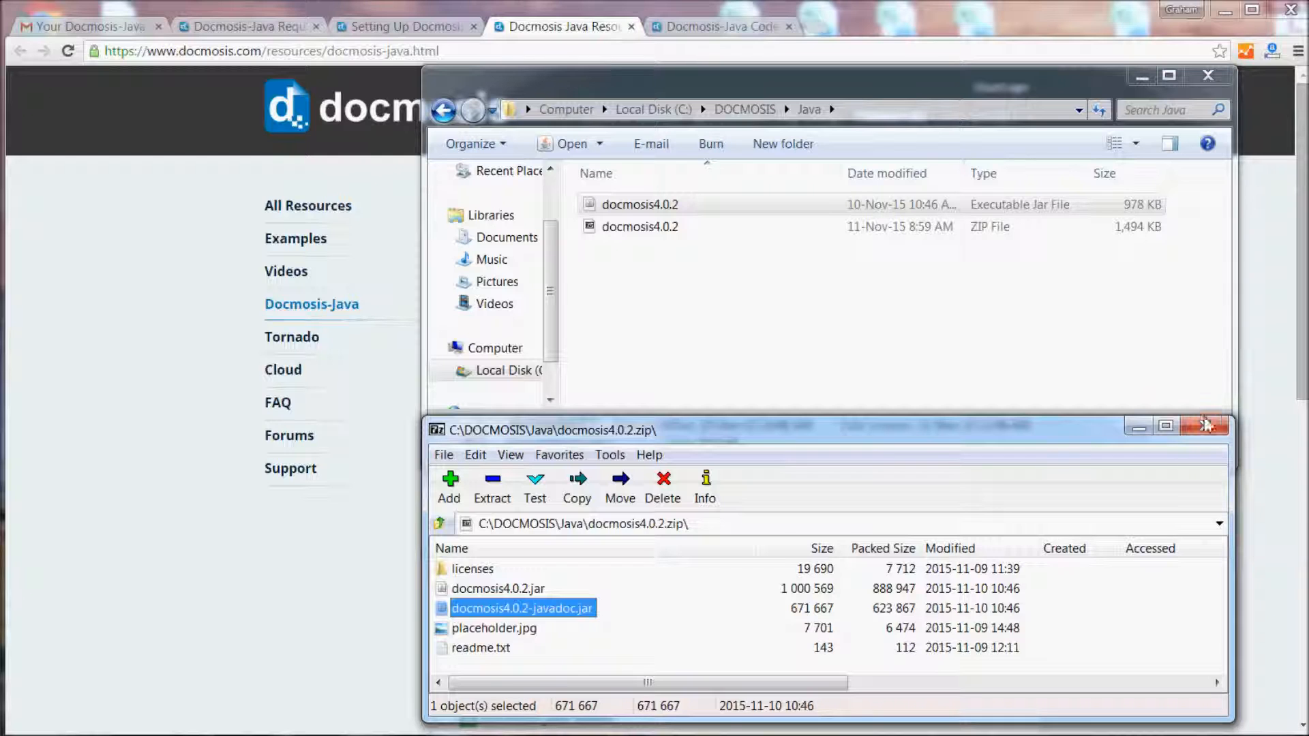
left_click(1205, 426)
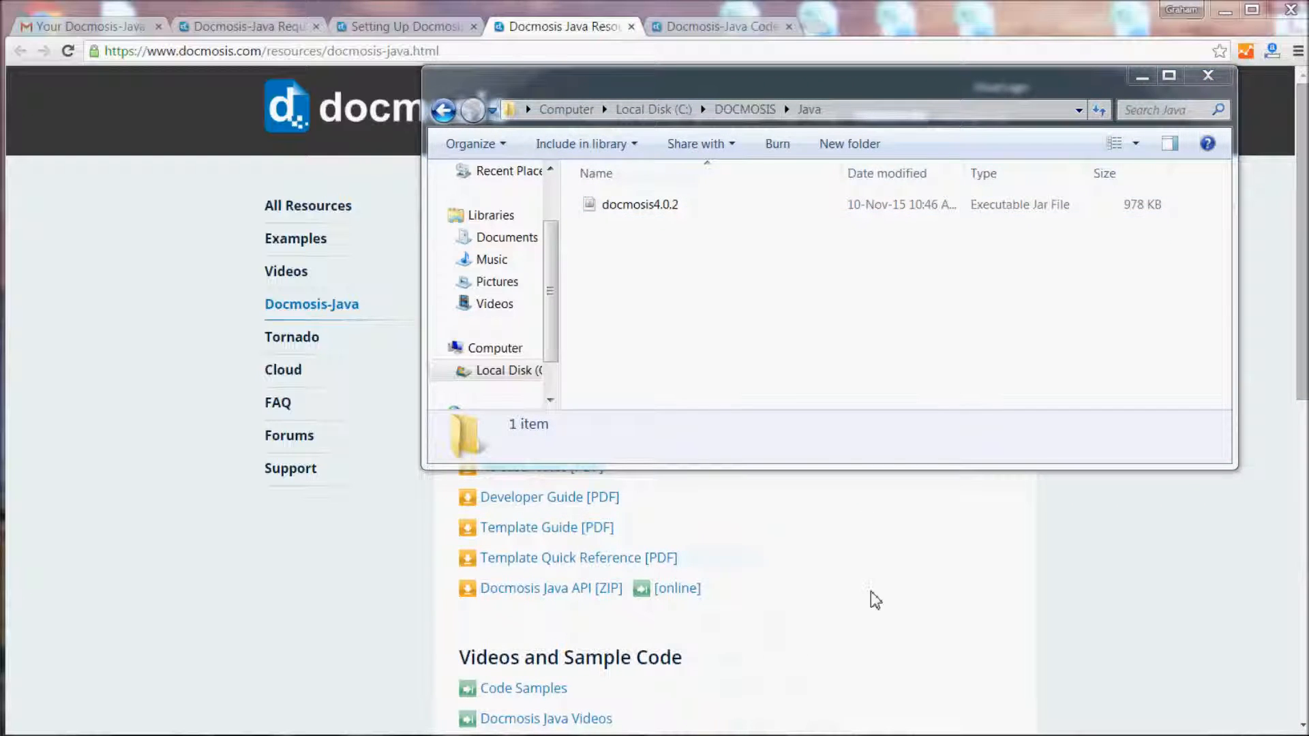
Download SimpleRender.zip from the Simple Render code sample and show it in C:\DOCMOSIS\Java
left_click(1207, 76)
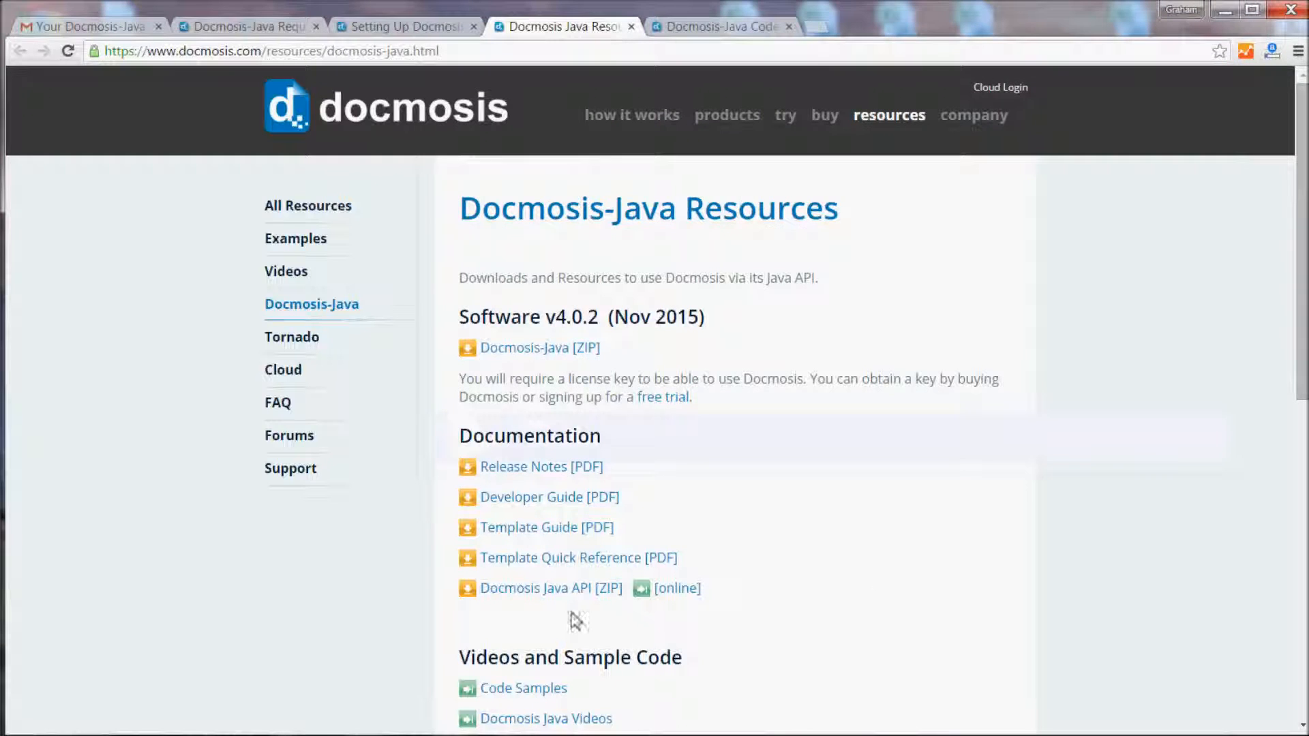
mouse_move(785, 473)
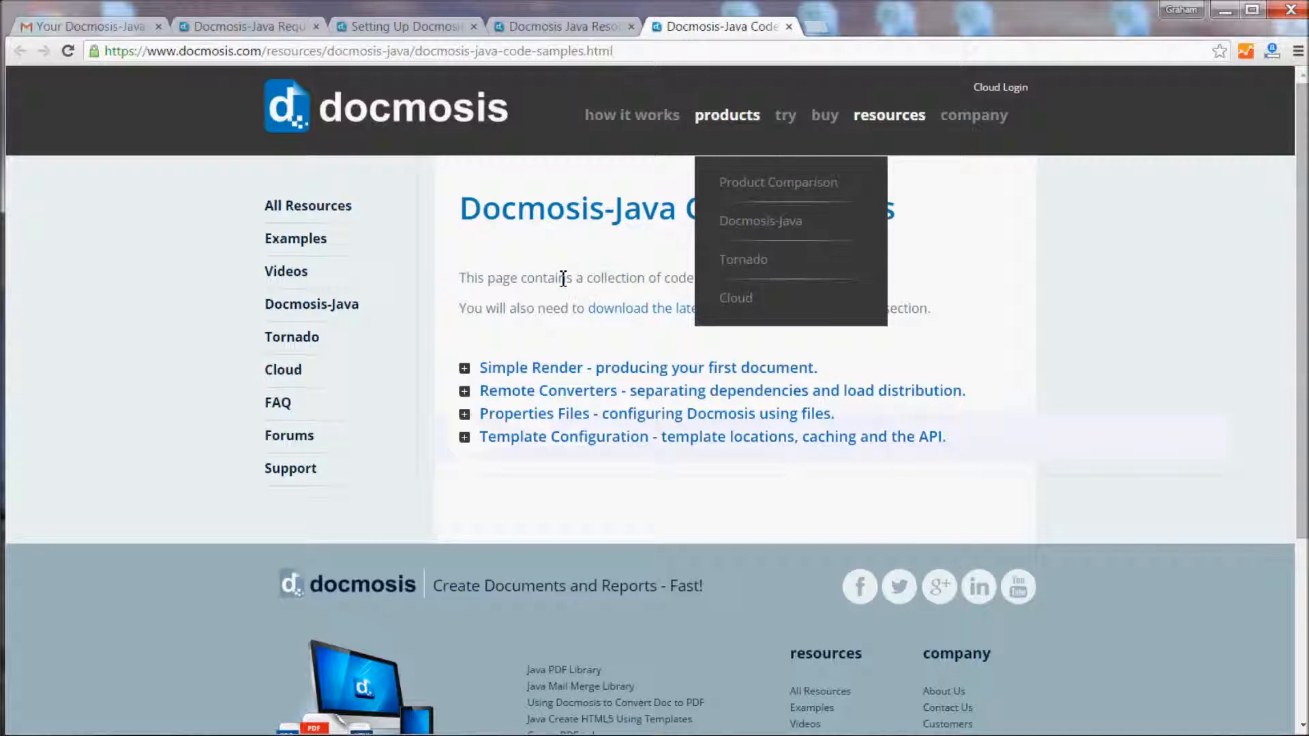
left_click(531, 368)
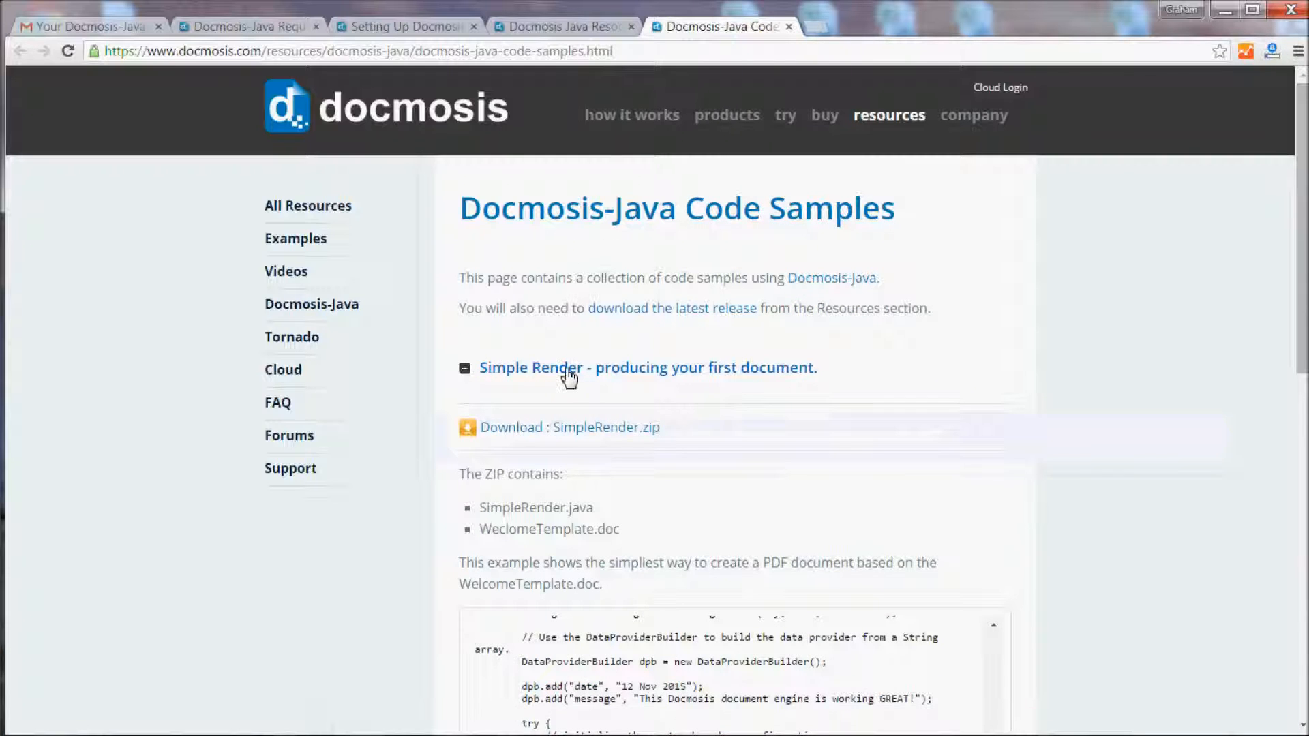
mouse_move(760, 380)
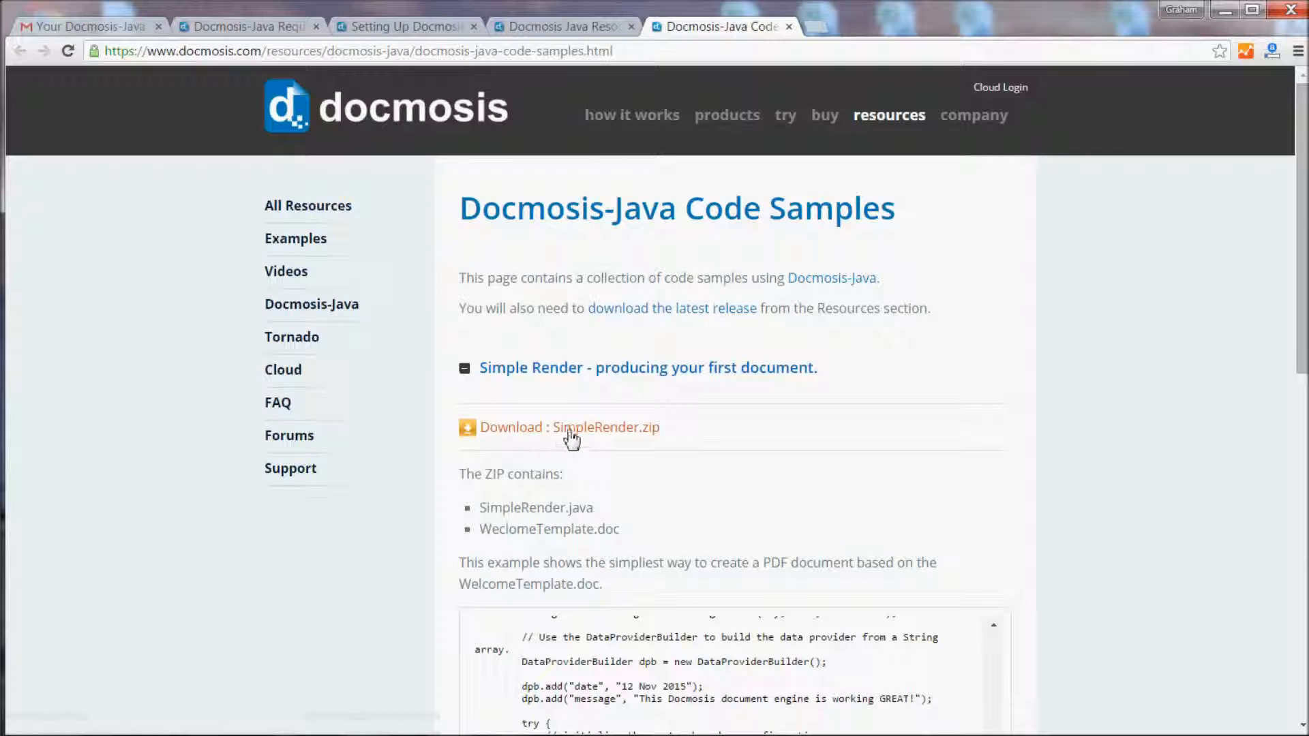
left_click(570, 427)
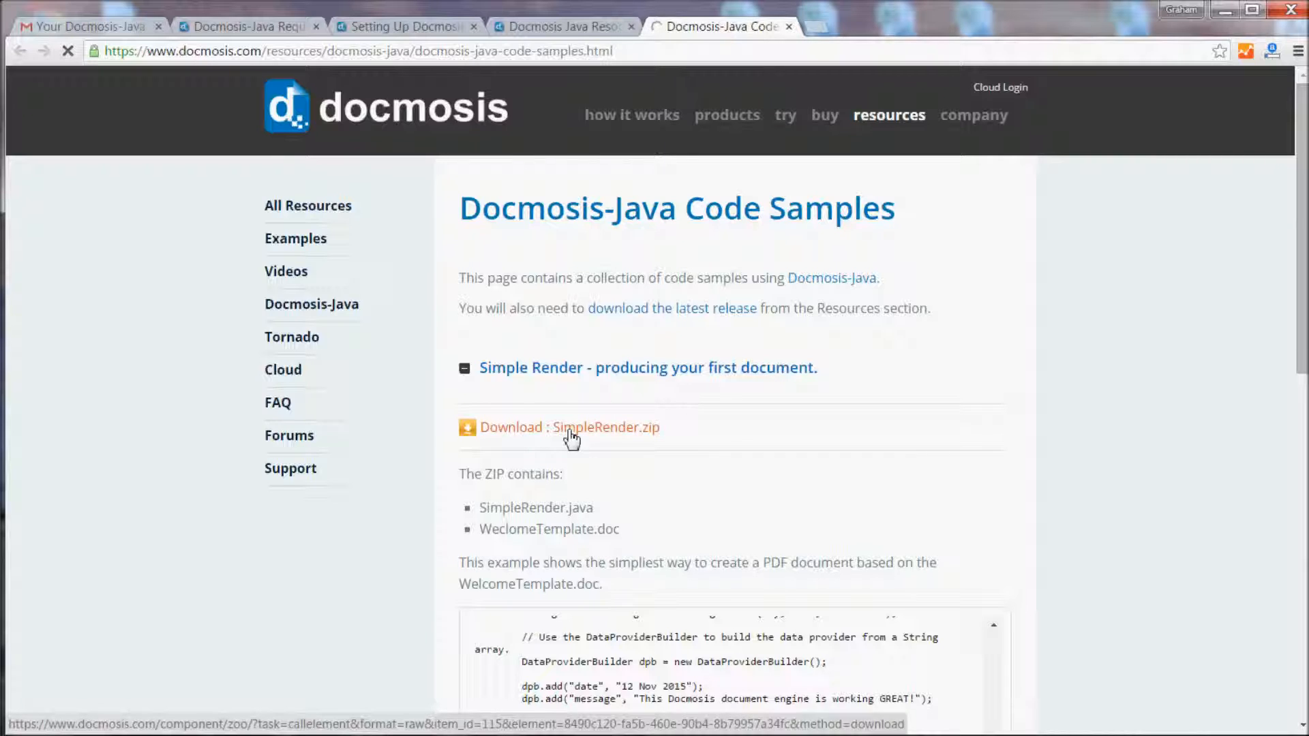
left_click(569, 426)
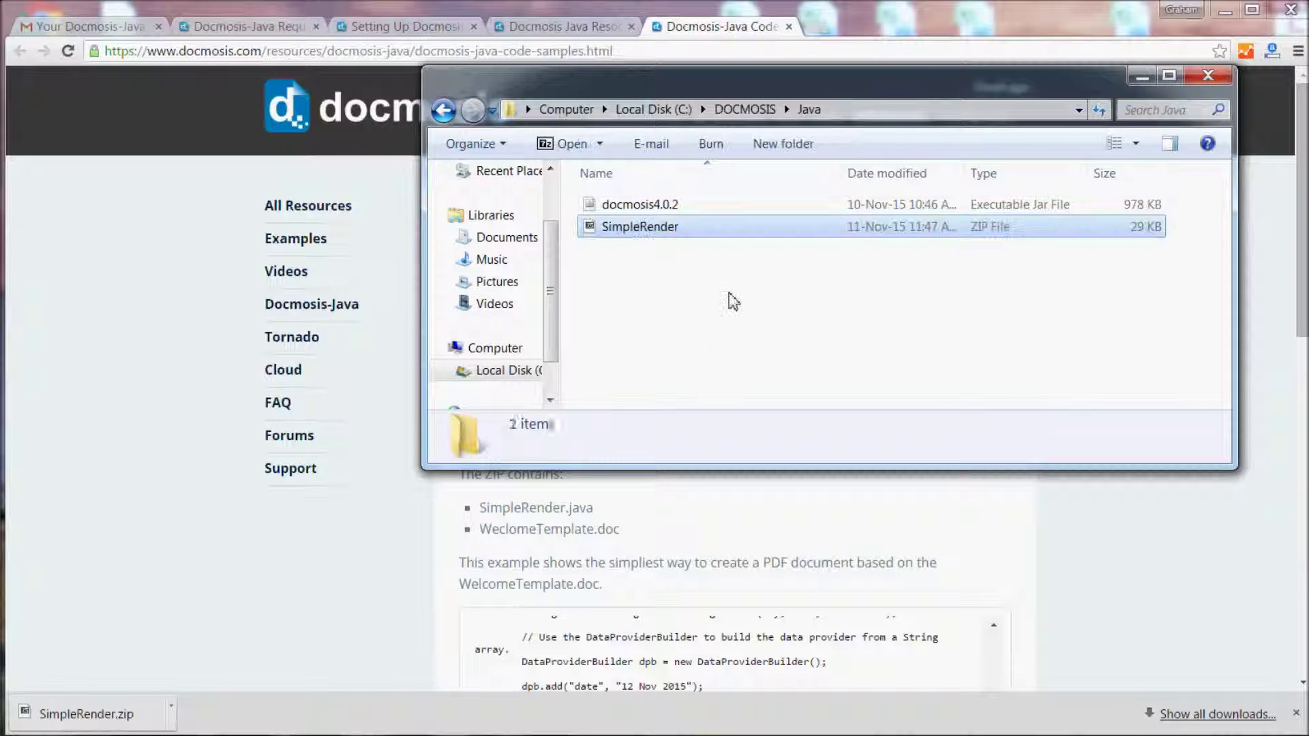
Extract readme, SimpleRender.java and WelcomeTemplate into the Java folder, then open WelcomeTemplate in Word
double_click(639, 226)
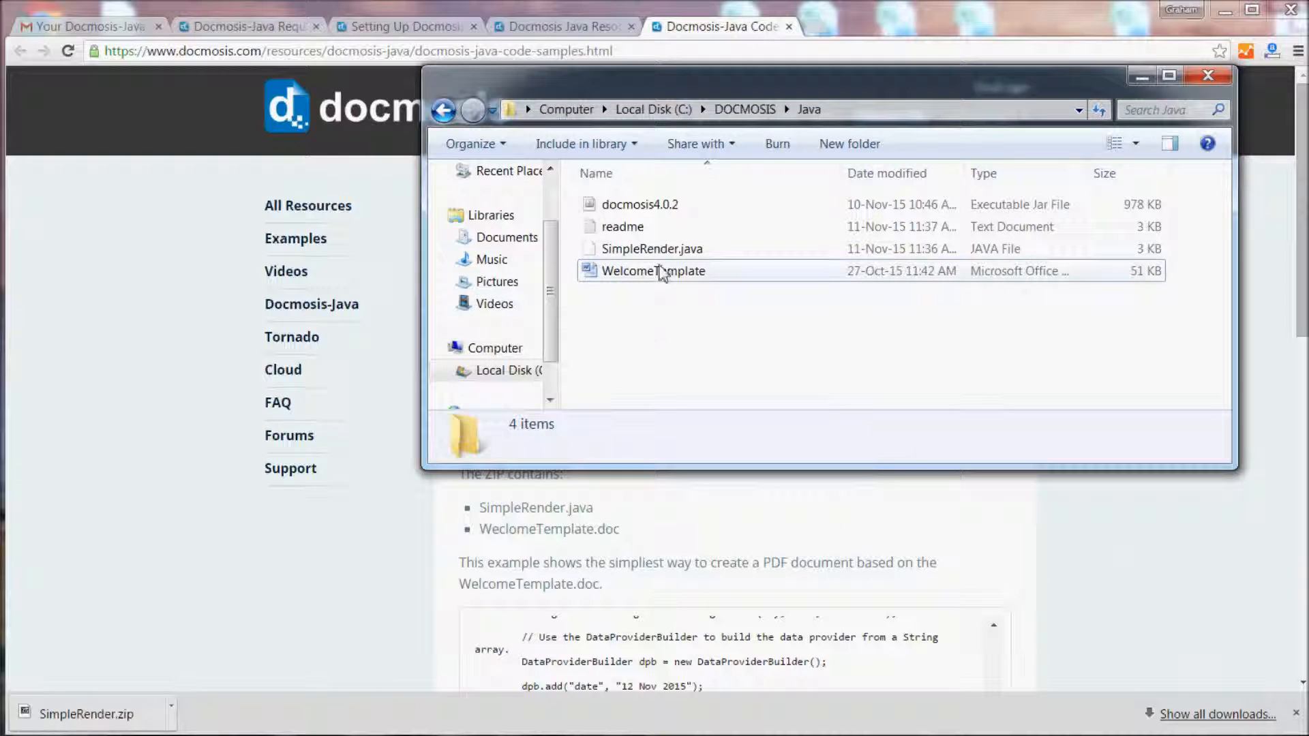
double_click(653, 271)
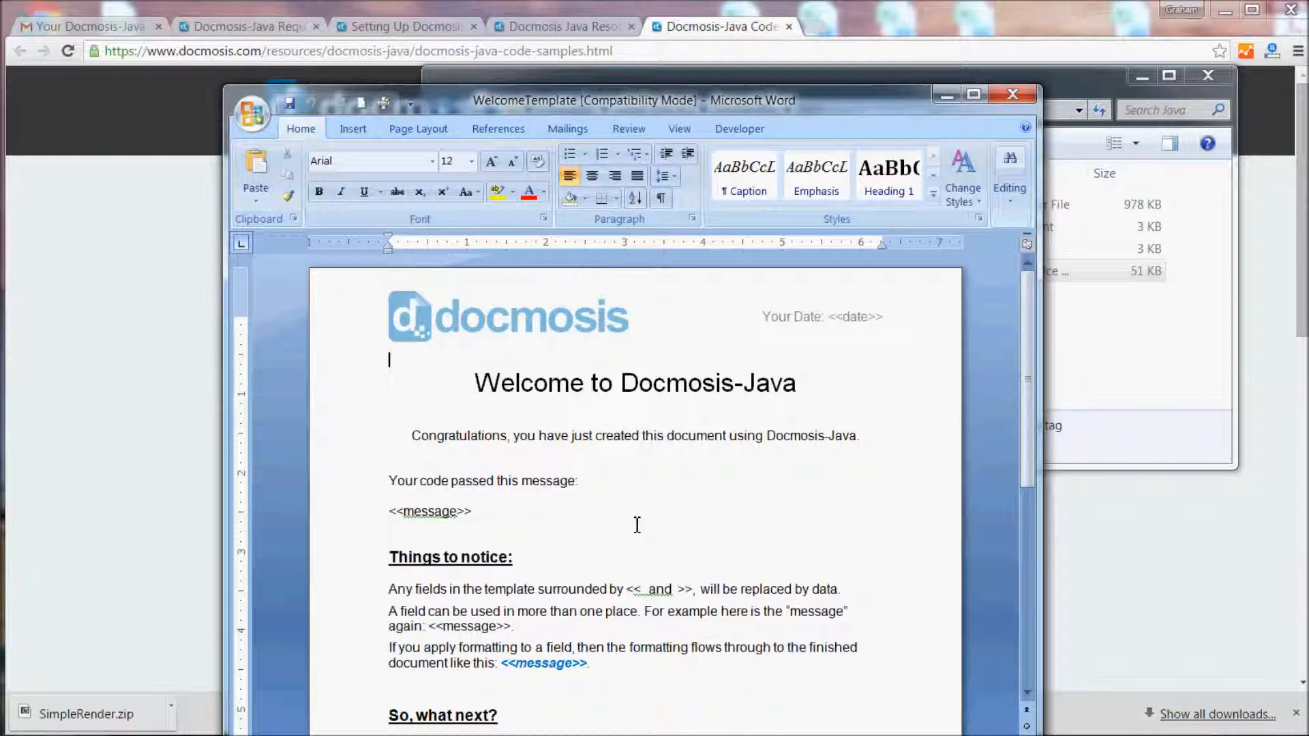
Review WelcomeTemplate's date and <<message>> fields in Word
double_click(428, 510)
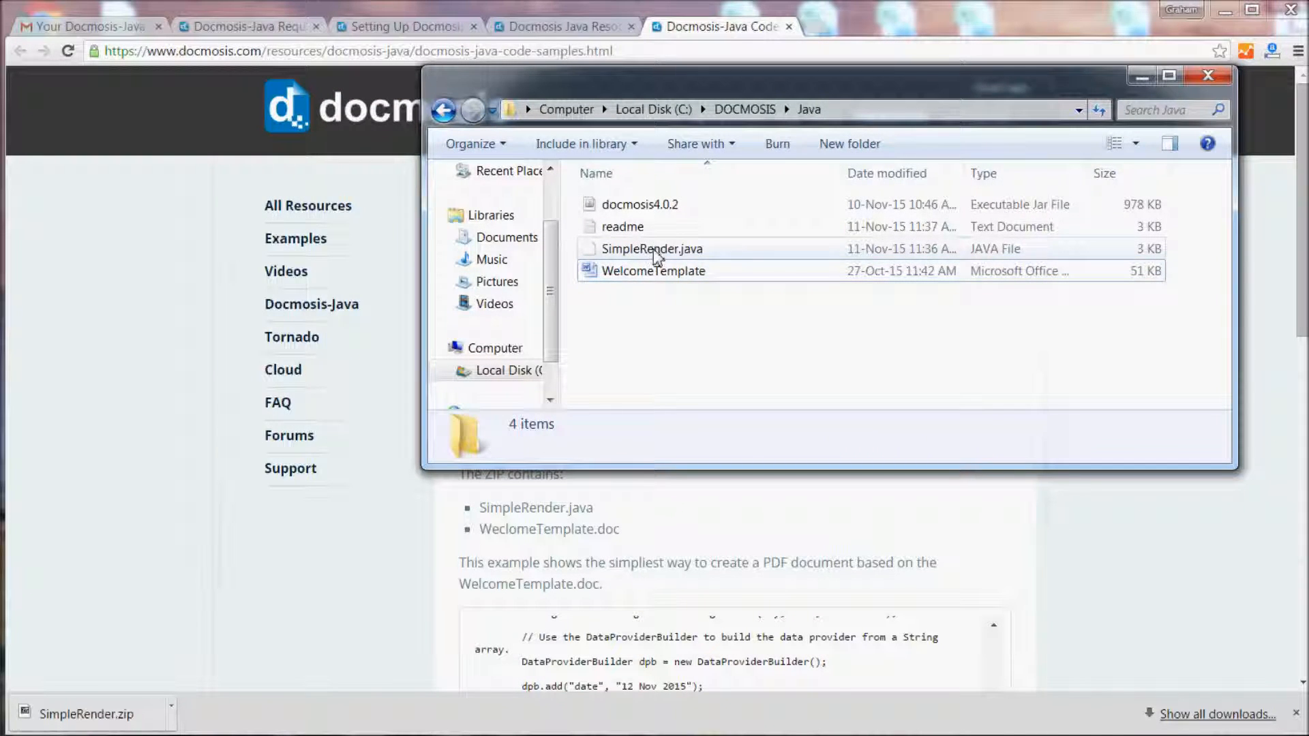
Open SimpleRender.java in Notepad and scroll the readme to its Getting Started section
right_click(652, 249)
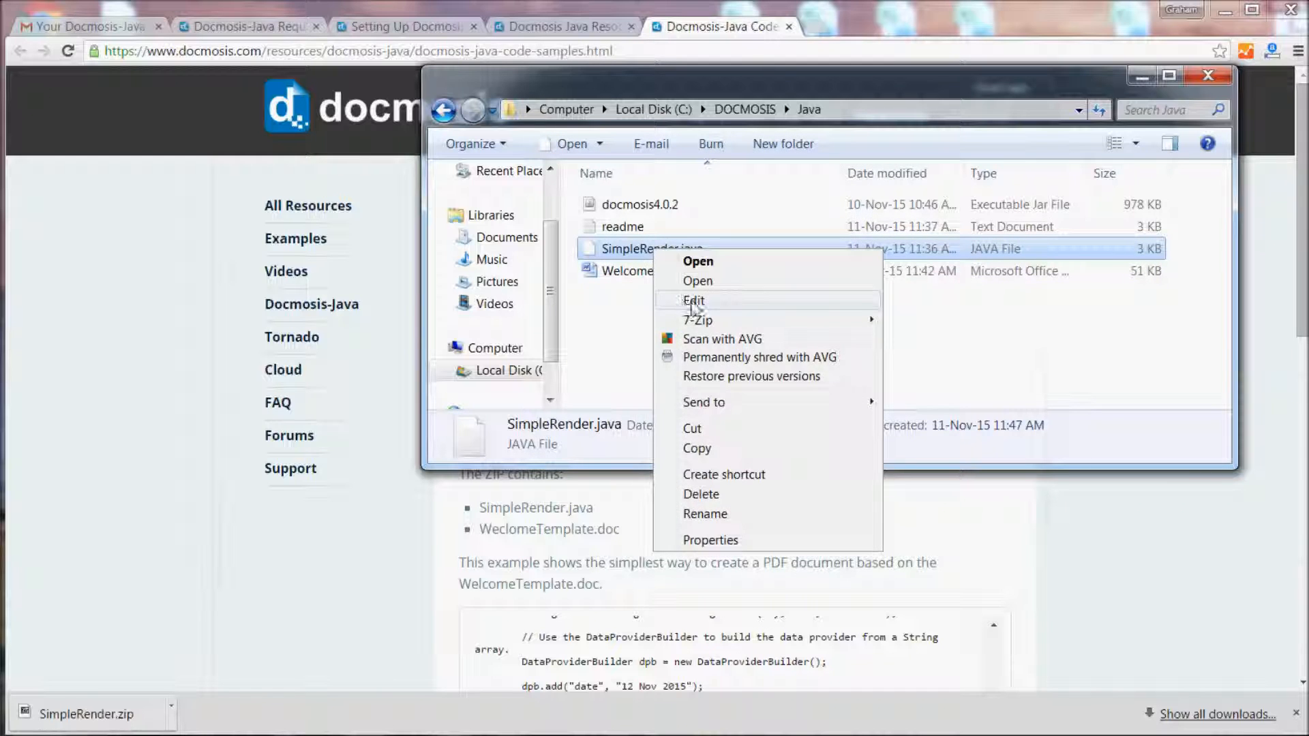
left_click(693, 301)
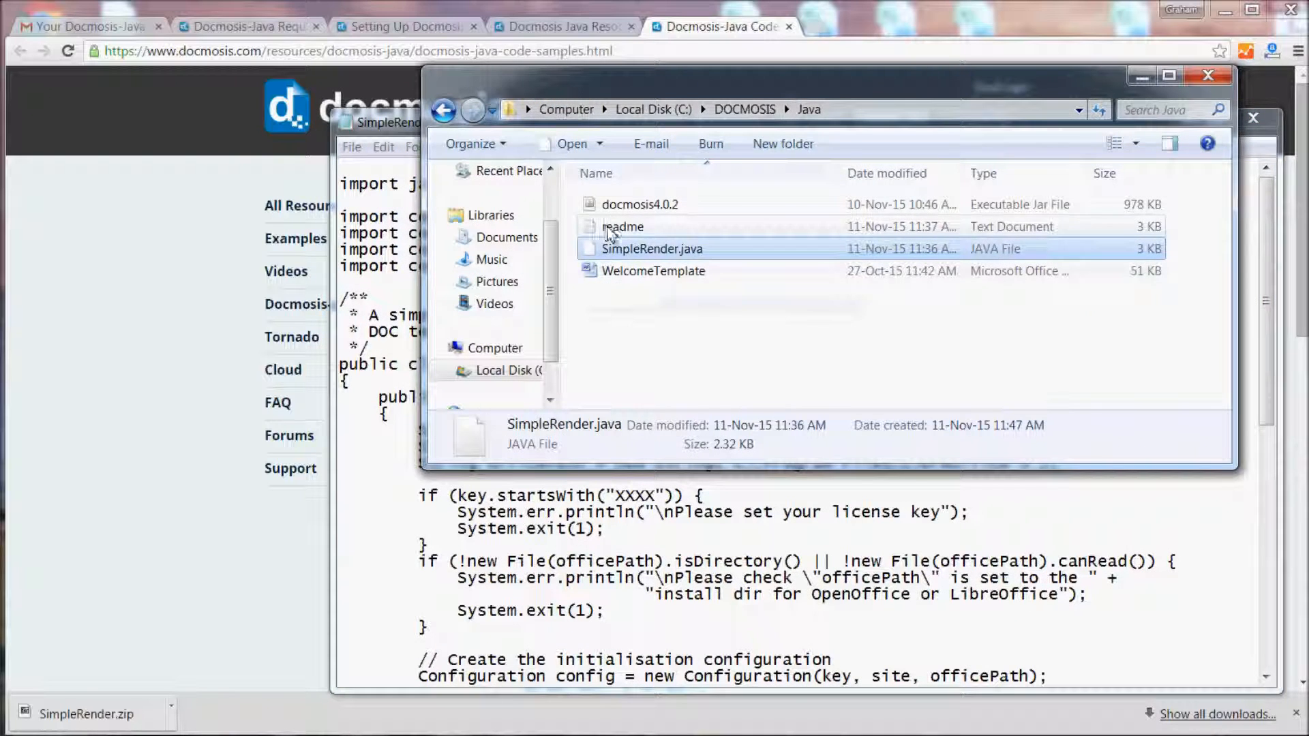
double_click(623, 227)
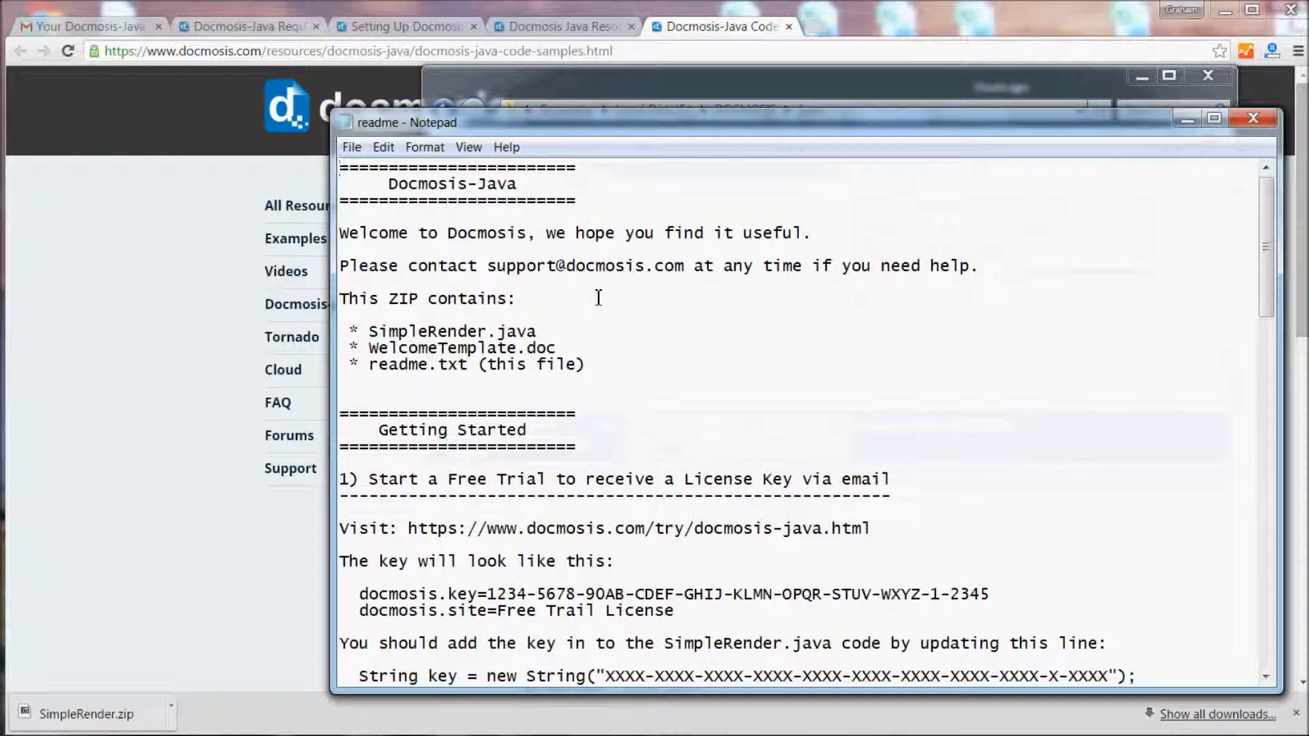
scroll("down", 3)
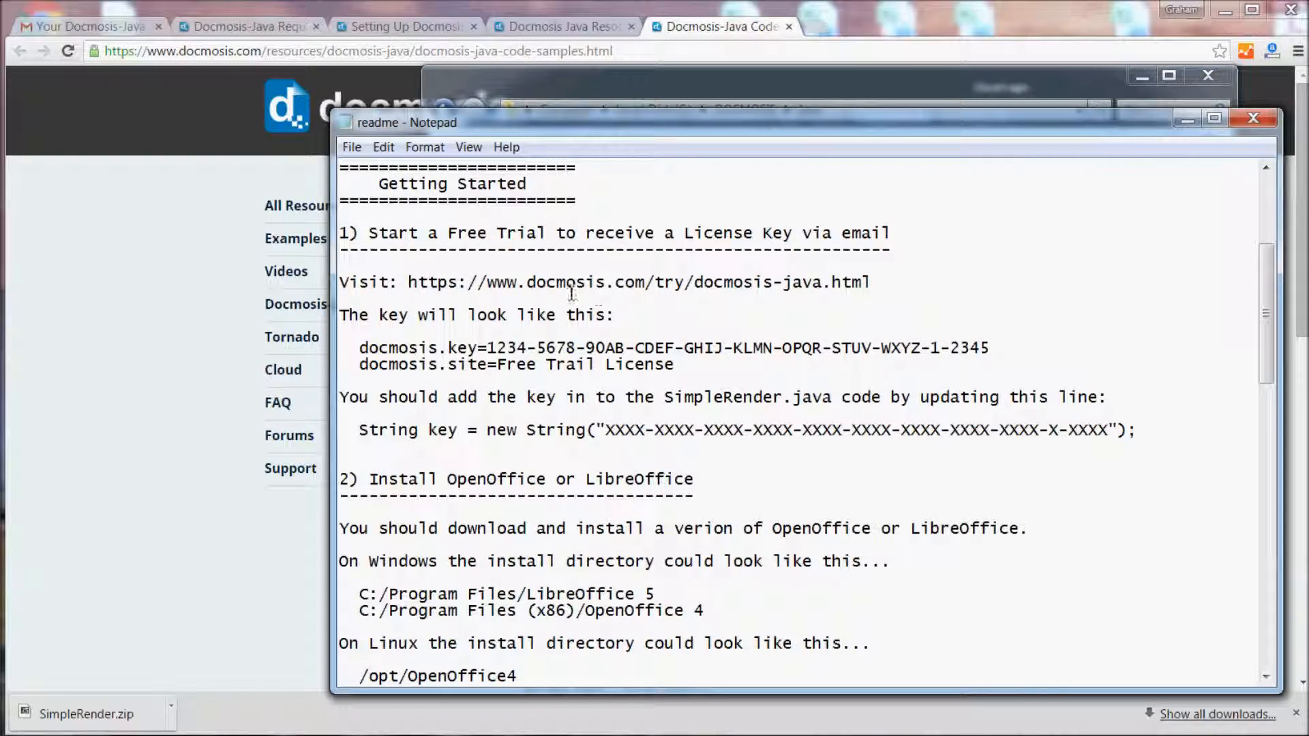
mouse_move(735, 242)
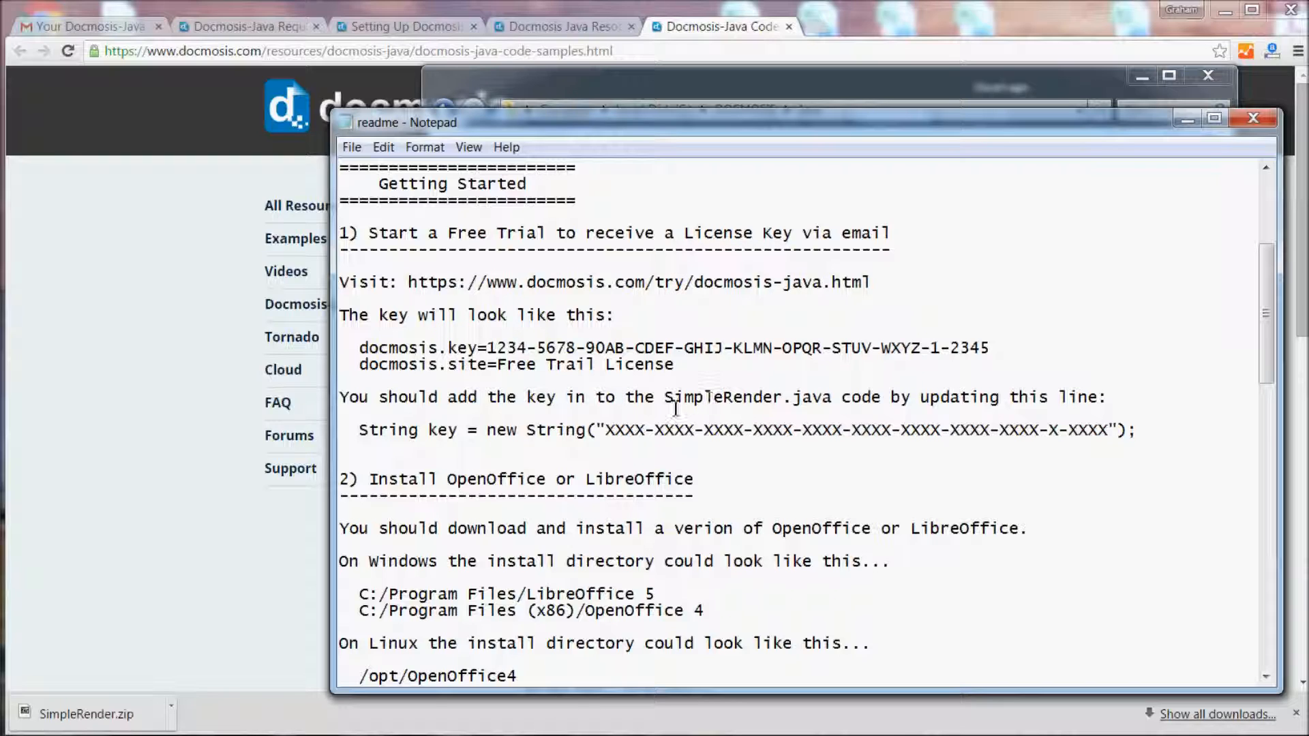
double_click(745, 397)
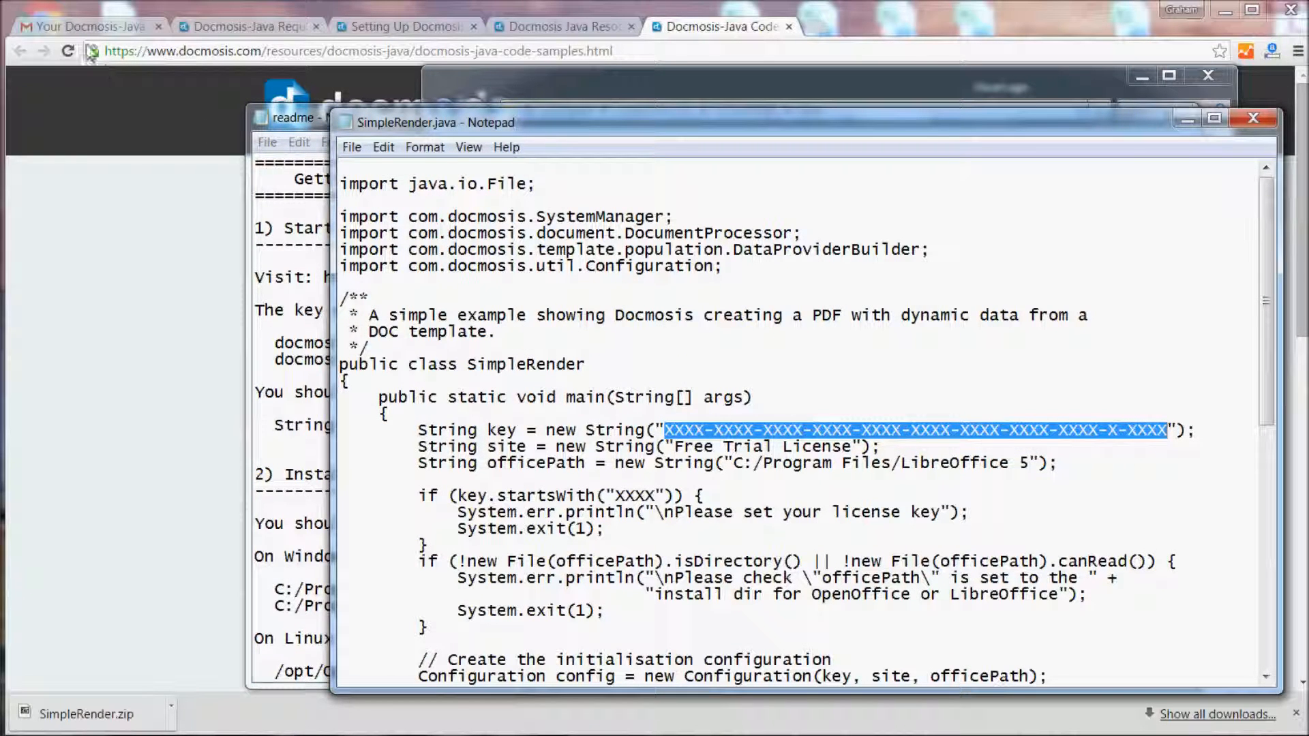
left_click(88, 26)
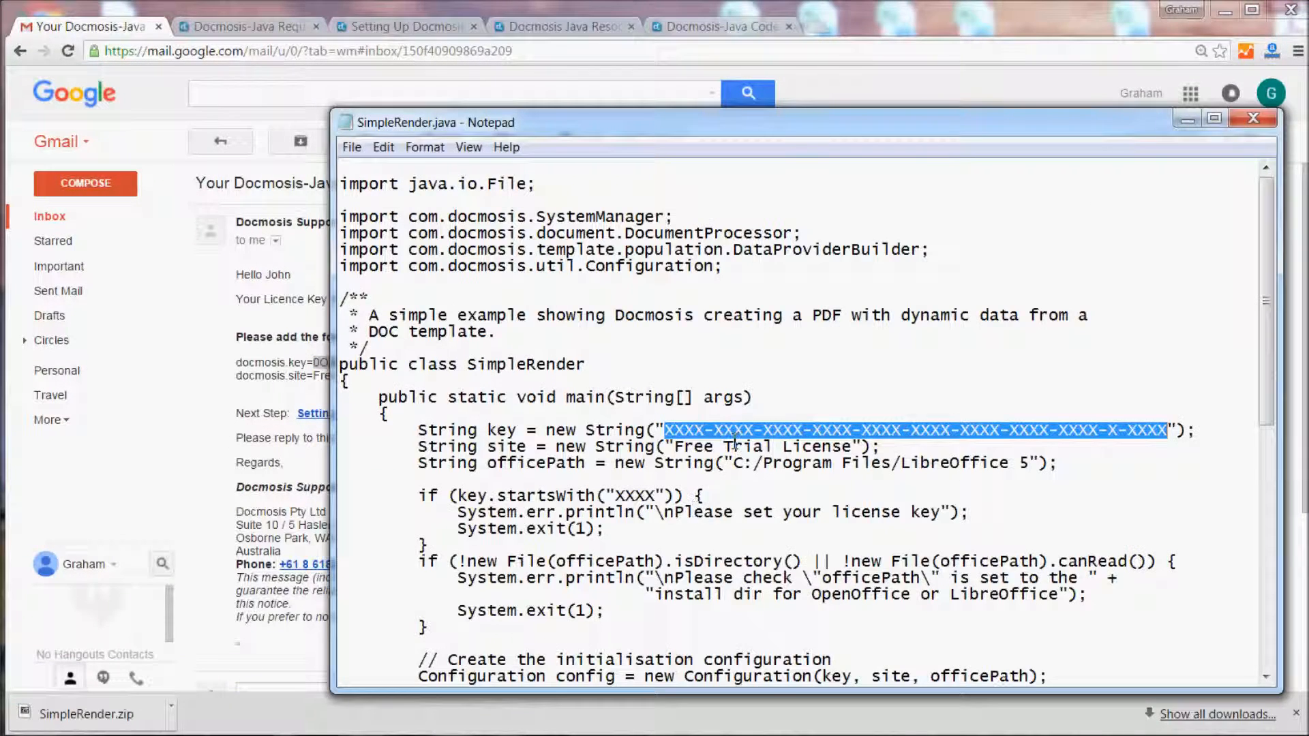
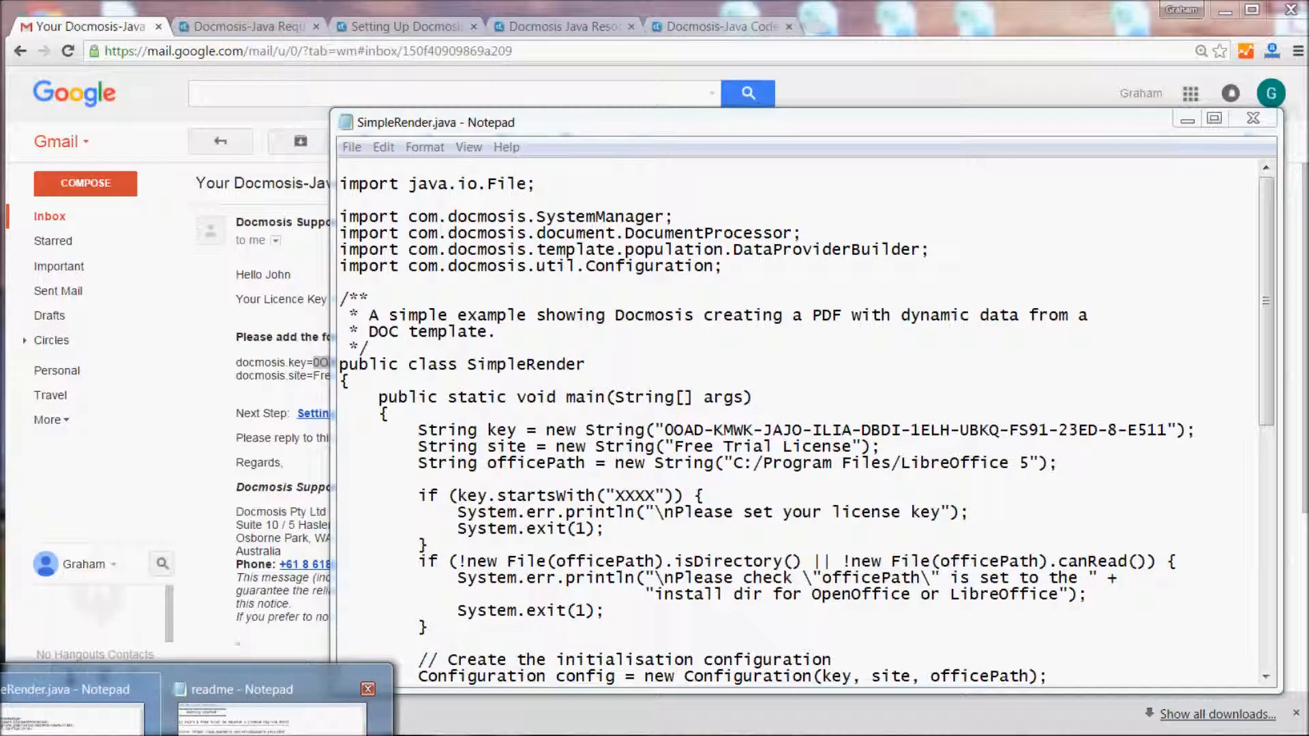
Read the readme's office install directory section against the Setting Up Docmosis-Java page
left_click(234, 689)
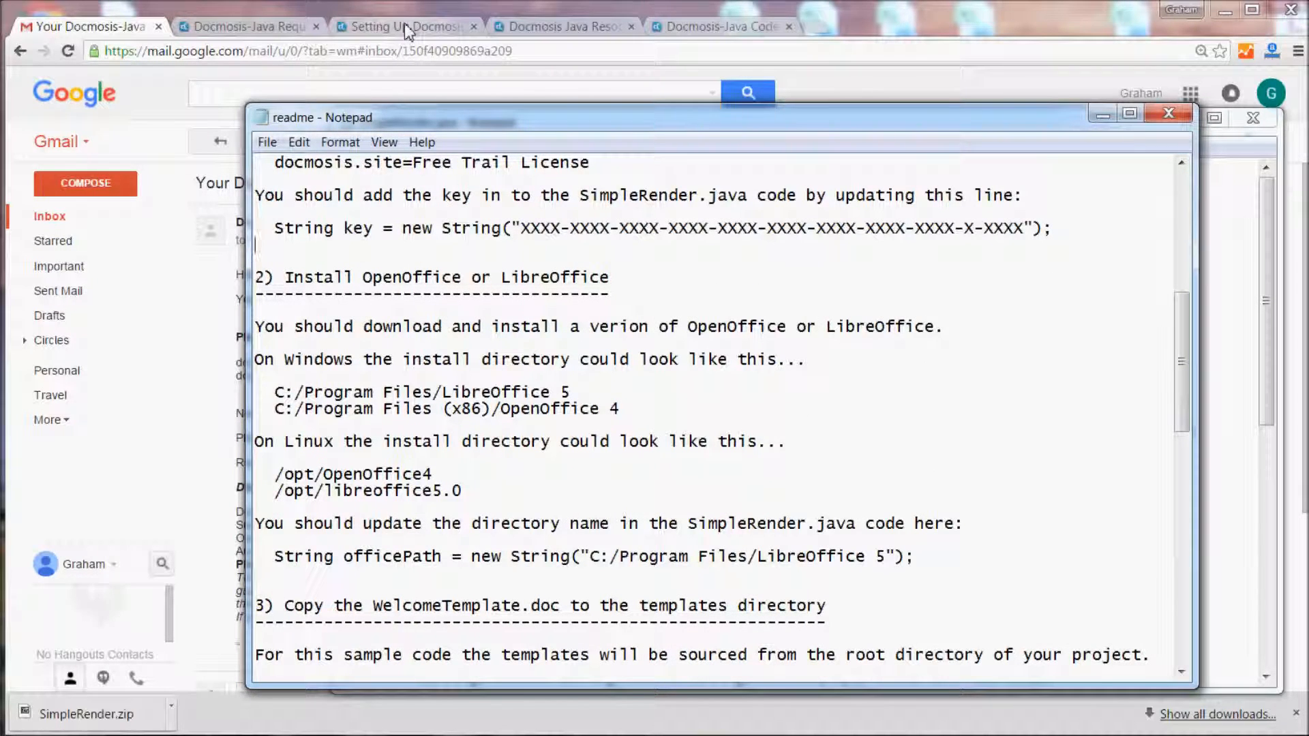
left_click(405, 26)
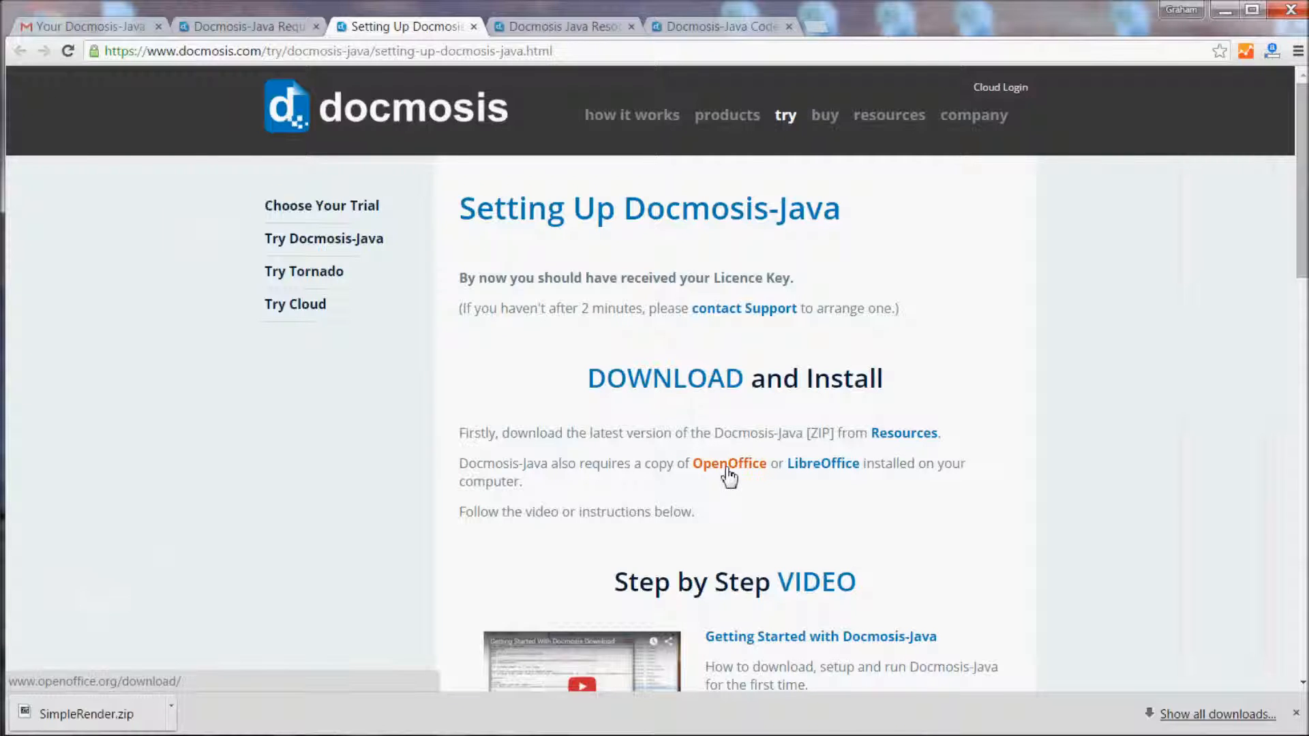
mouse_move(334, 722)
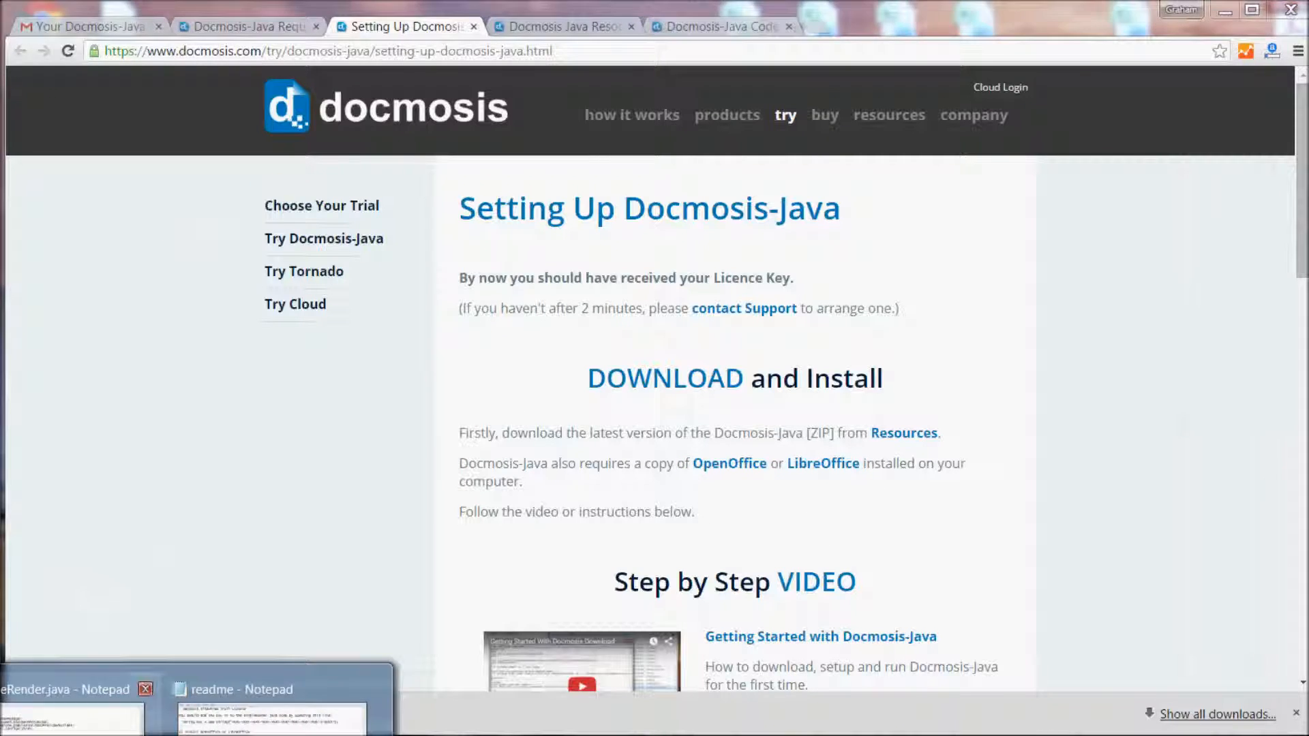
left_click(240, 689)
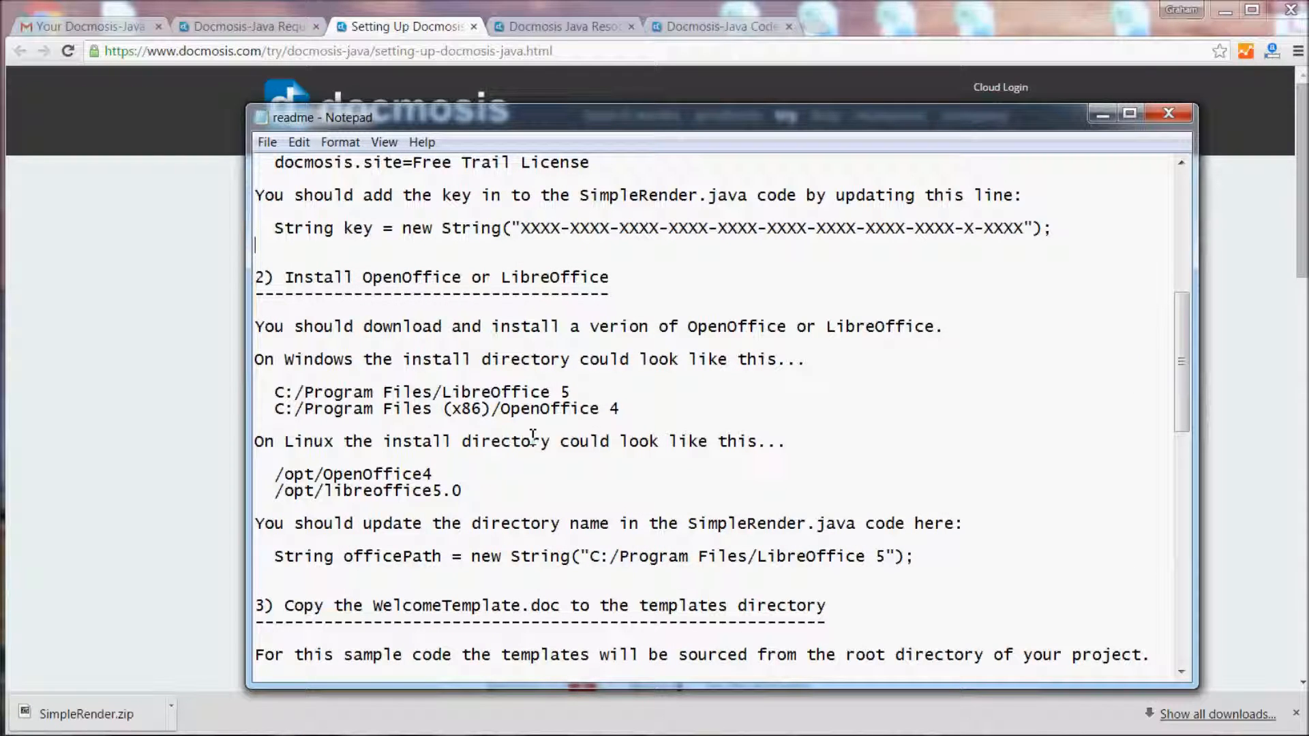
mouse_move(814, 378)
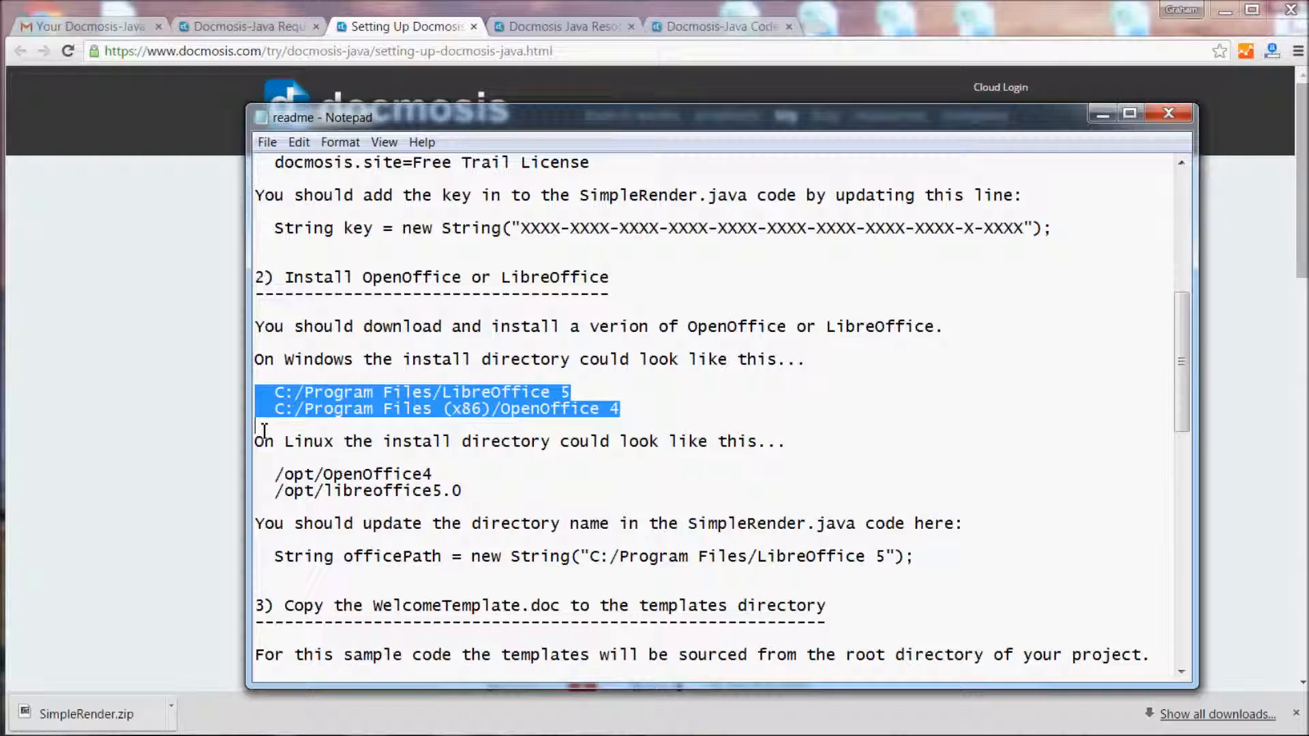
left_click(339, 441)
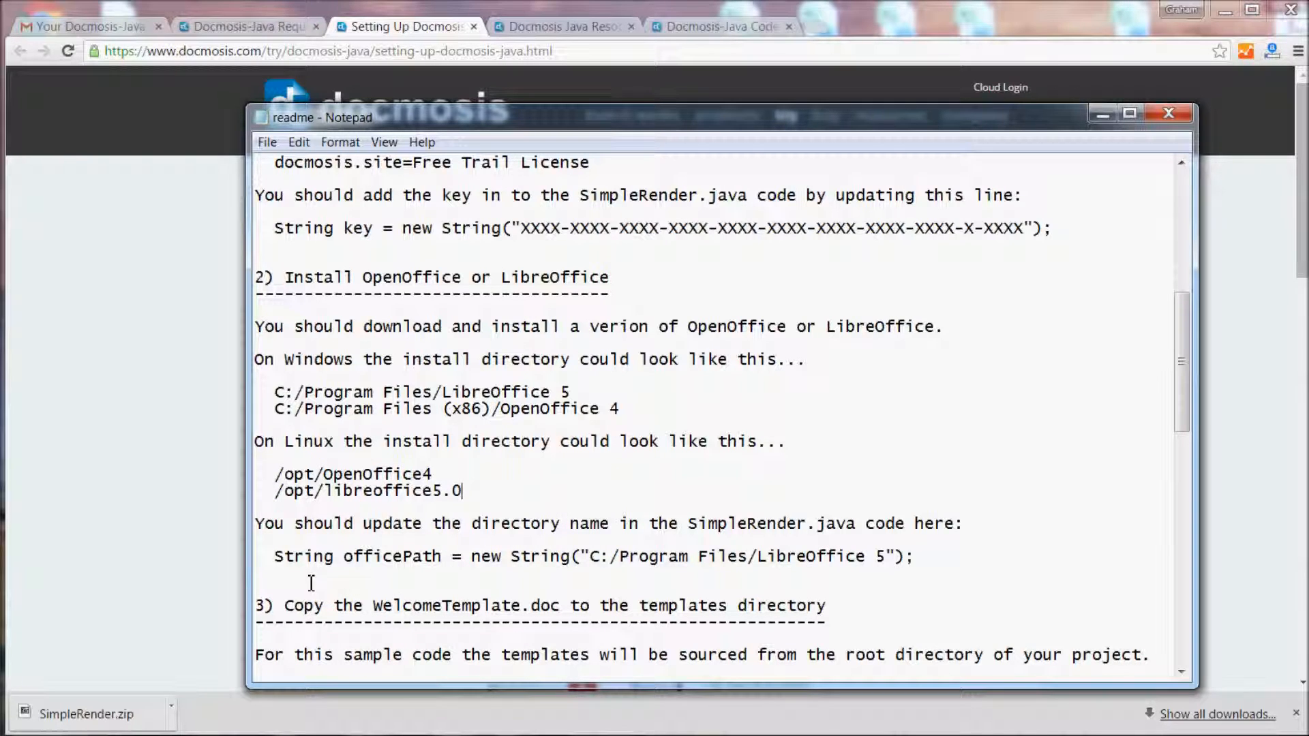
double_click(747, 524)
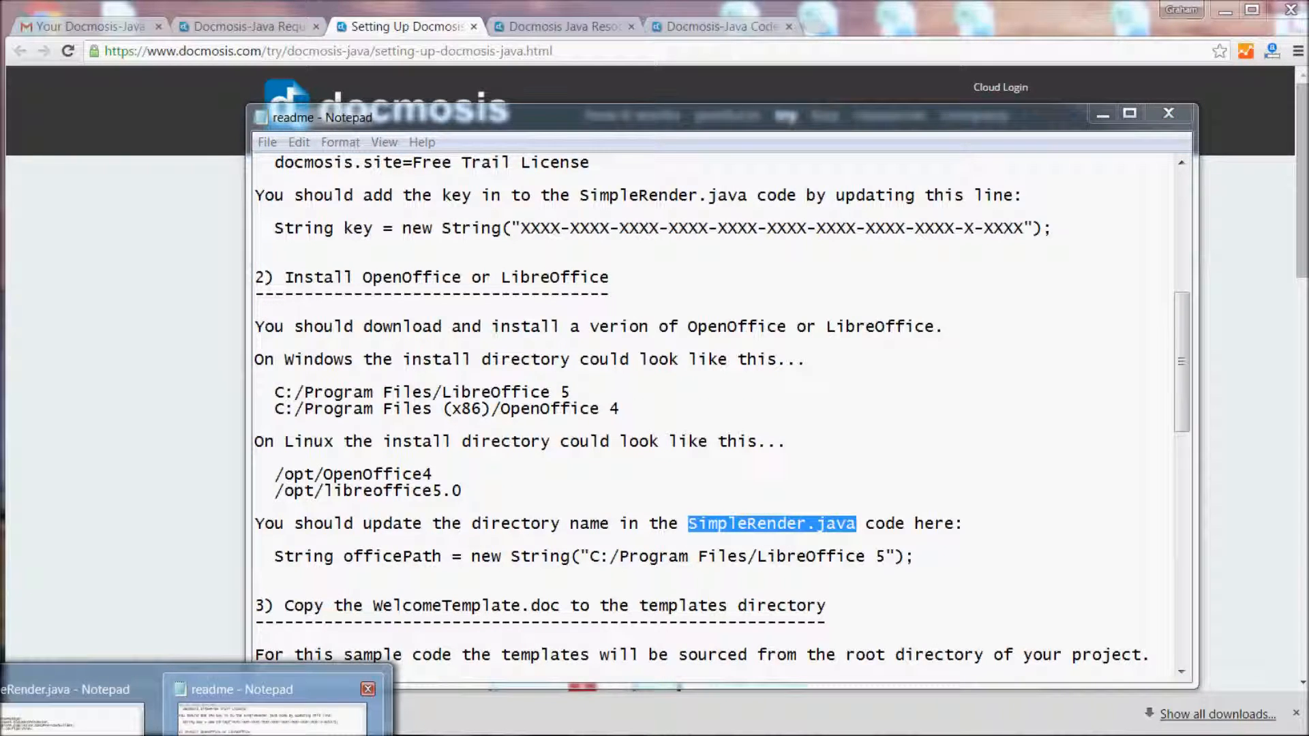
left_click(71, 689)
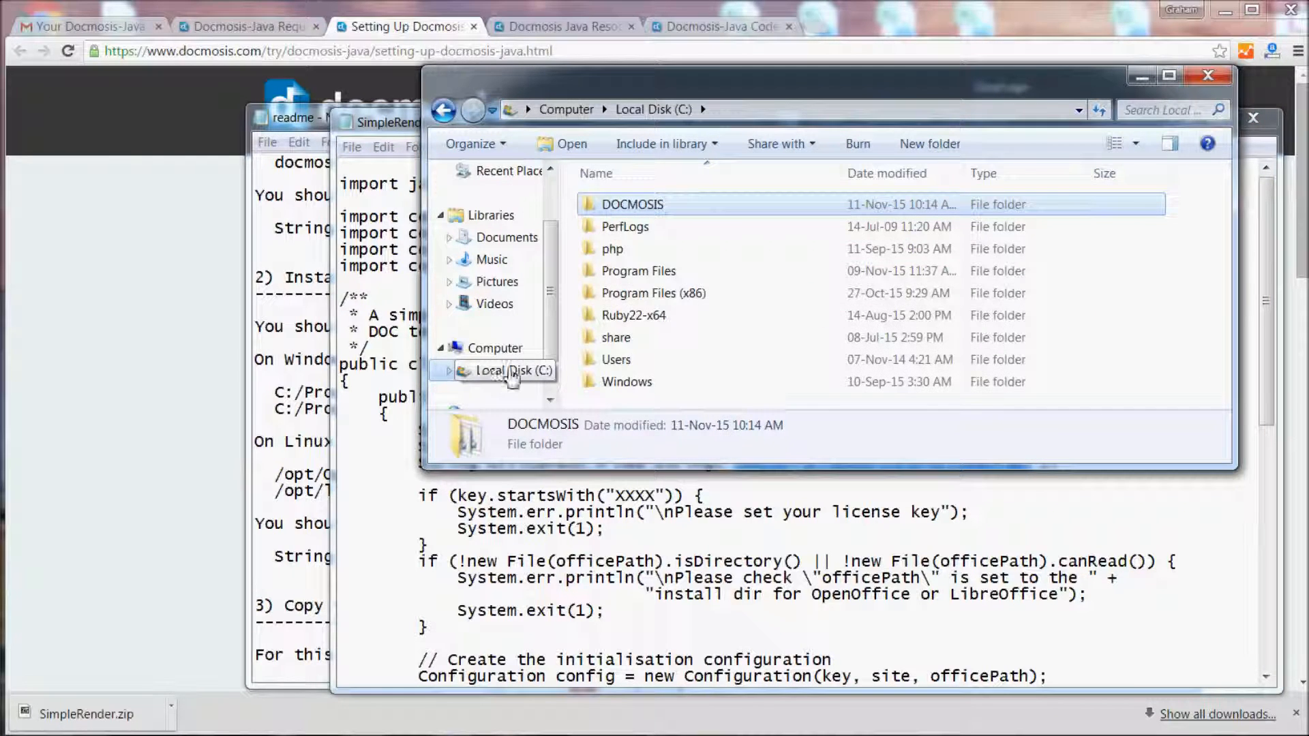
Verify LibreOffice 5 under Program Files matches officePath, then create the classes folder
double_click(638, 270)
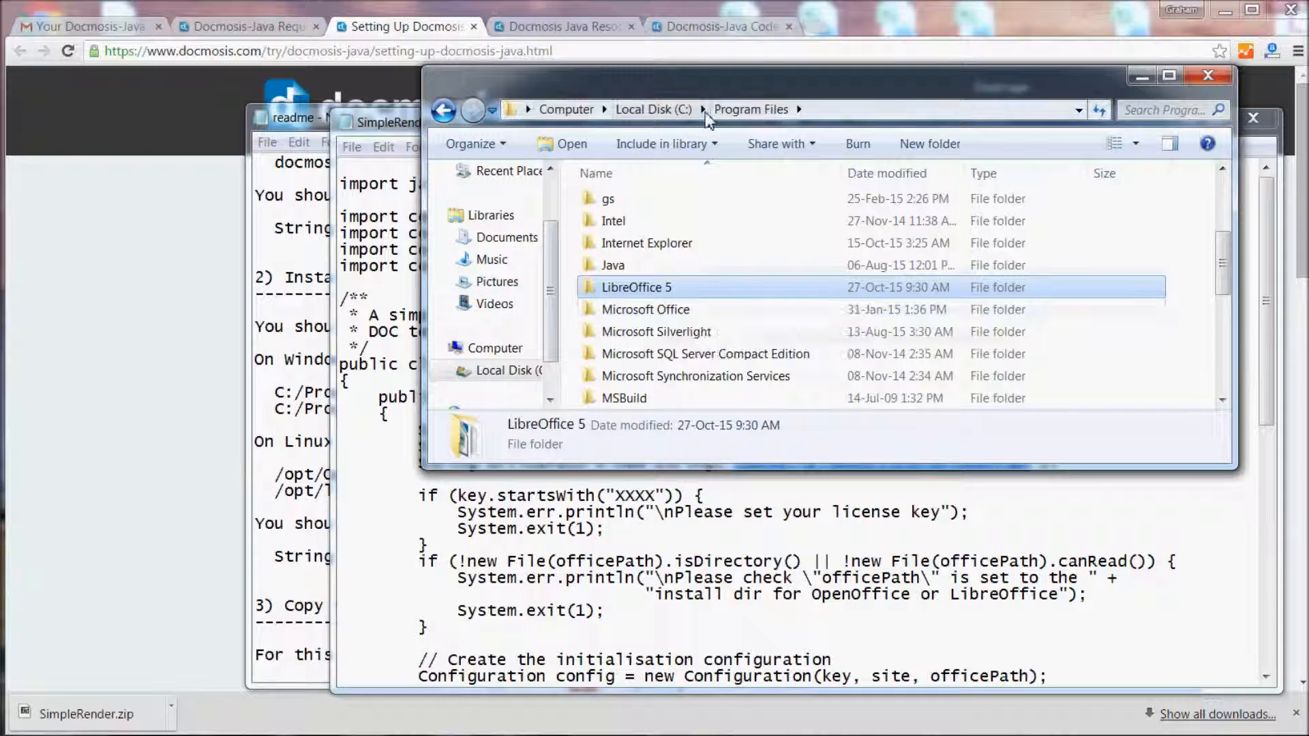
mouse_move(636, 287)
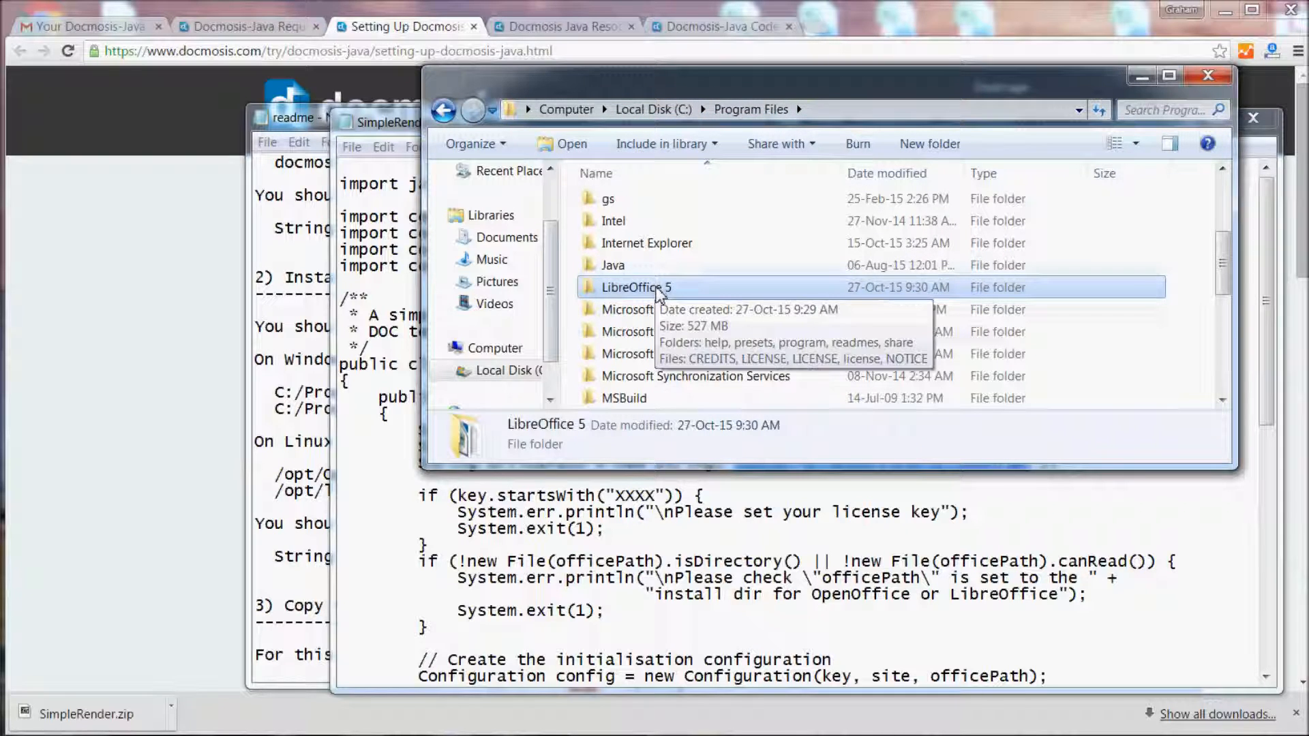
left_click(443, 109)
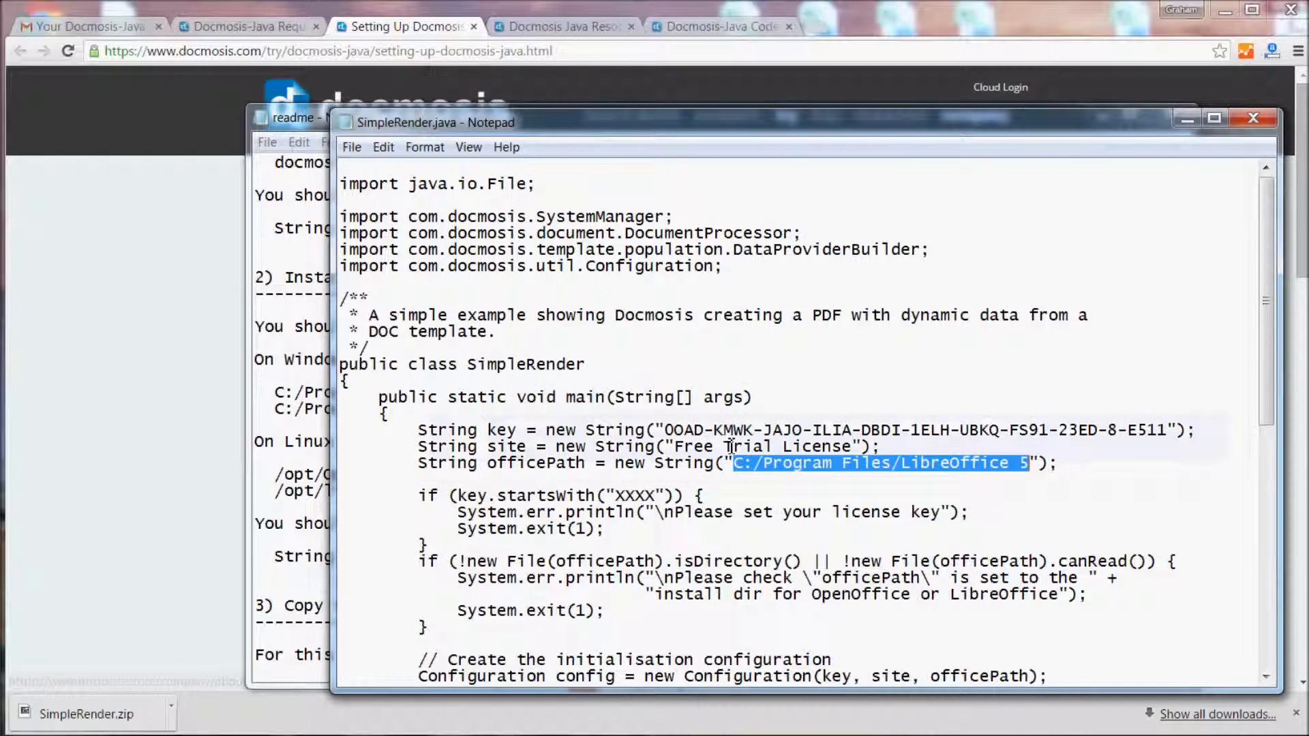
left_click(350, 147)
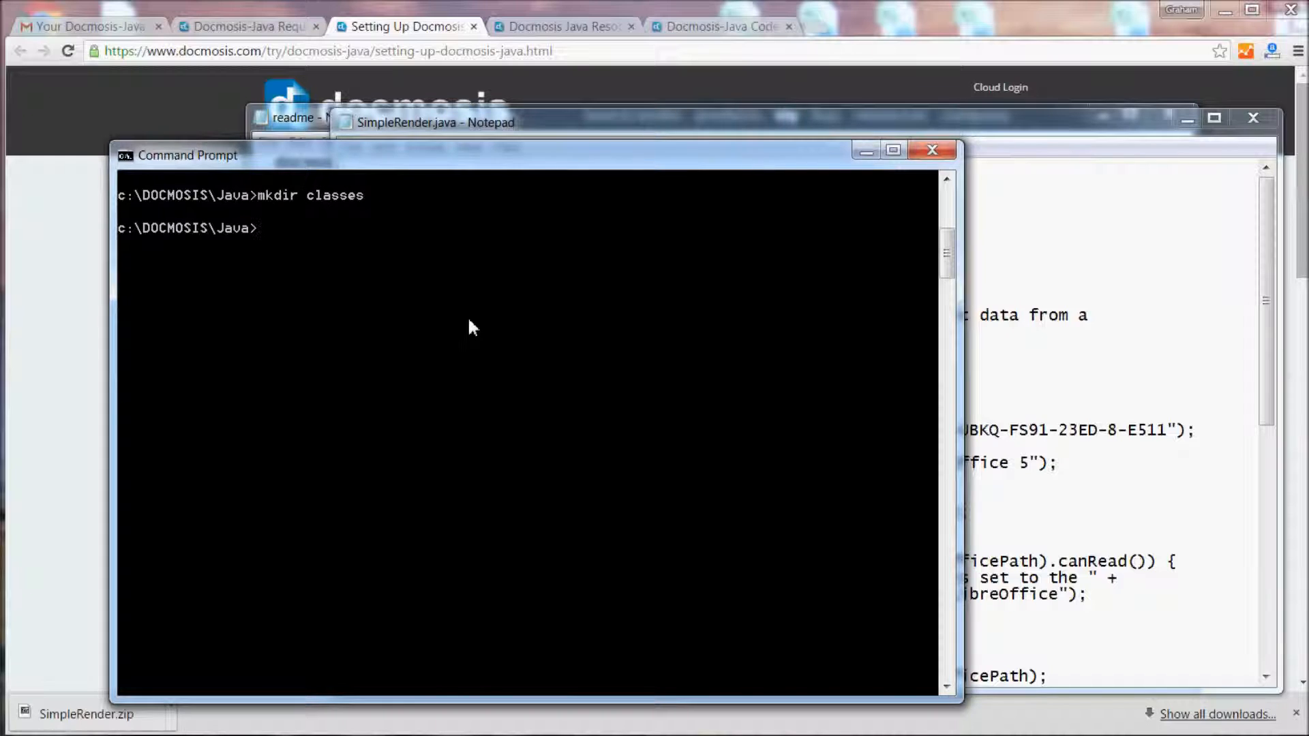
Compile SimpleRender.java into classes with docmosis4.0.2.jar and run it to produce newDocument.pdf
type("javac -cp docmosis4.0.2.jar -d classes SimpleRender.java")
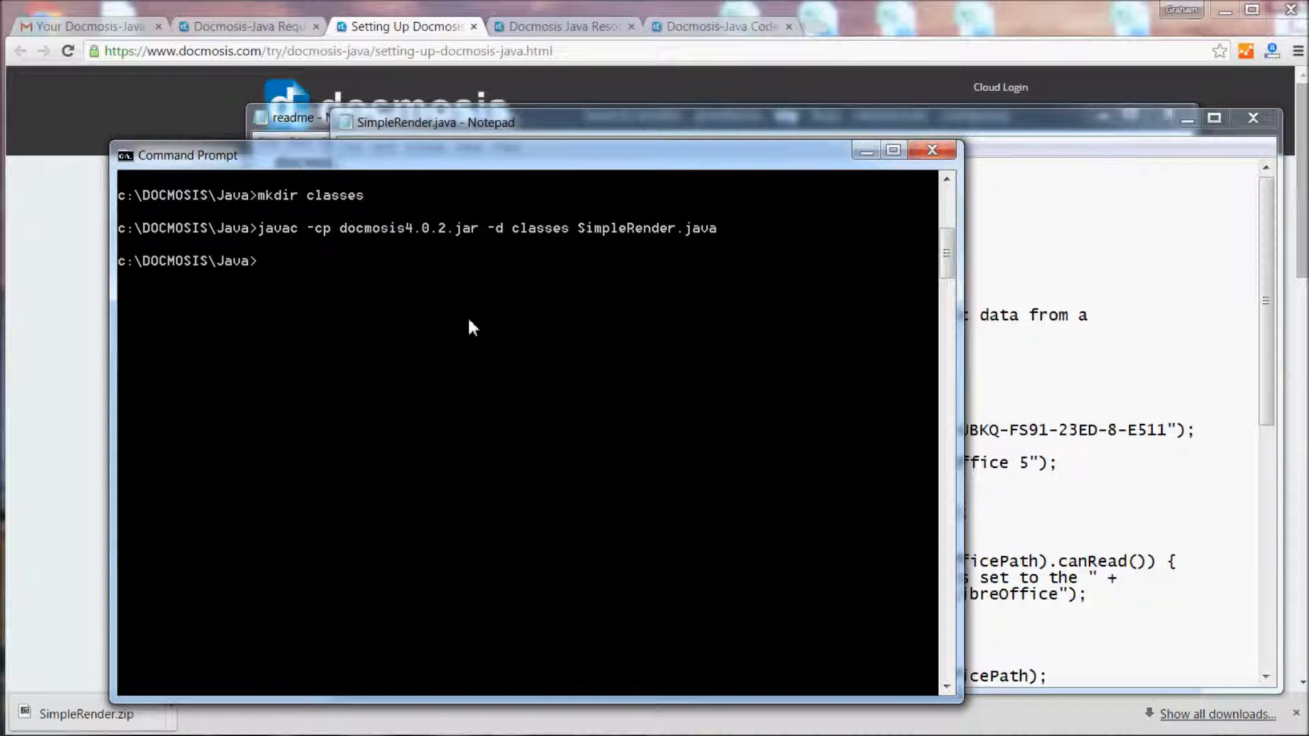
type("java -cp classes;.;docmosis4.0.2.jar SimpleRender")
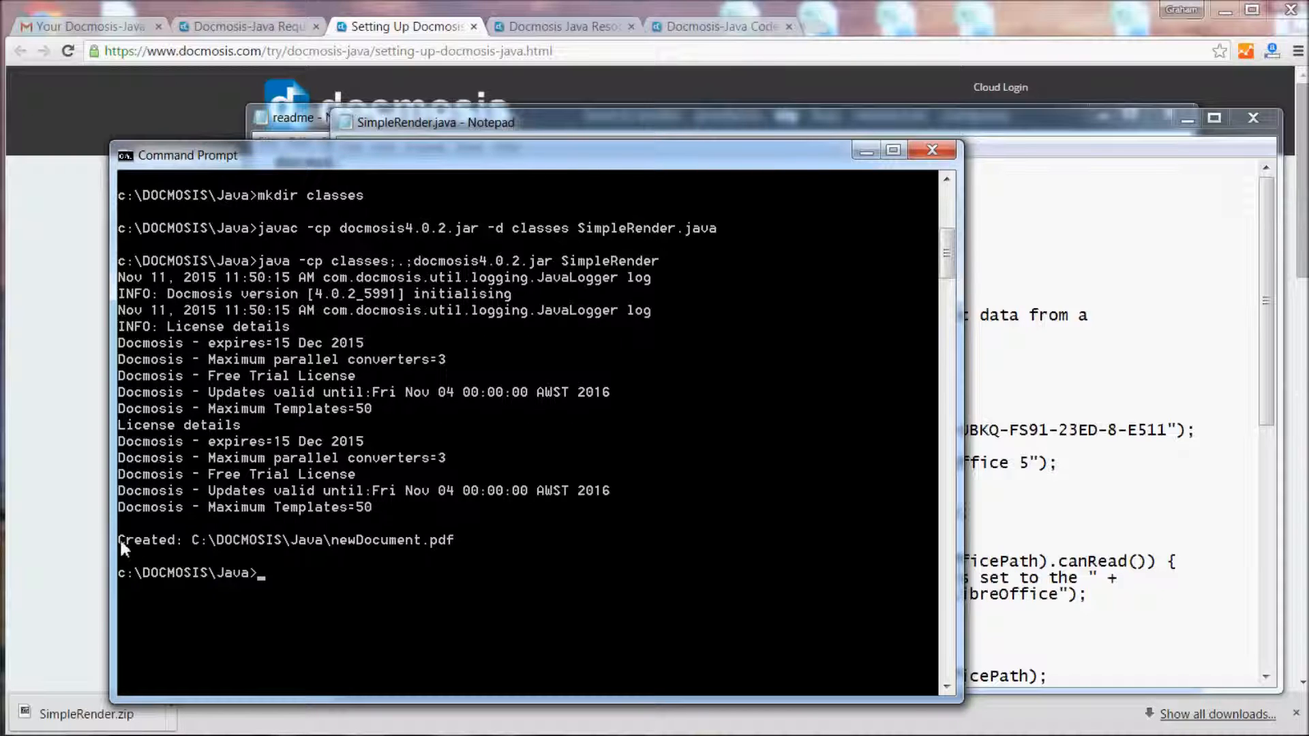
mouse_move(451, 547)
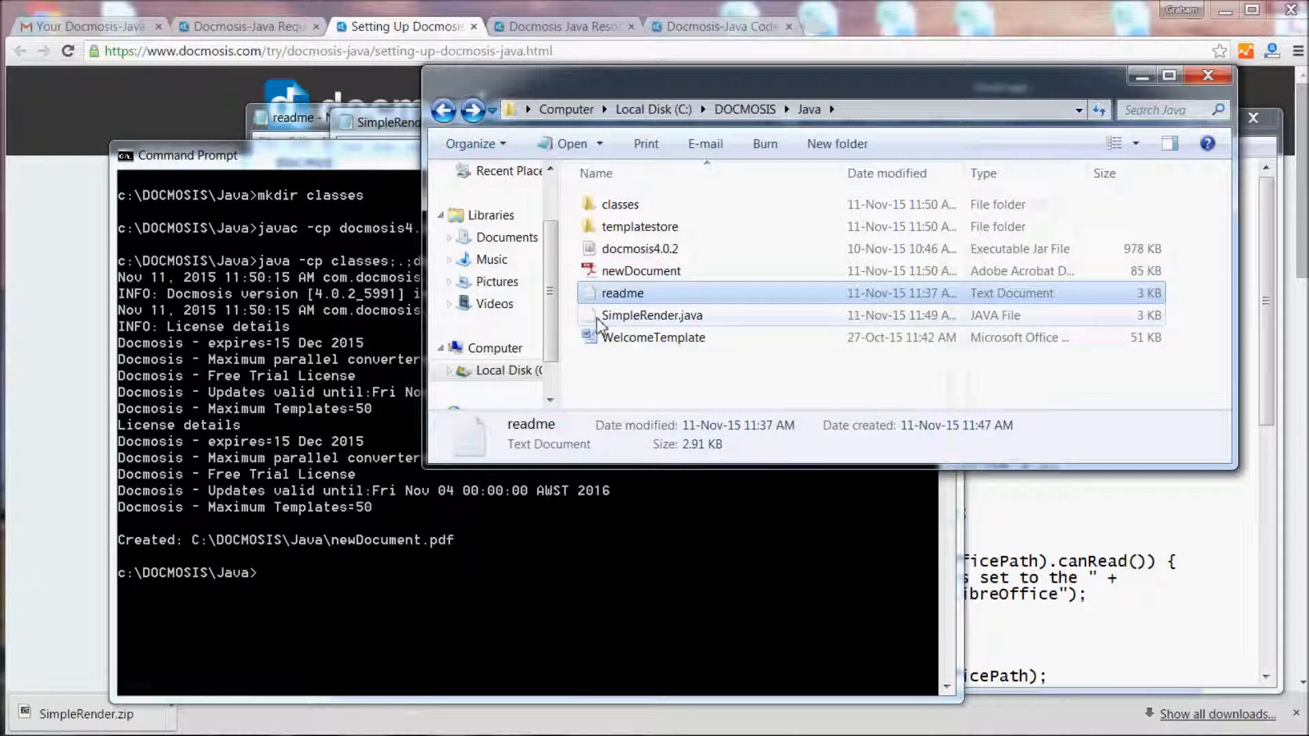
Open newDocument.pdf from C:\DOCMOSIS\Java and scroll through the Welcome to Docmosis-Java letter
left_click(653, 337)
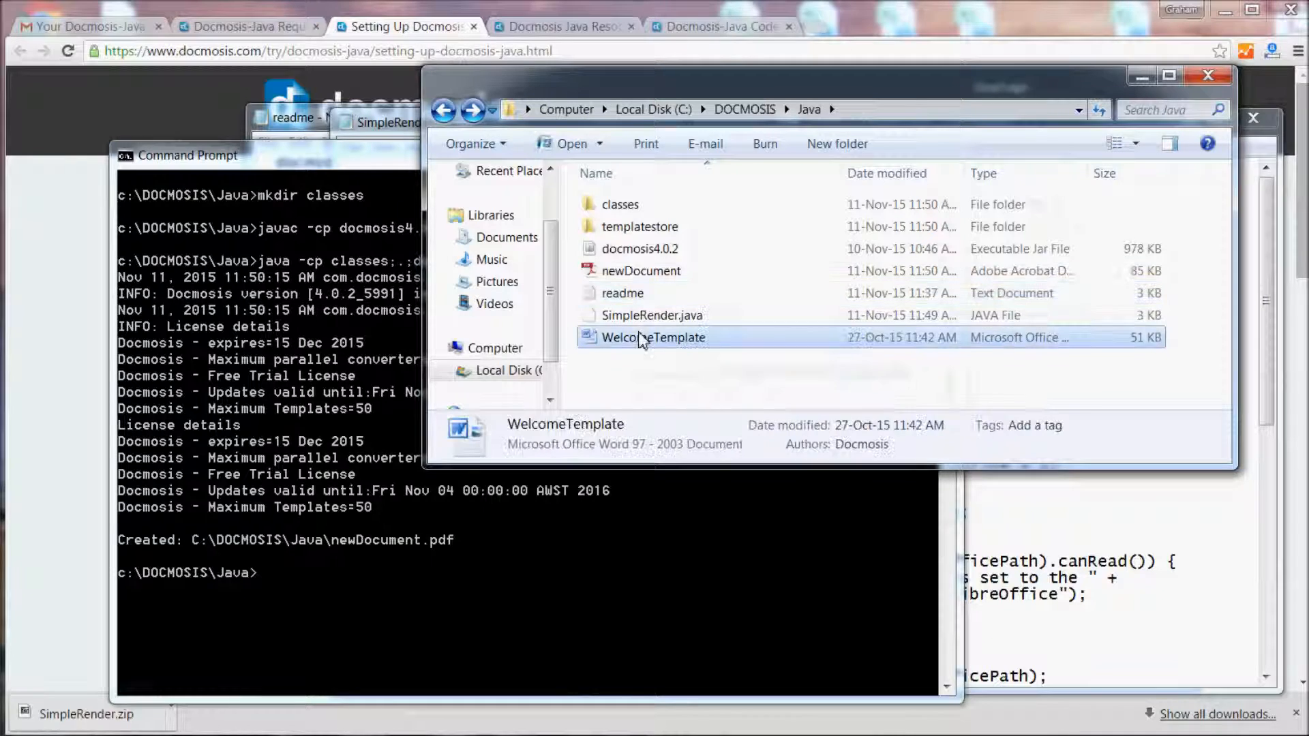
left_click(652, 315)
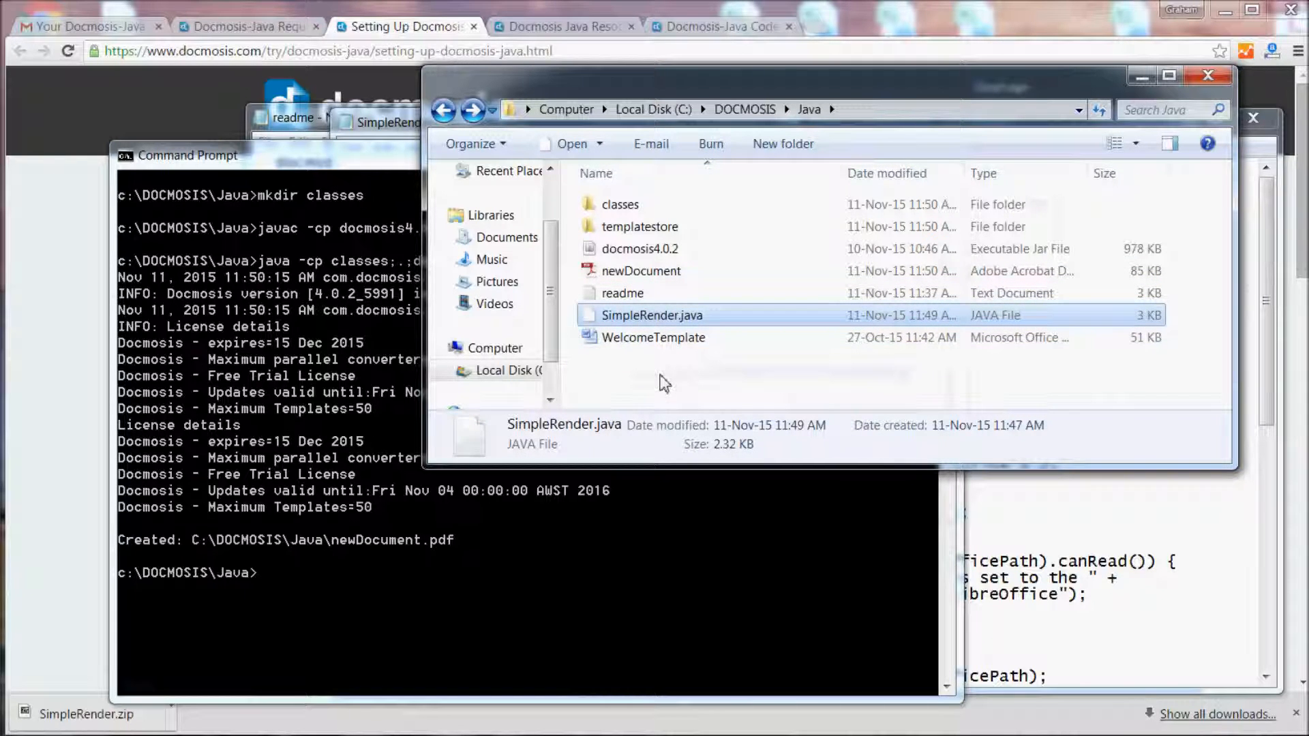
mouse_move(664, 345)
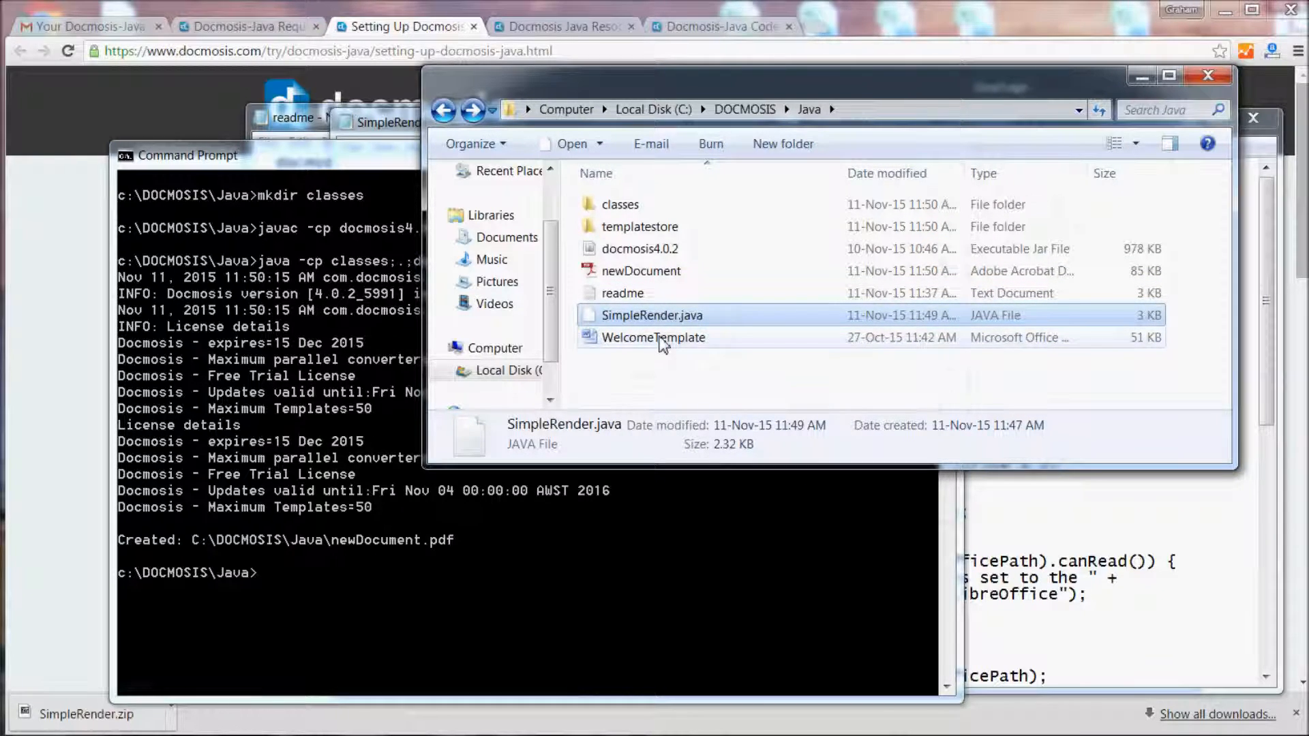
left_click(641, 271)
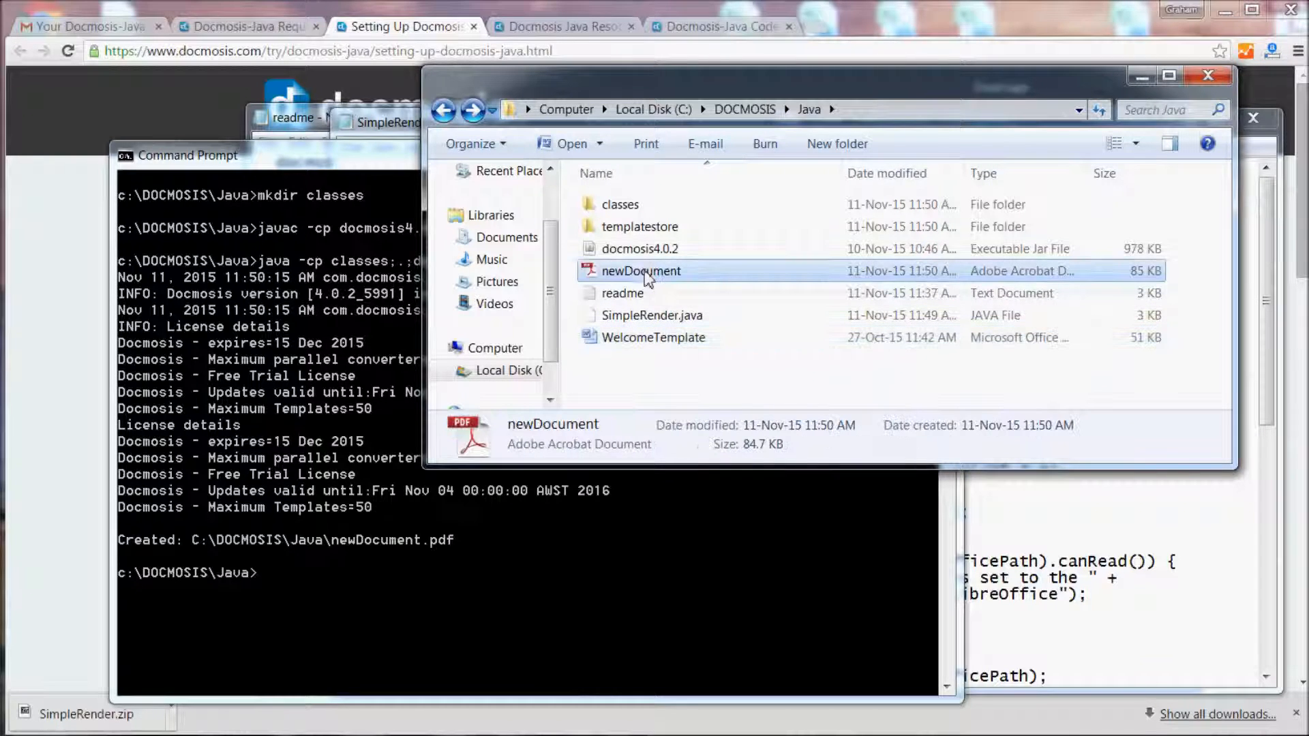
double_click(640, 271)
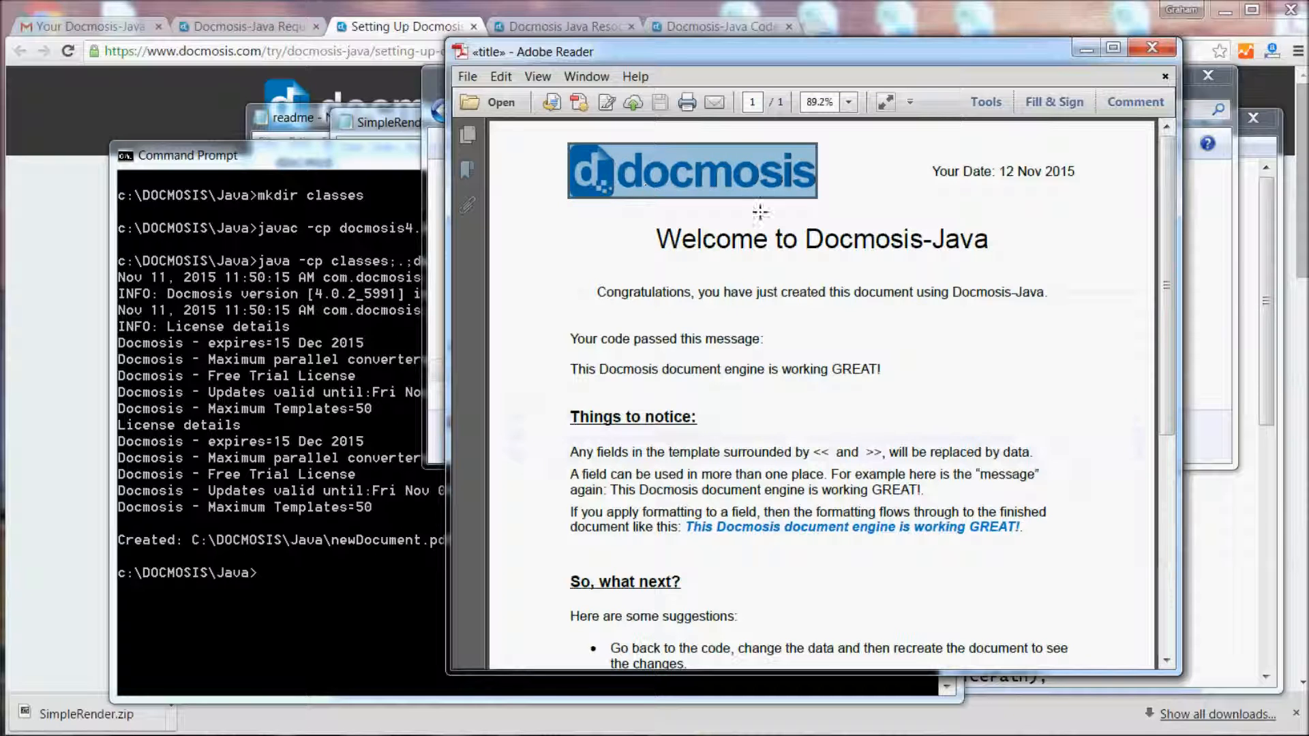
scroll("down", 3)
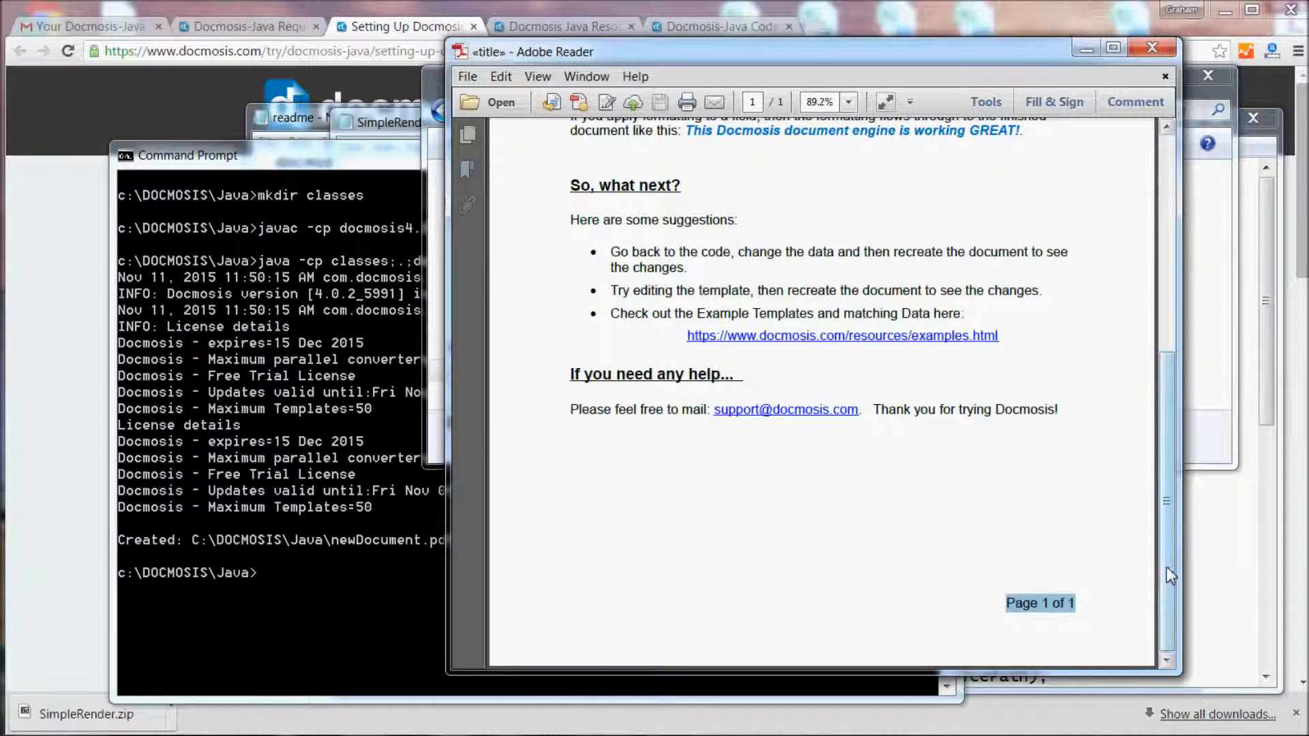
scroll("up", 3)
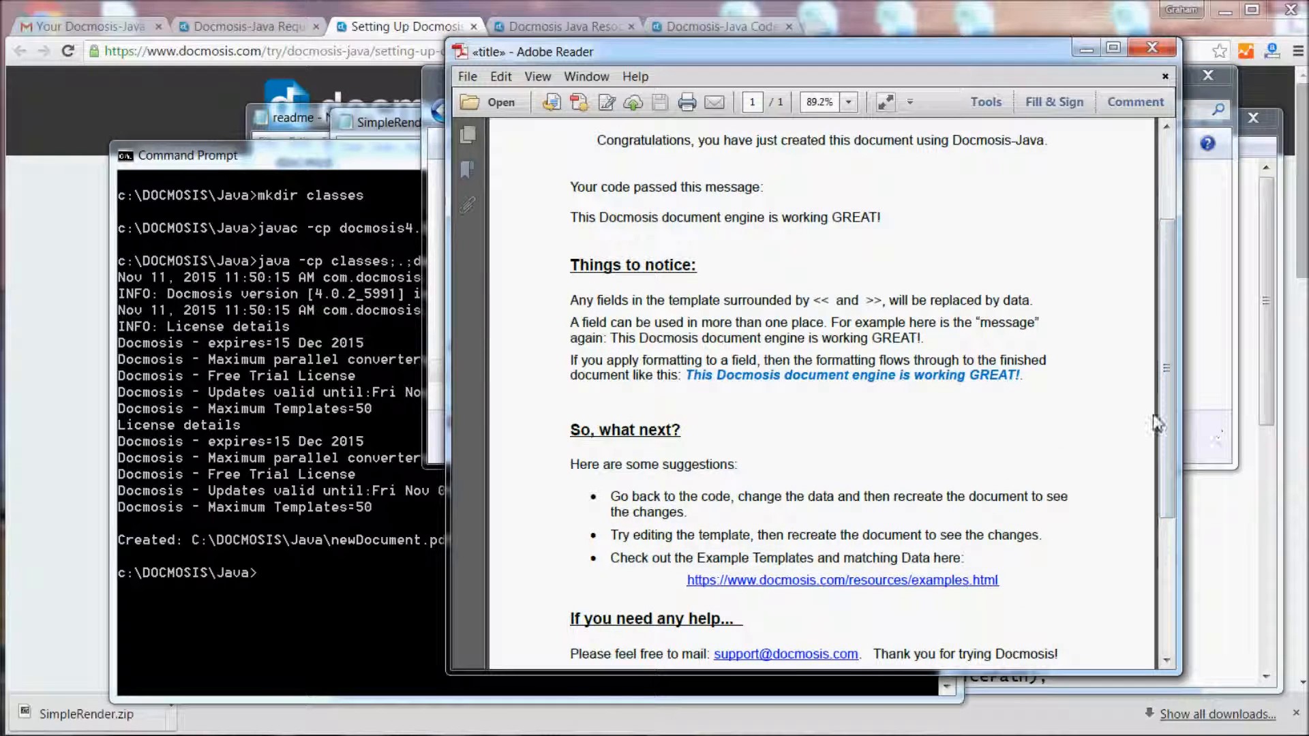
scroll("up", 3)
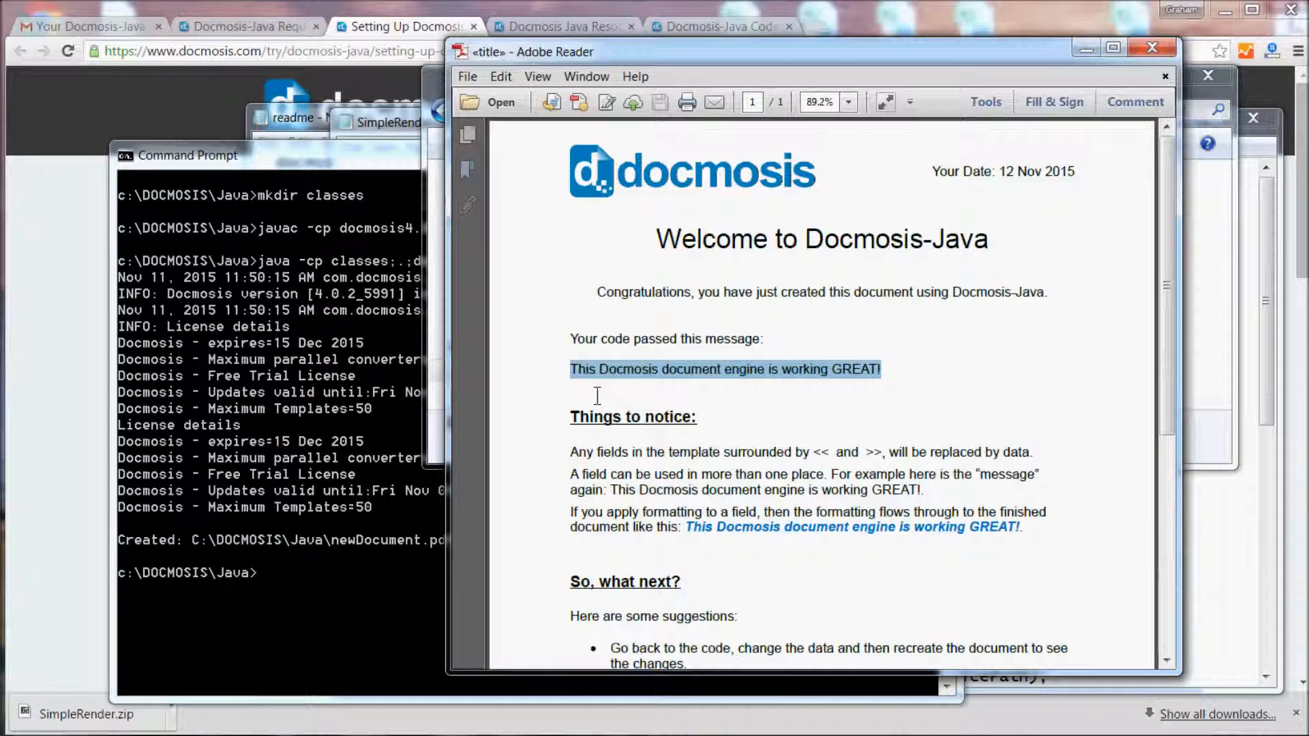
mouse_move(833, 426)
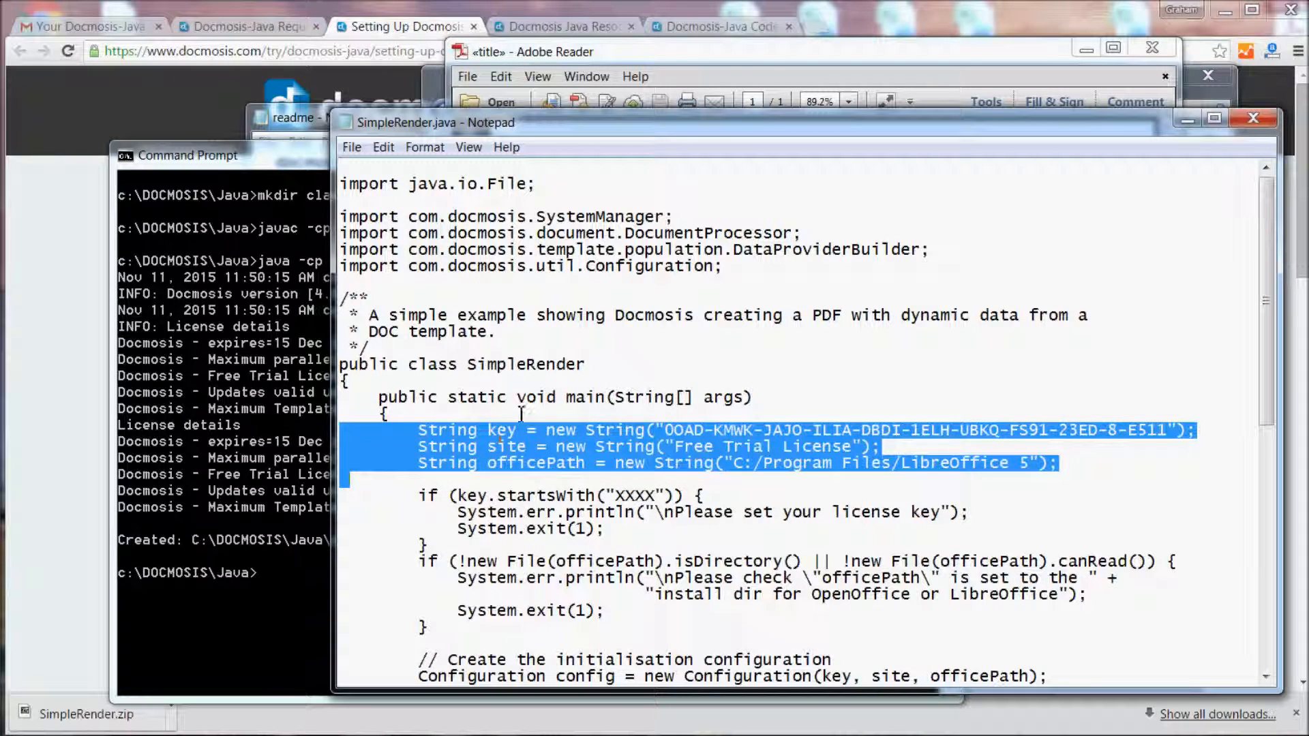
scroll("down", 3)
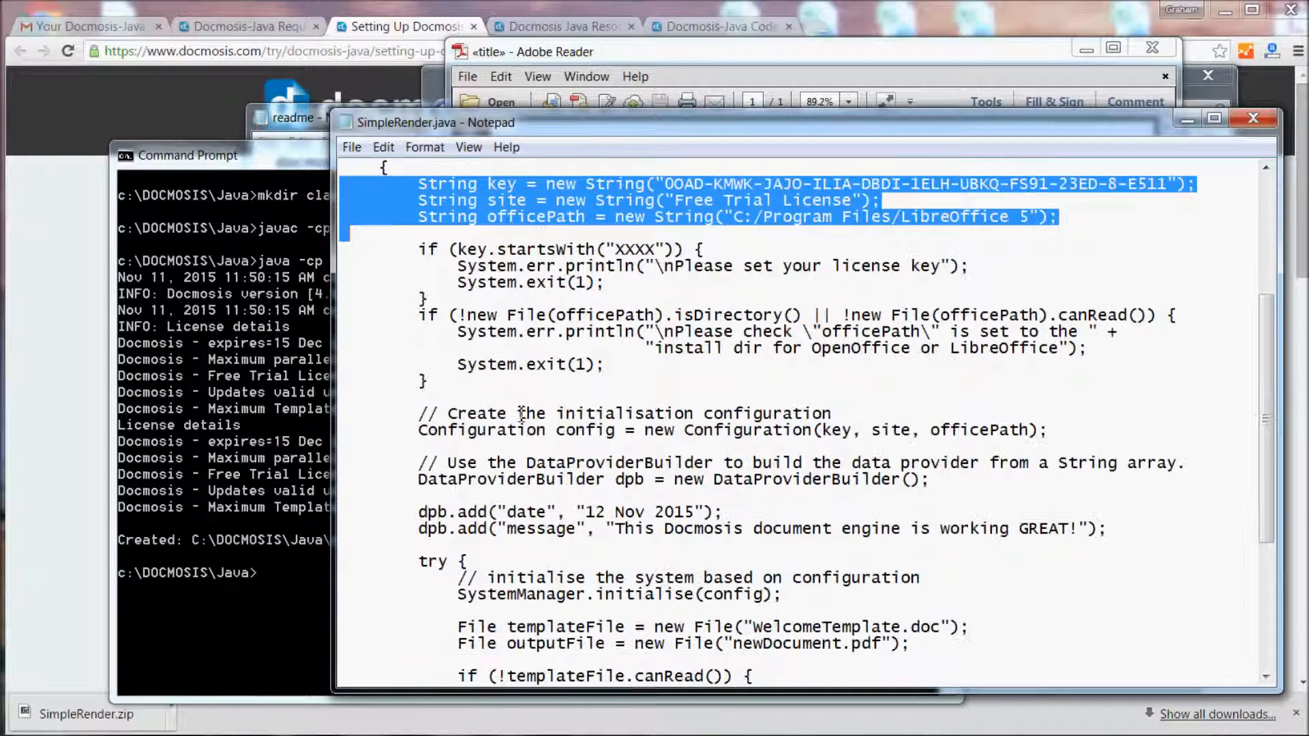
scroll("down", 3)
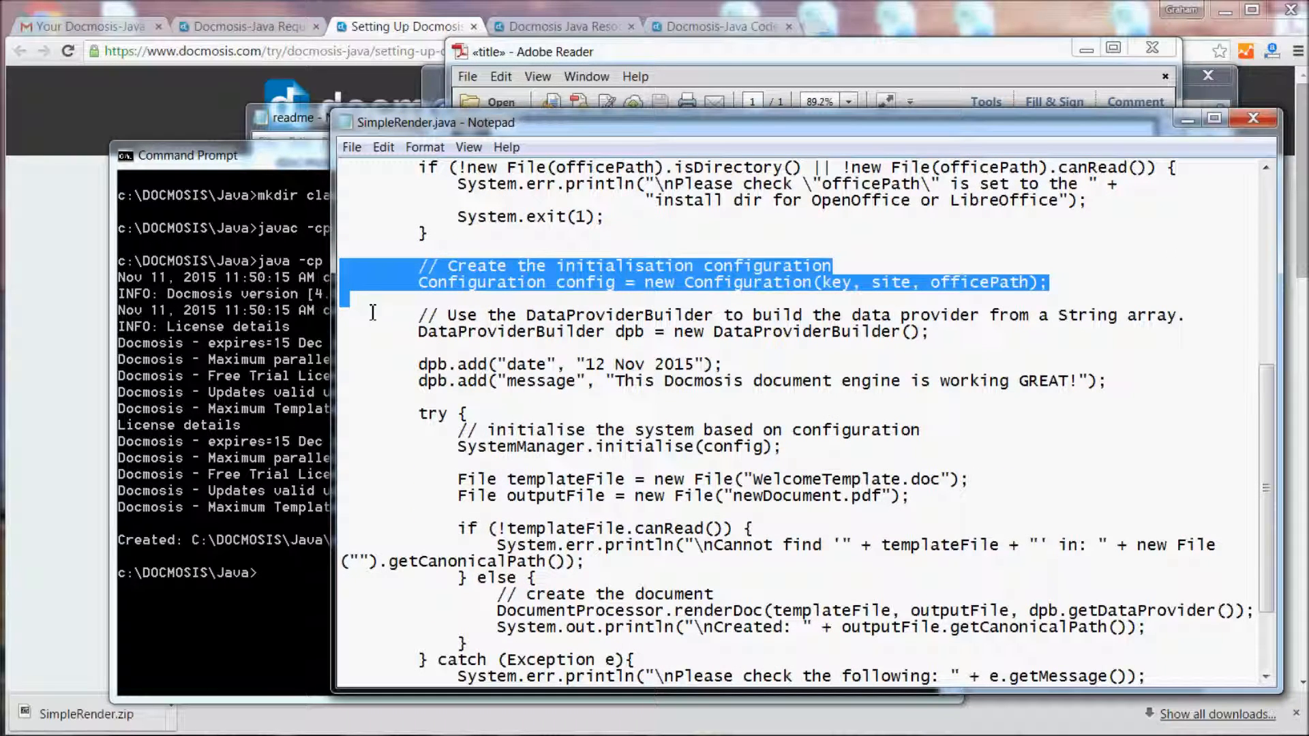
double_click(840, 282)
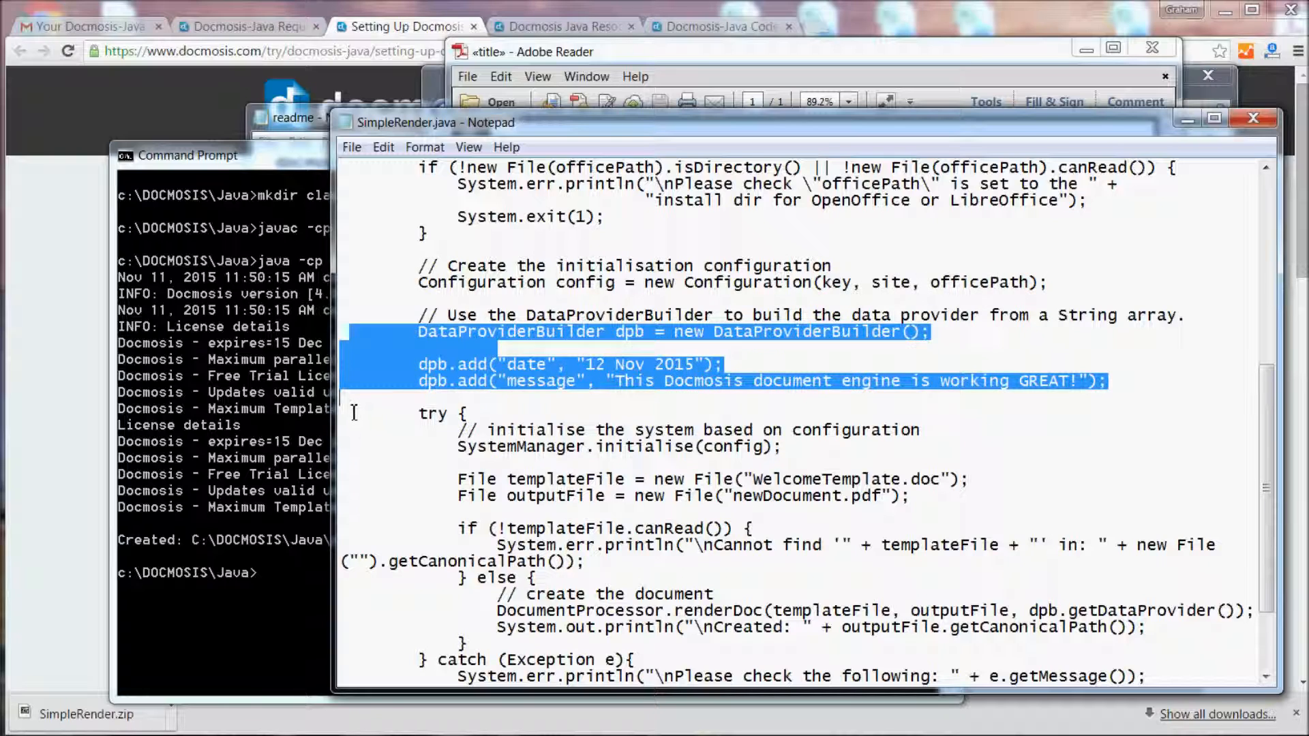
left_click(541, 343)
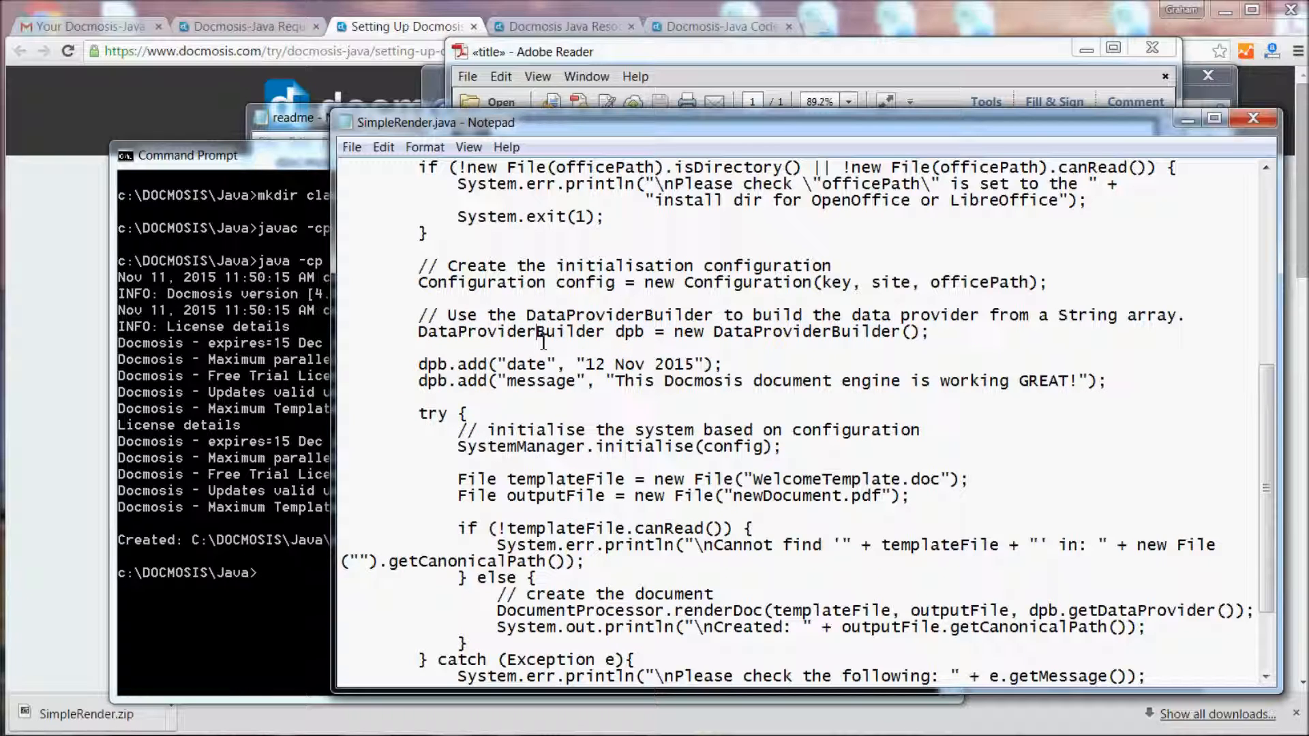
mouse_move(622, 388)
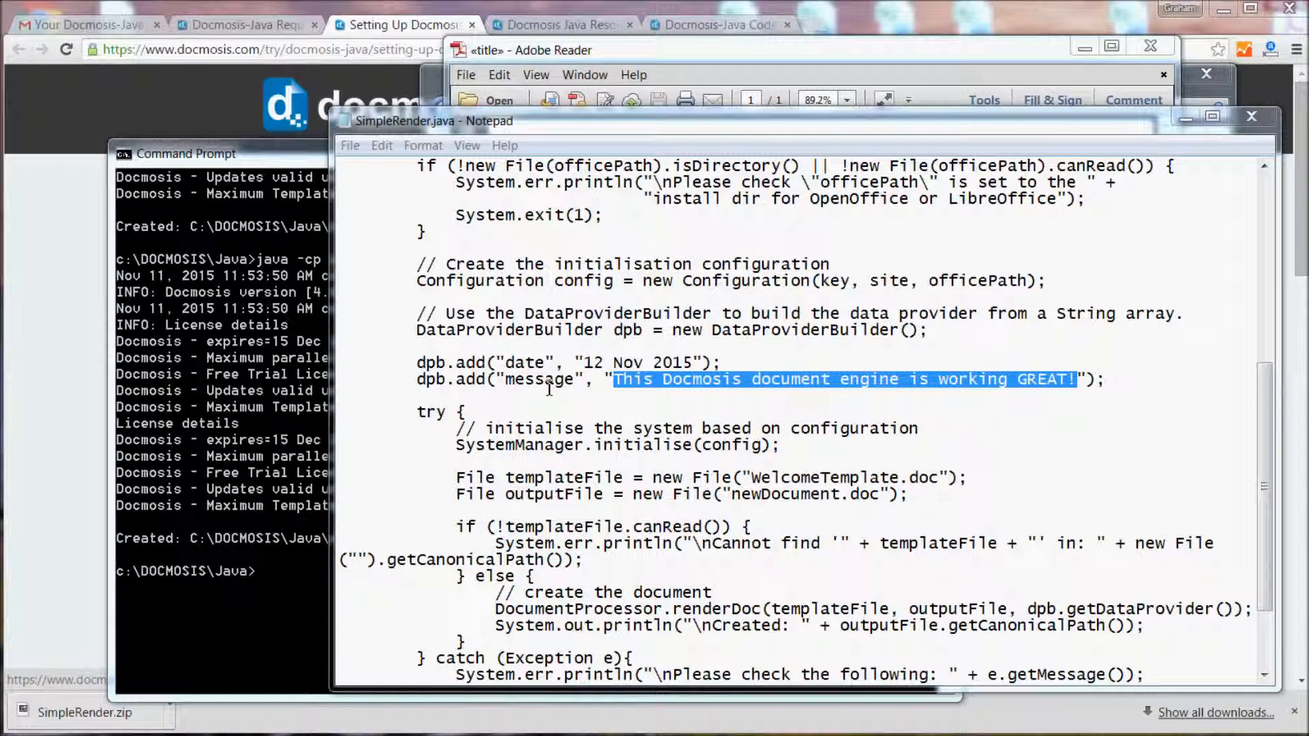
left_click(555, 428)
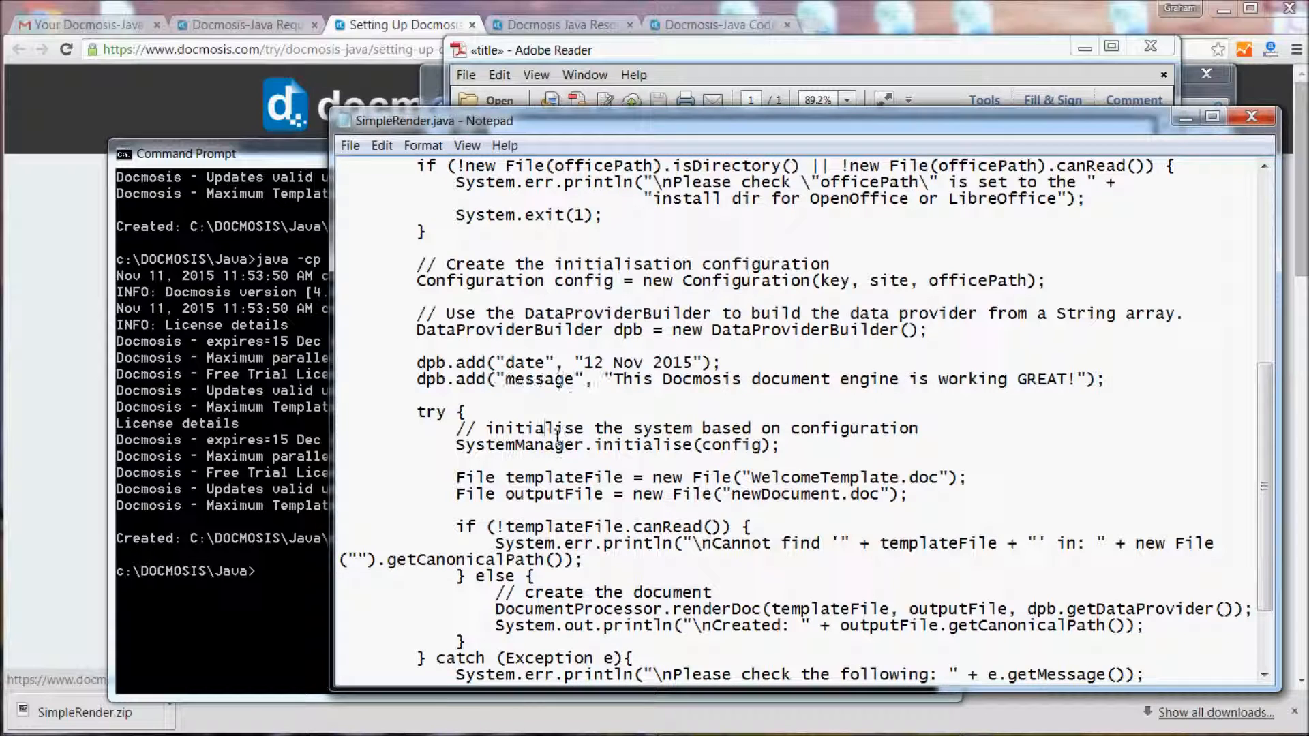
double_click(540, 379)
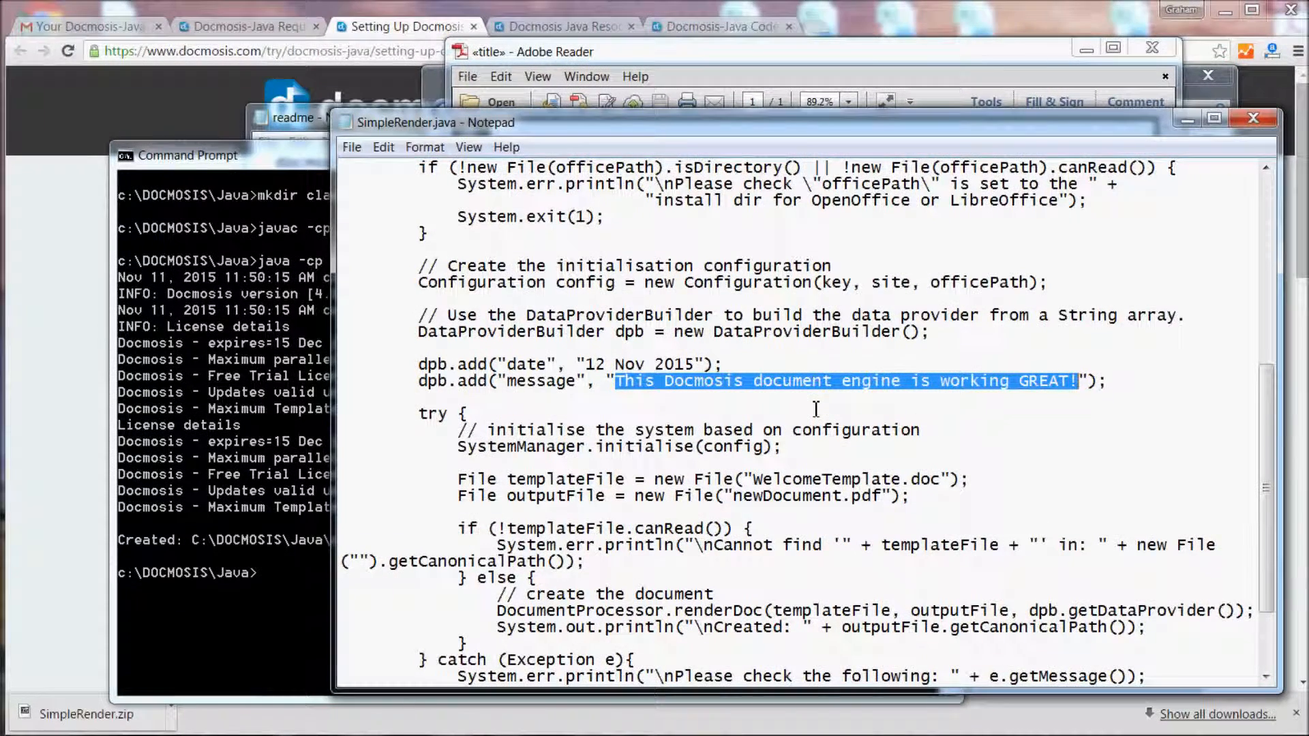
scroll("down", 3)
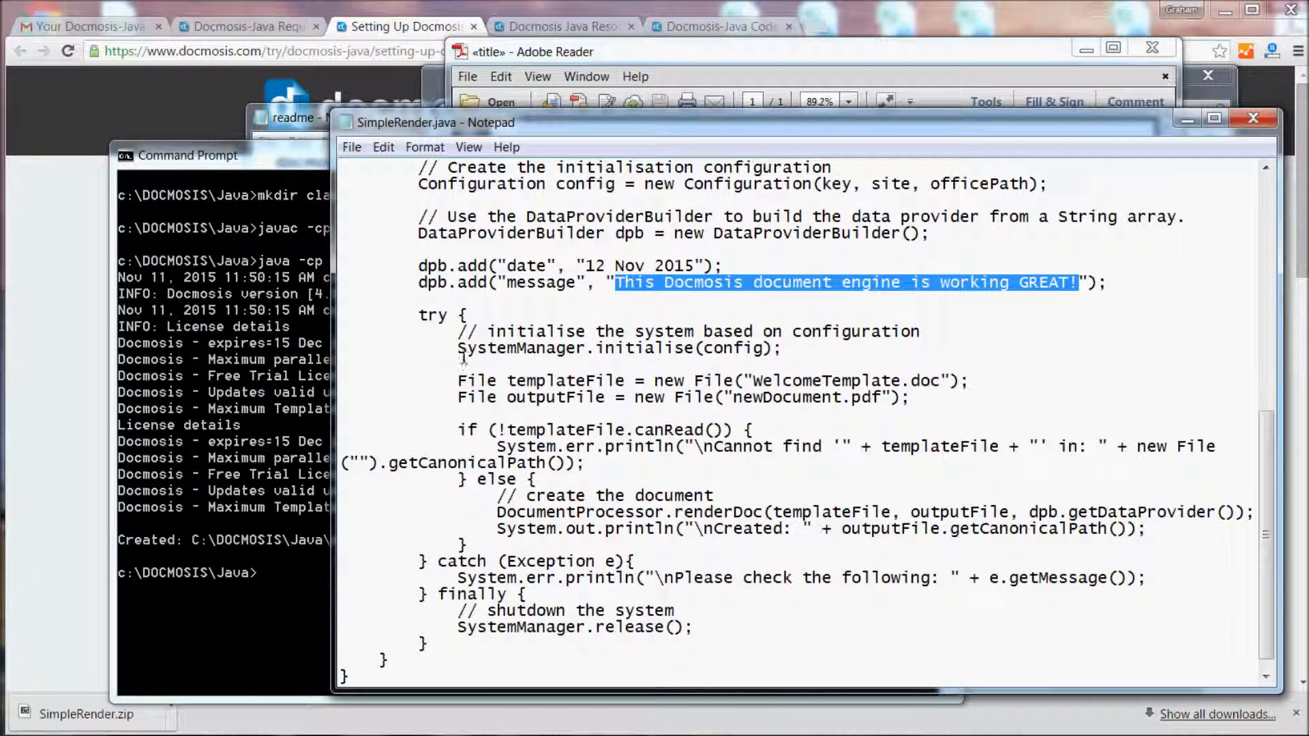
left_click(450, 383)
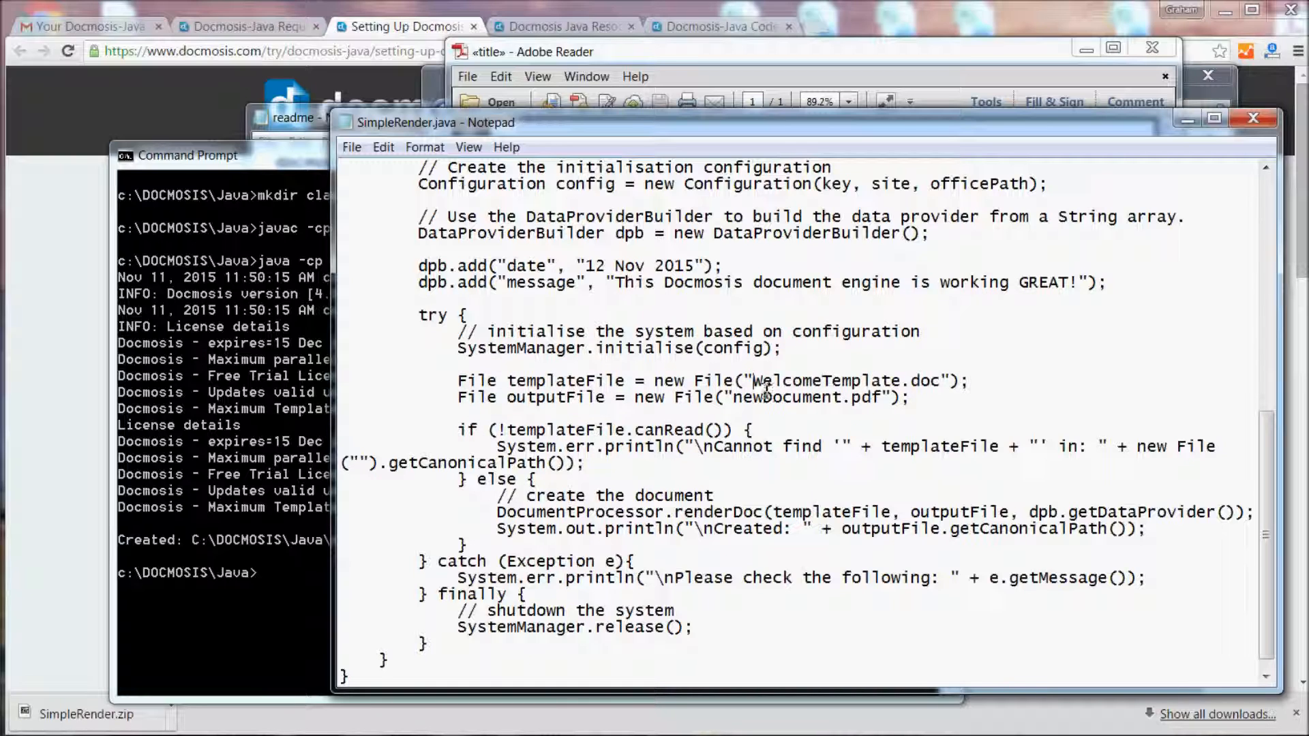
double_click(845, 380)
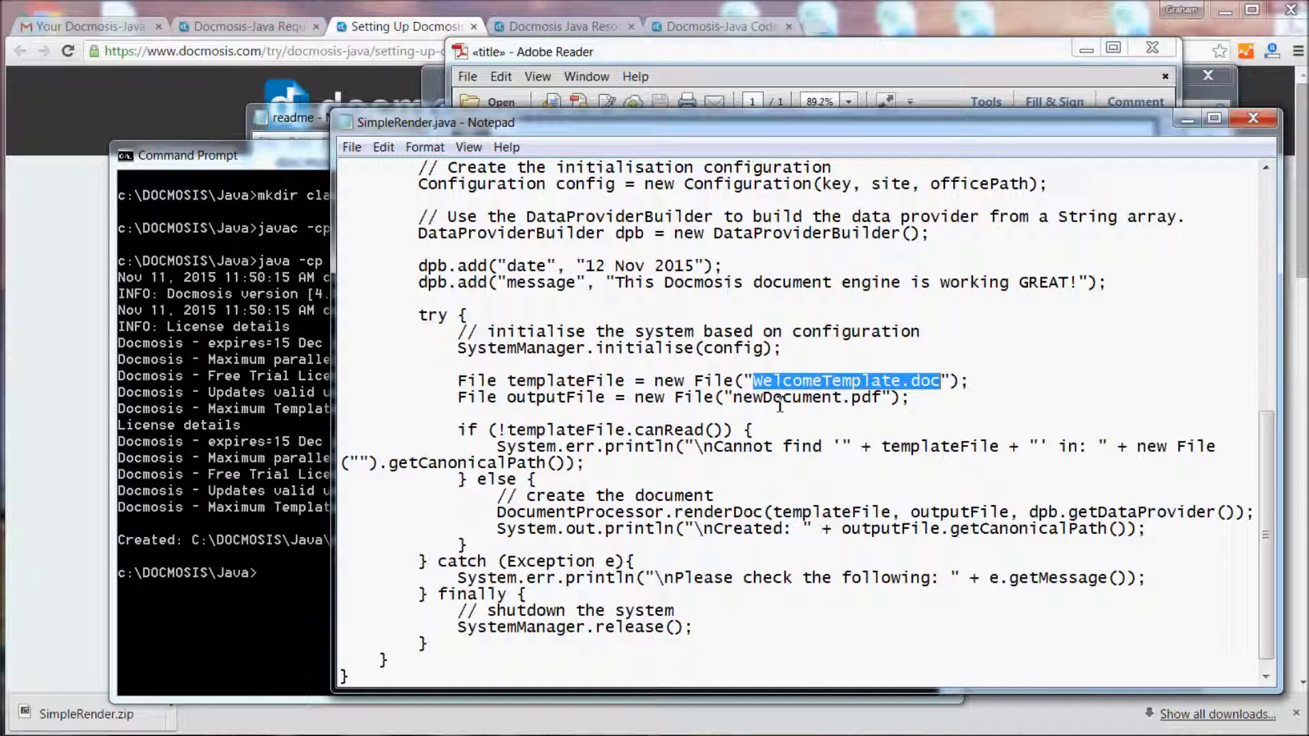
double_click(804, 397)
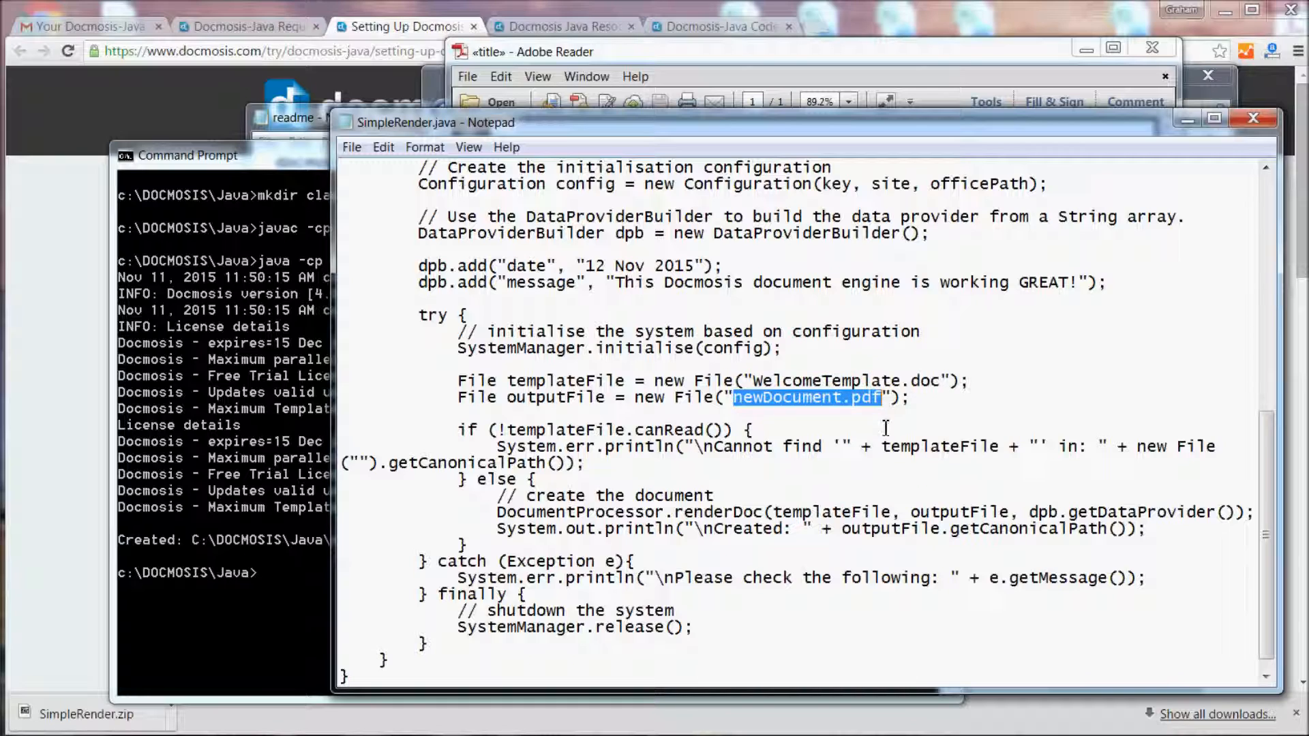
mouse_move(502, 495)
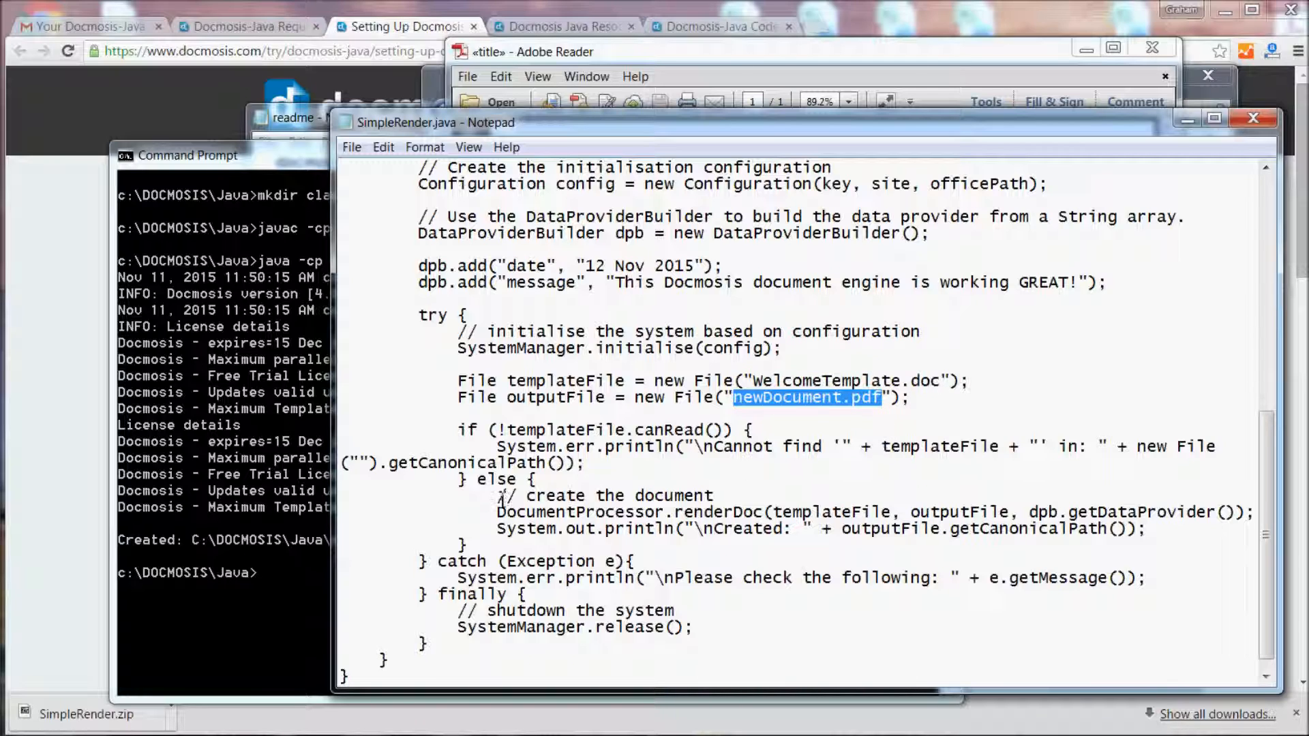
double_click(868, 512)
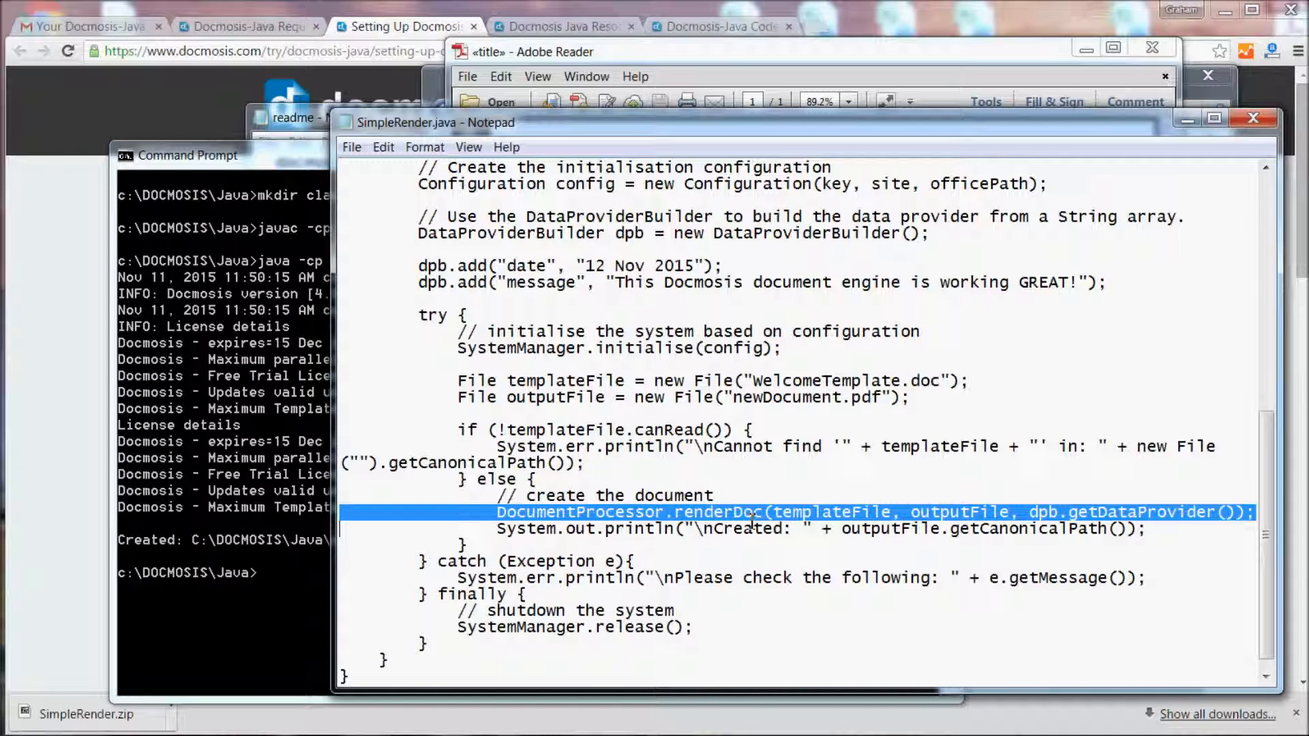
double_click(830, 512)
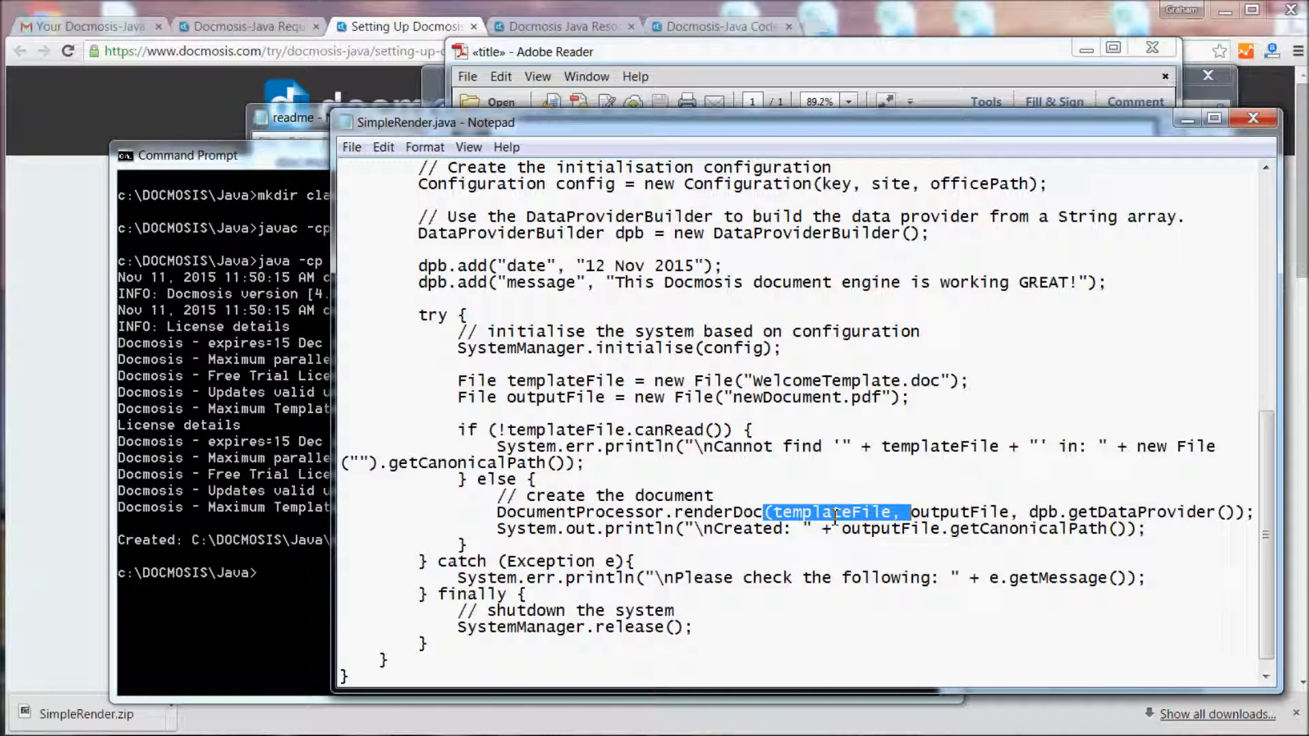
left_click(956, 529)
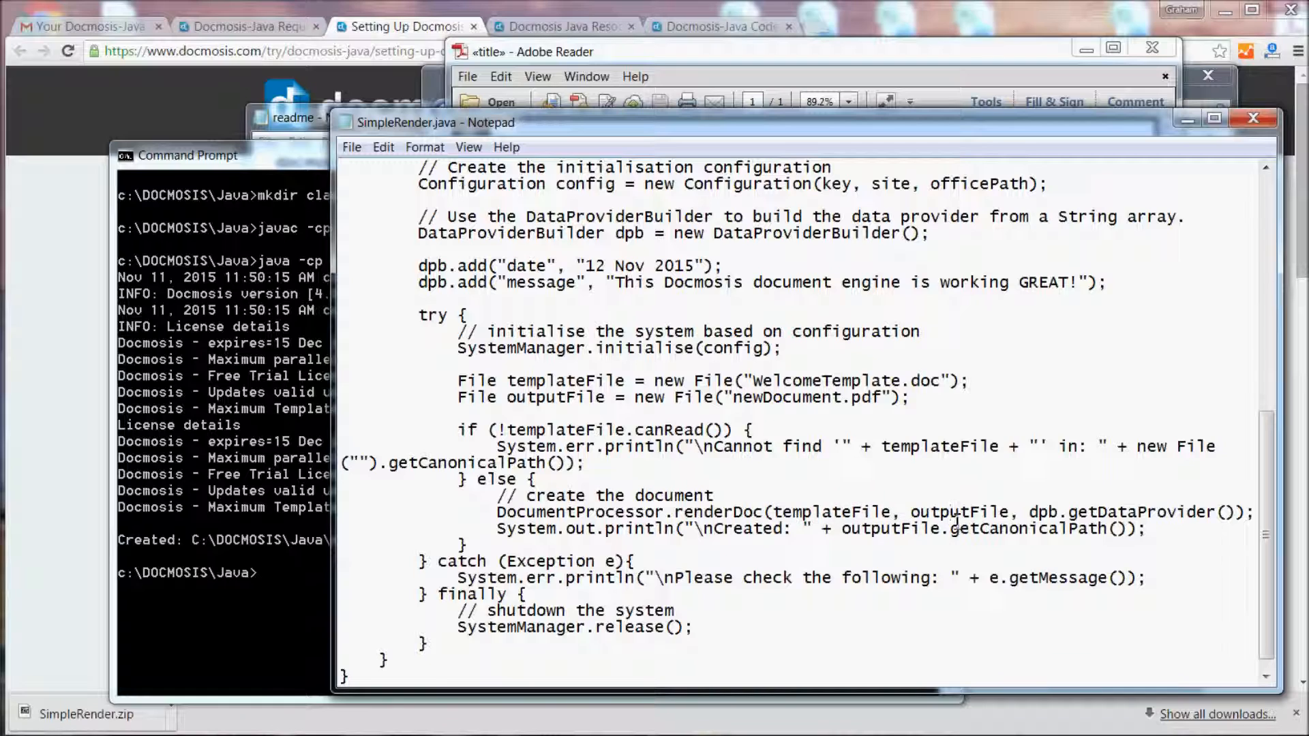
double_click(1123, 512)
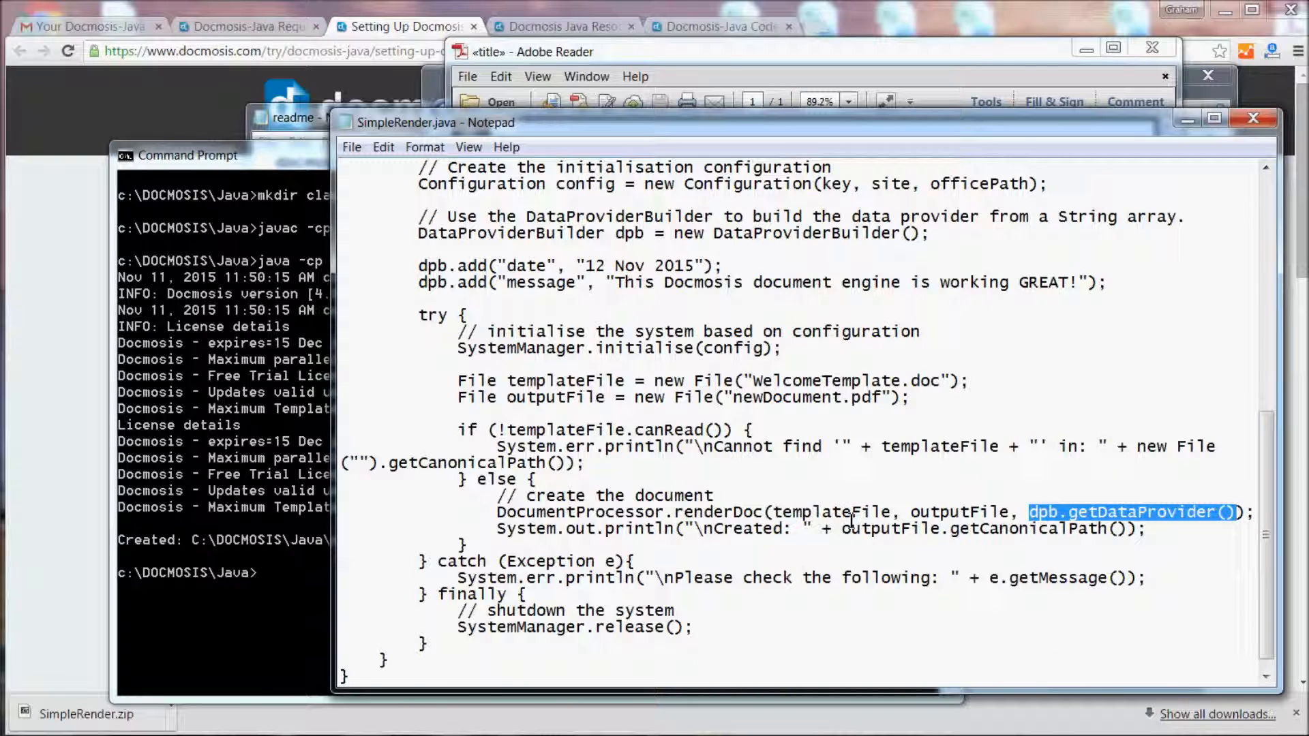
mouse_move(1072, 320)
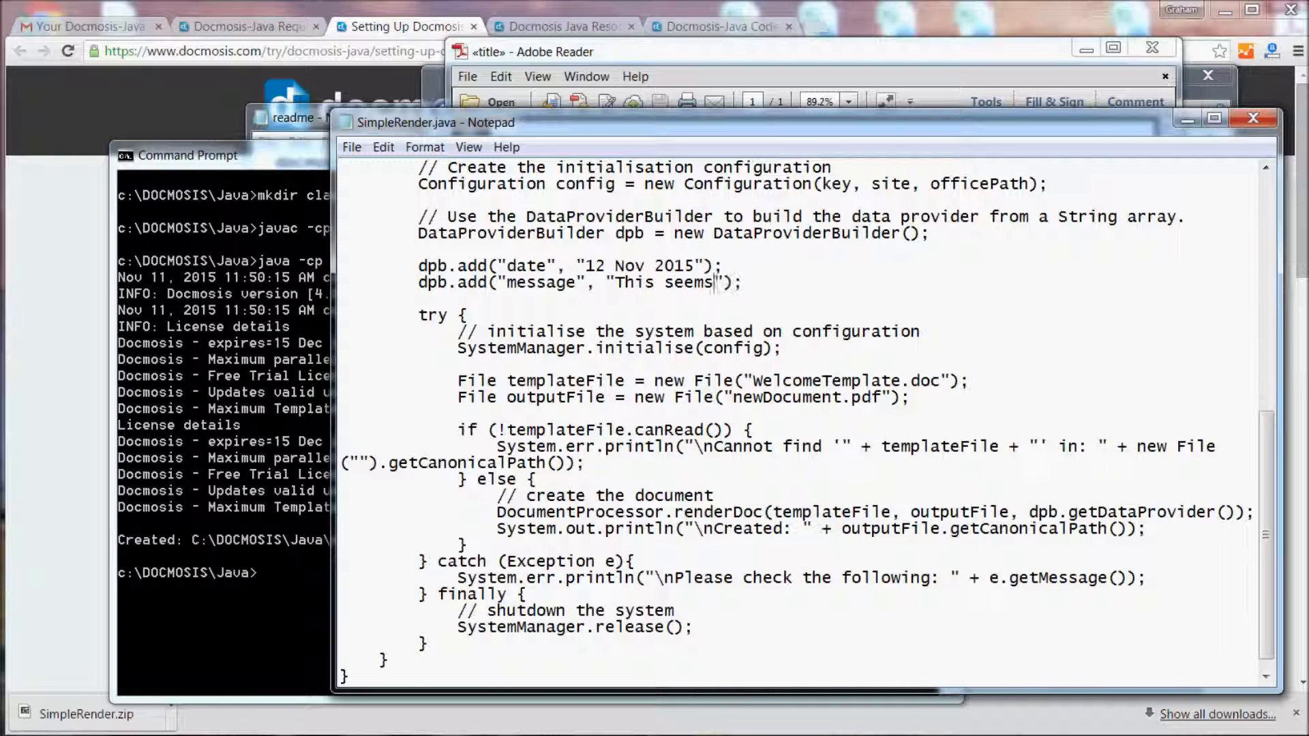
Make the dpb.add message 'This seems pretty easy so Far!!' and the output newDocument.doc
type("pretty easy so Fa")
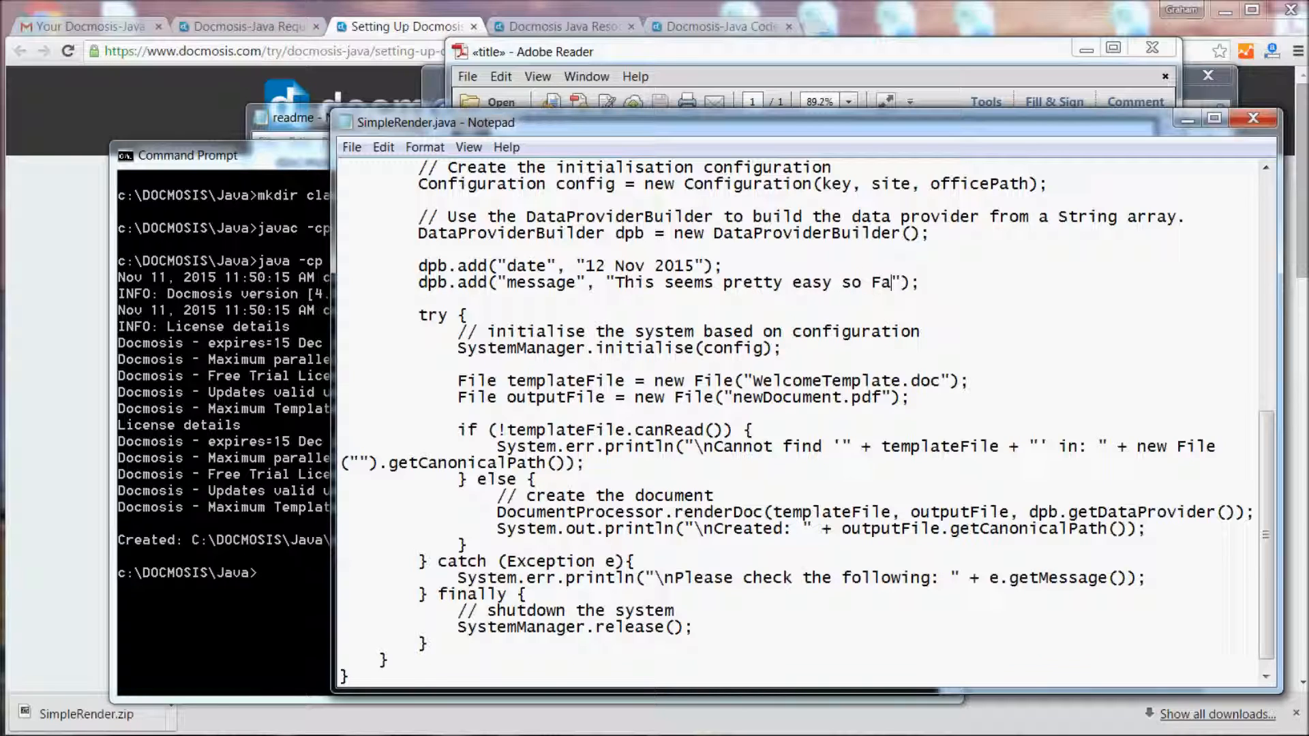
type("r!!")
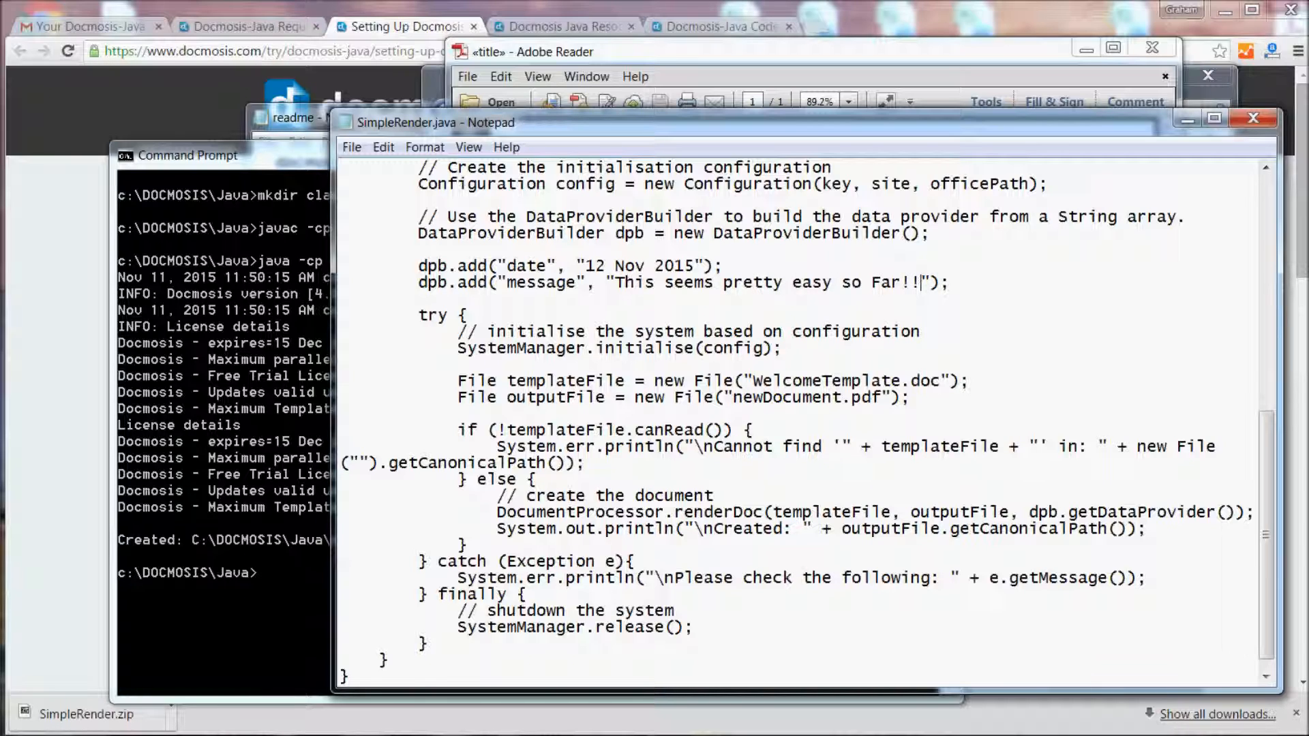
mouse_move(1063, 338)
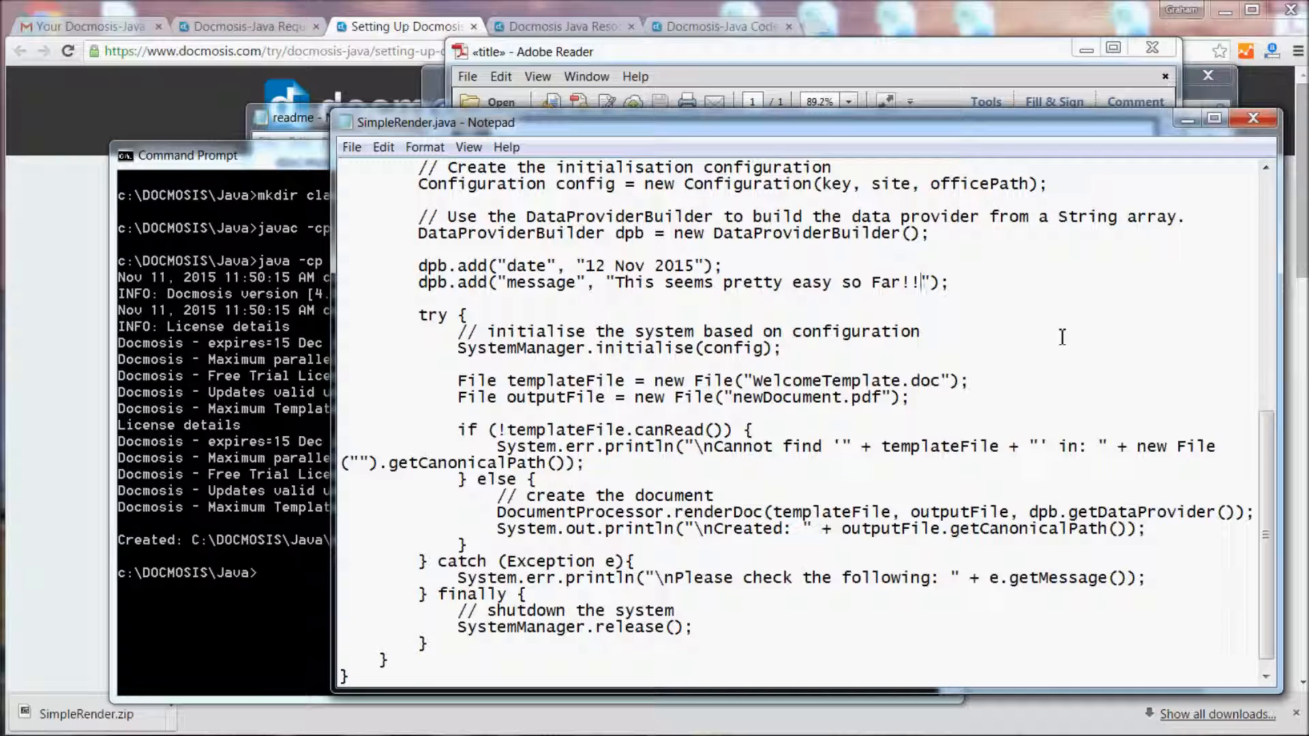
double_click(865, 397)
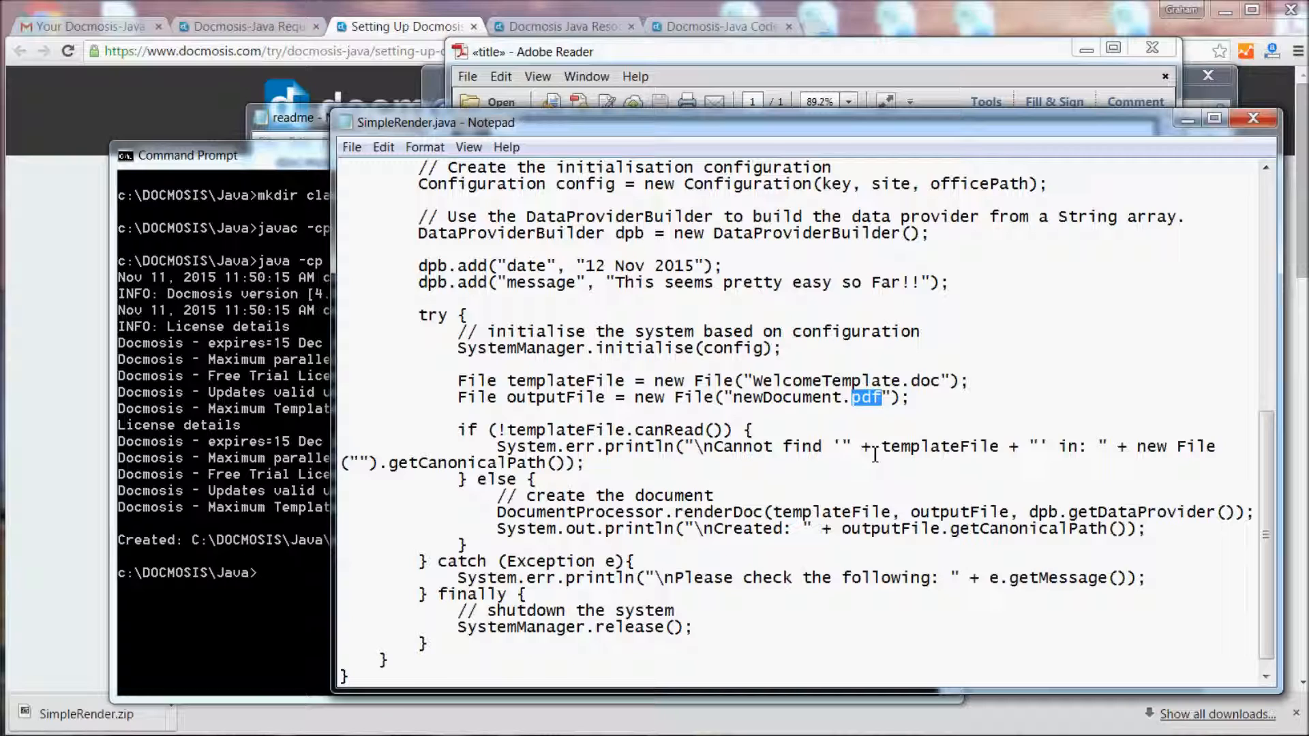
type("doc")
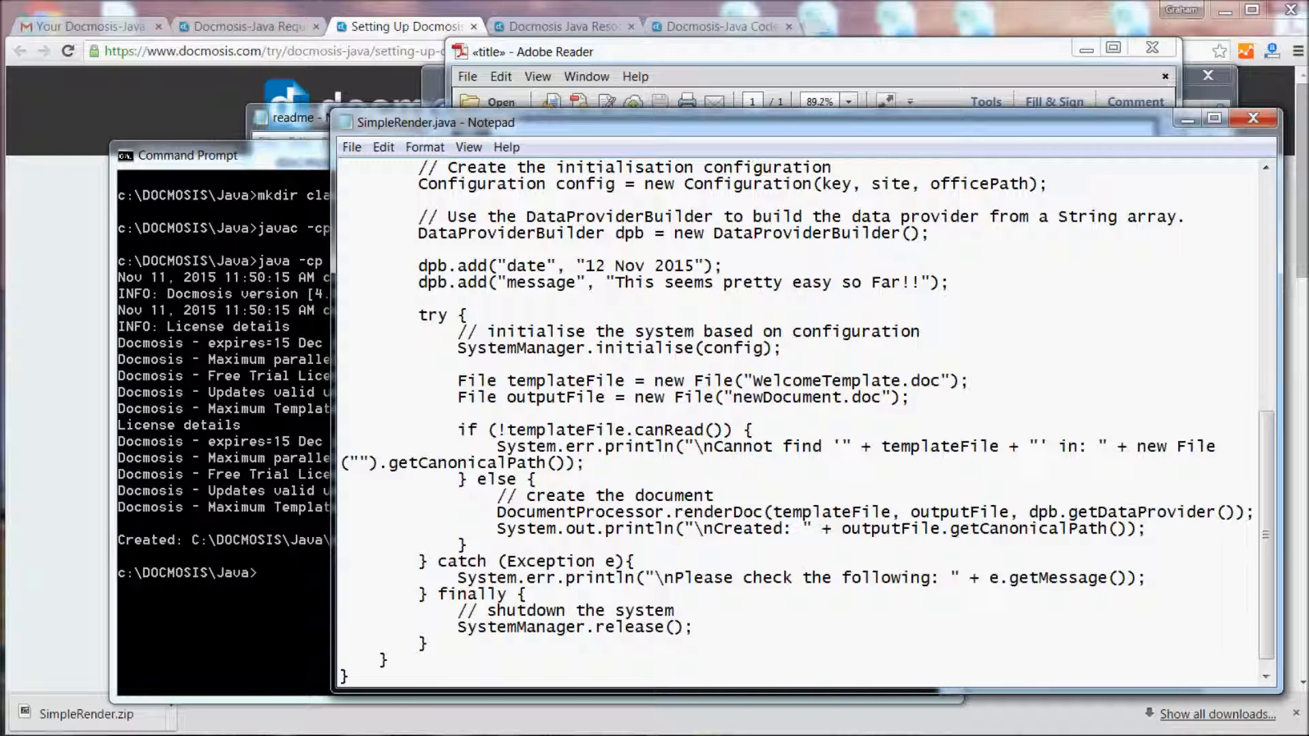
left_click(352, 147)
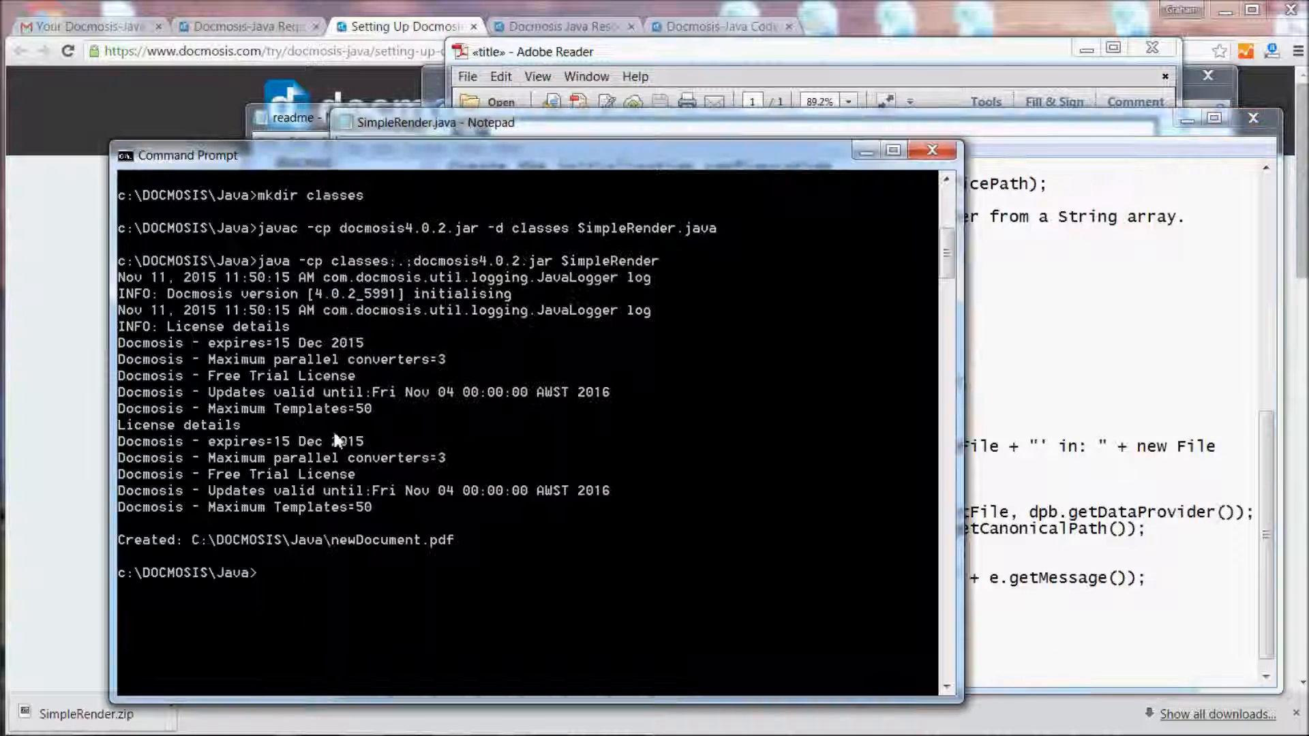
Recompile SimpleRender.java with javac and rerun it with java to create newDocument.doc
type("javac -cp docmosis4.0.2.jar -d classes SimpleRender.java")
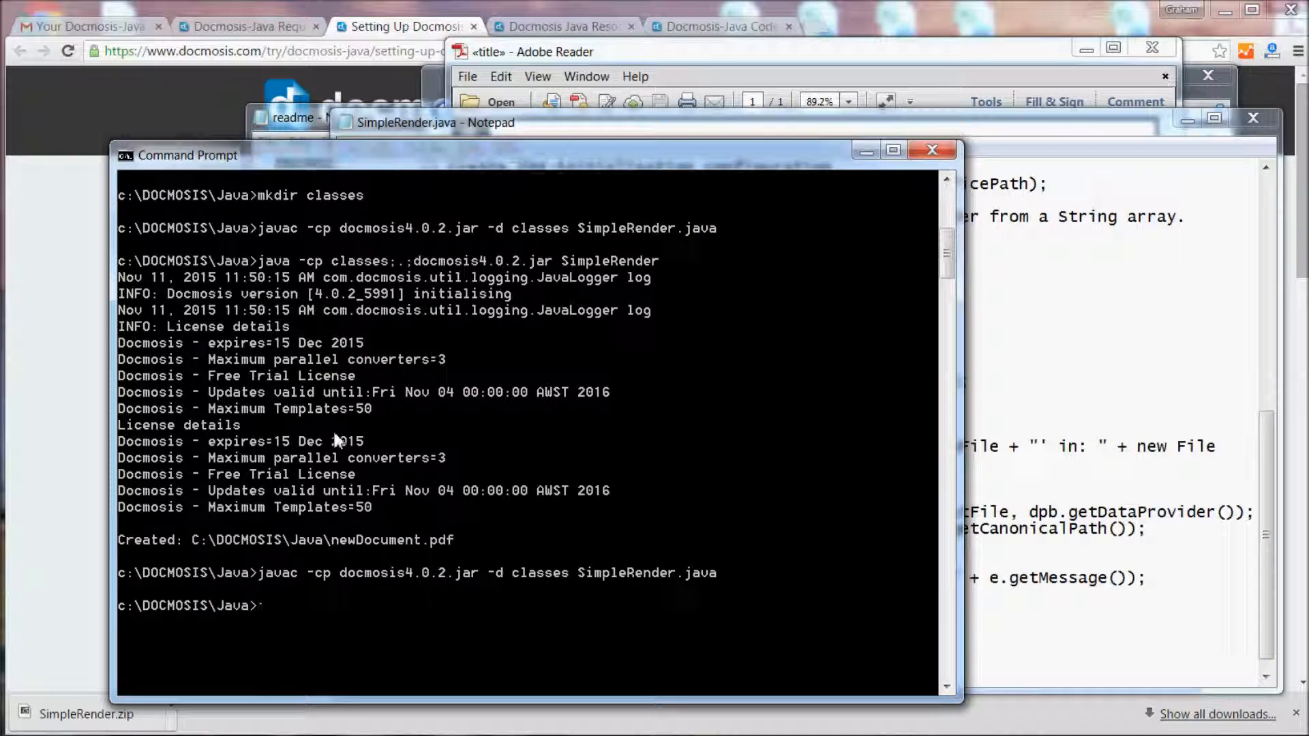
type("java -cp classes;.;docmosis4.0.2.jar SimpleRender")
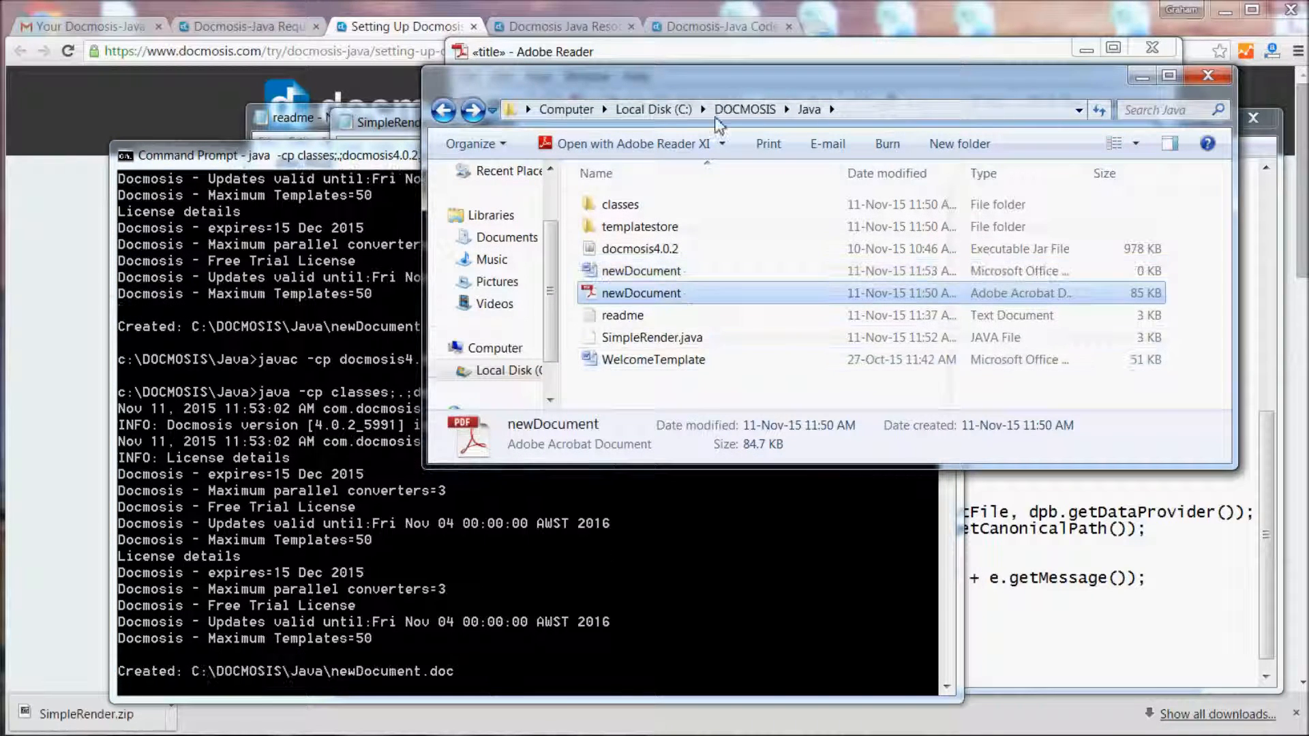
left_click(641, 271)
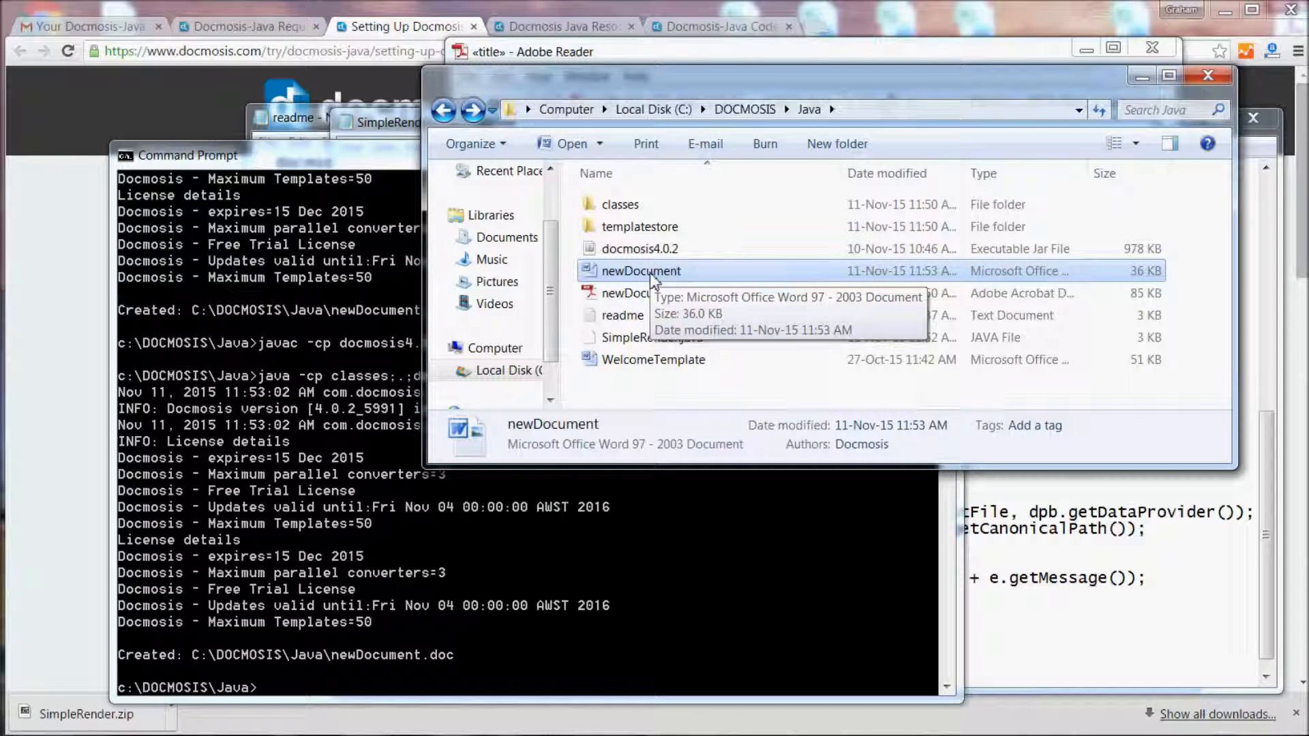
double_click(640, 271)
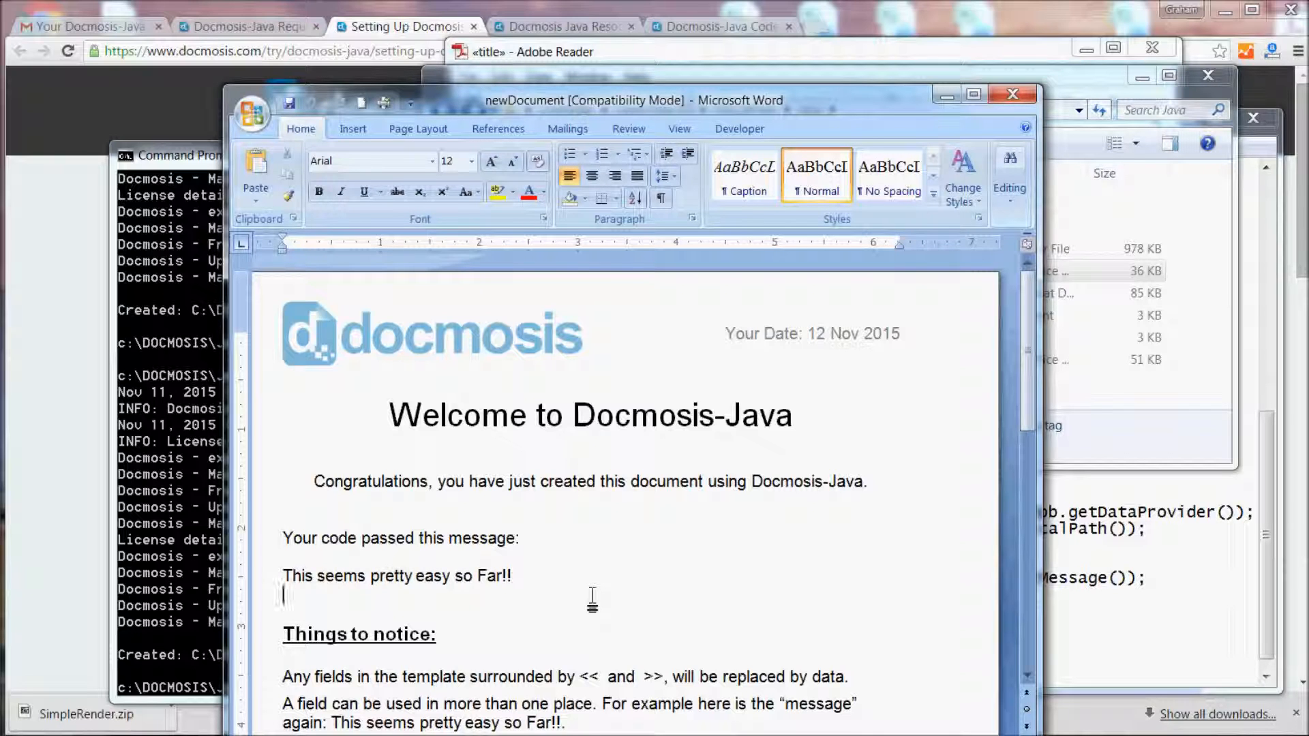
left_click(1012, 93)
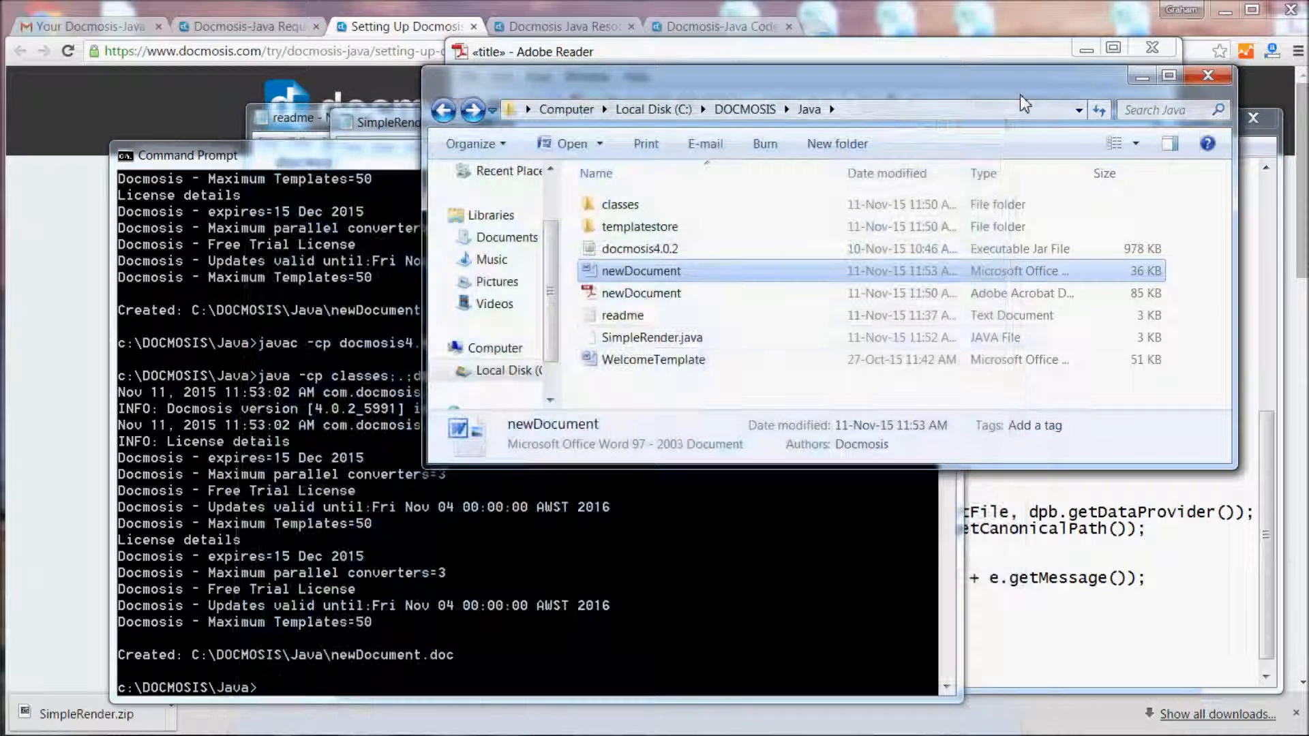
Open WelcomeTemplate and format the <<message>> field bold, 18-point and red
left_click(654, 360)
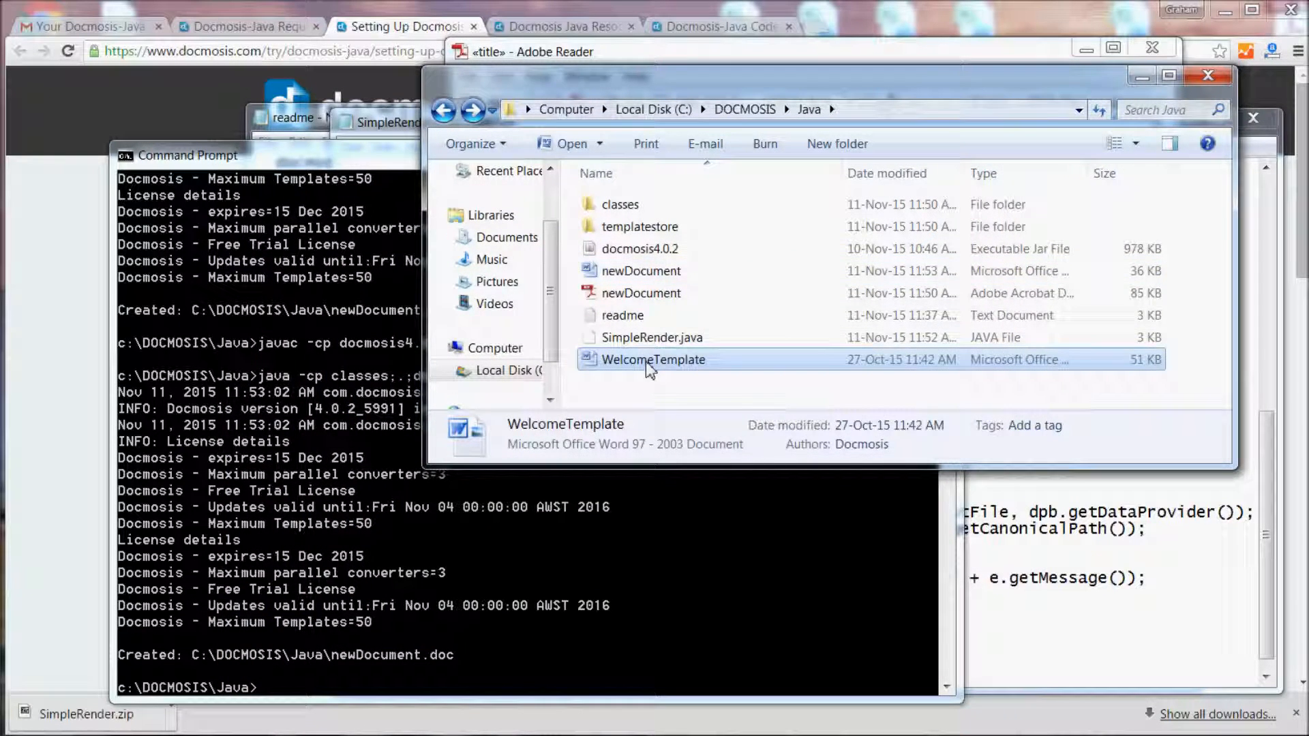
double_click(654, 359)
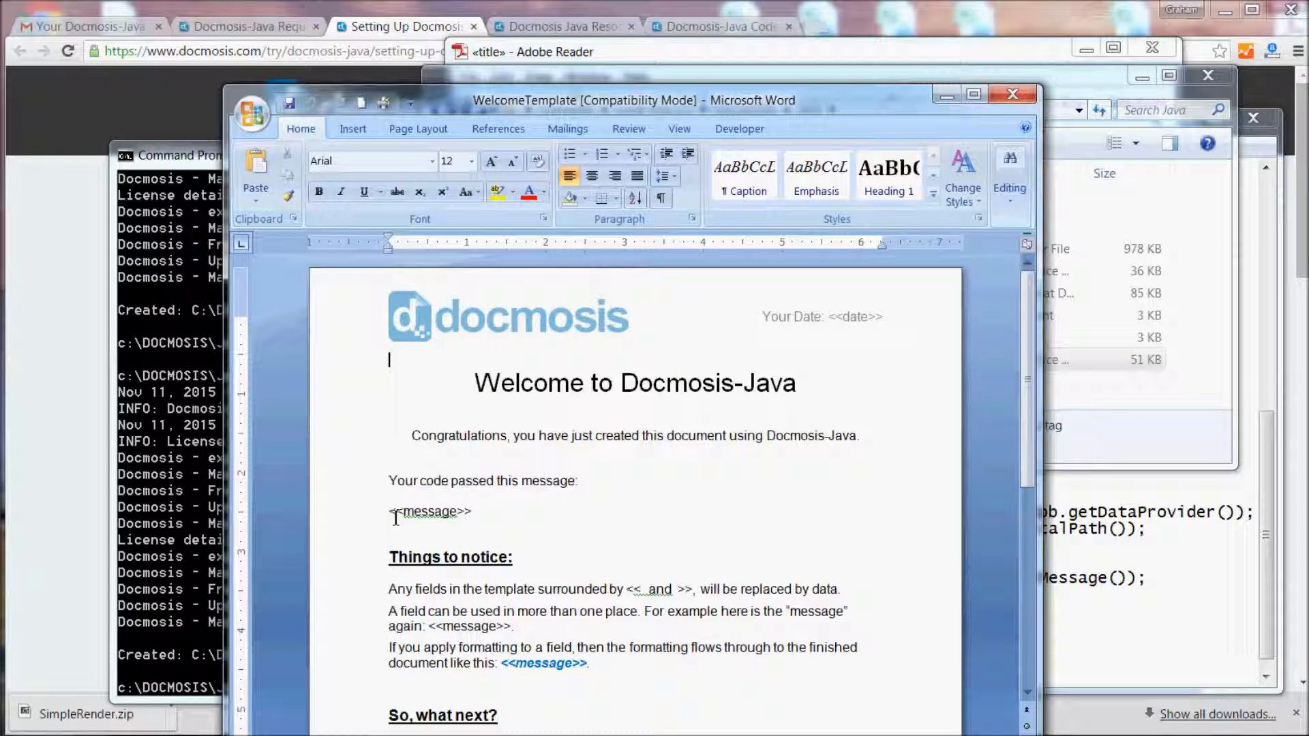
double_click(429, 511)
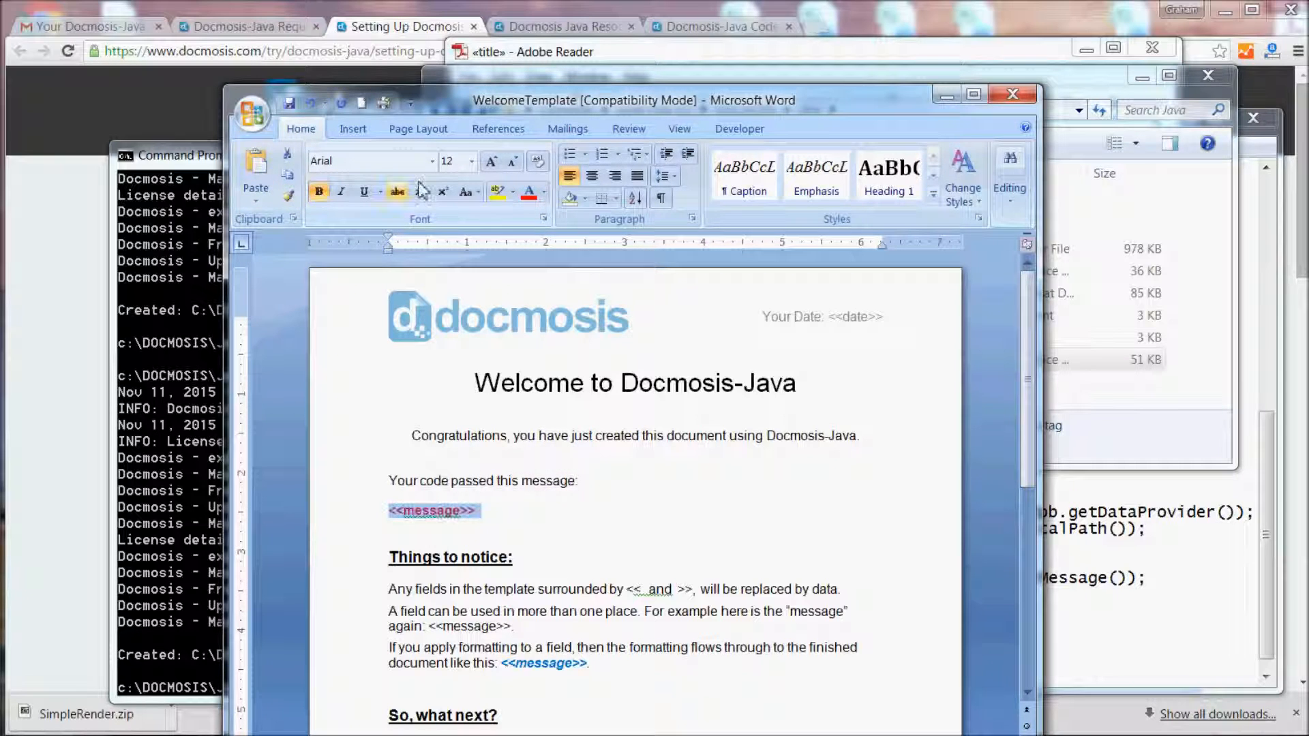
left_click(449, 161)
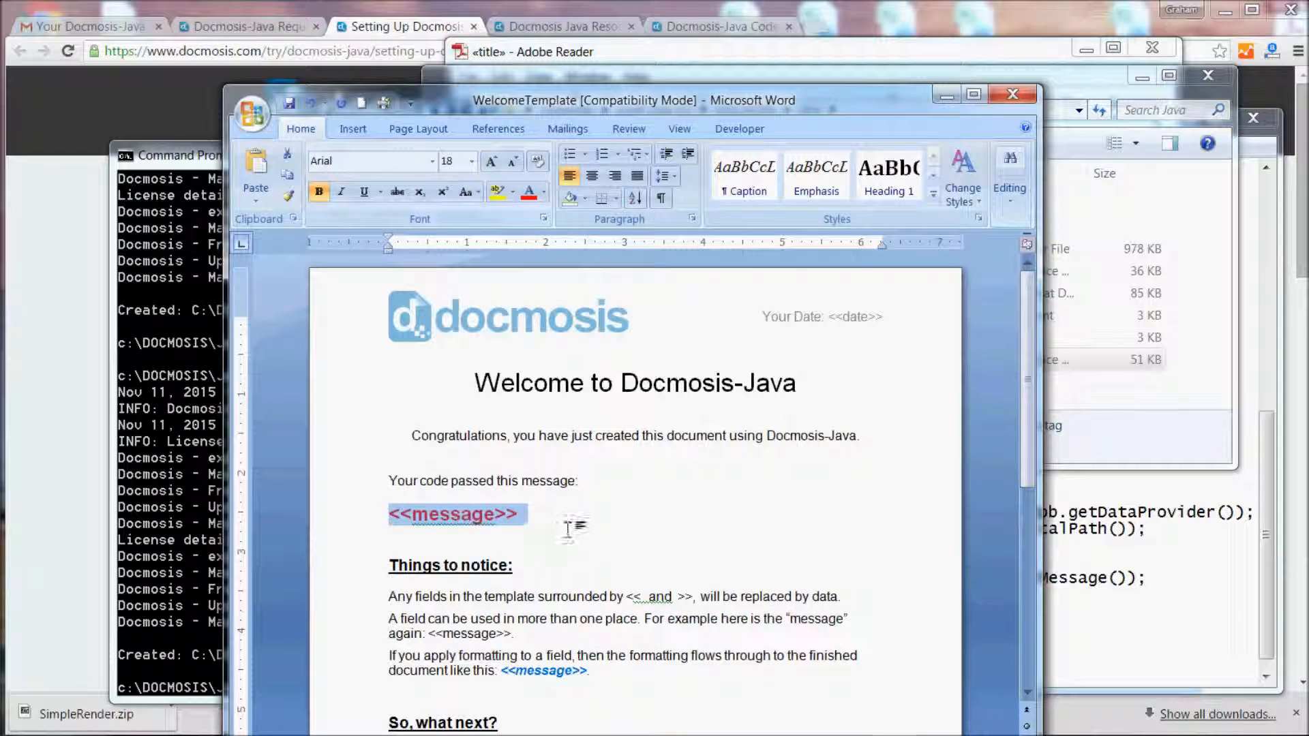
left_click(587, 551)
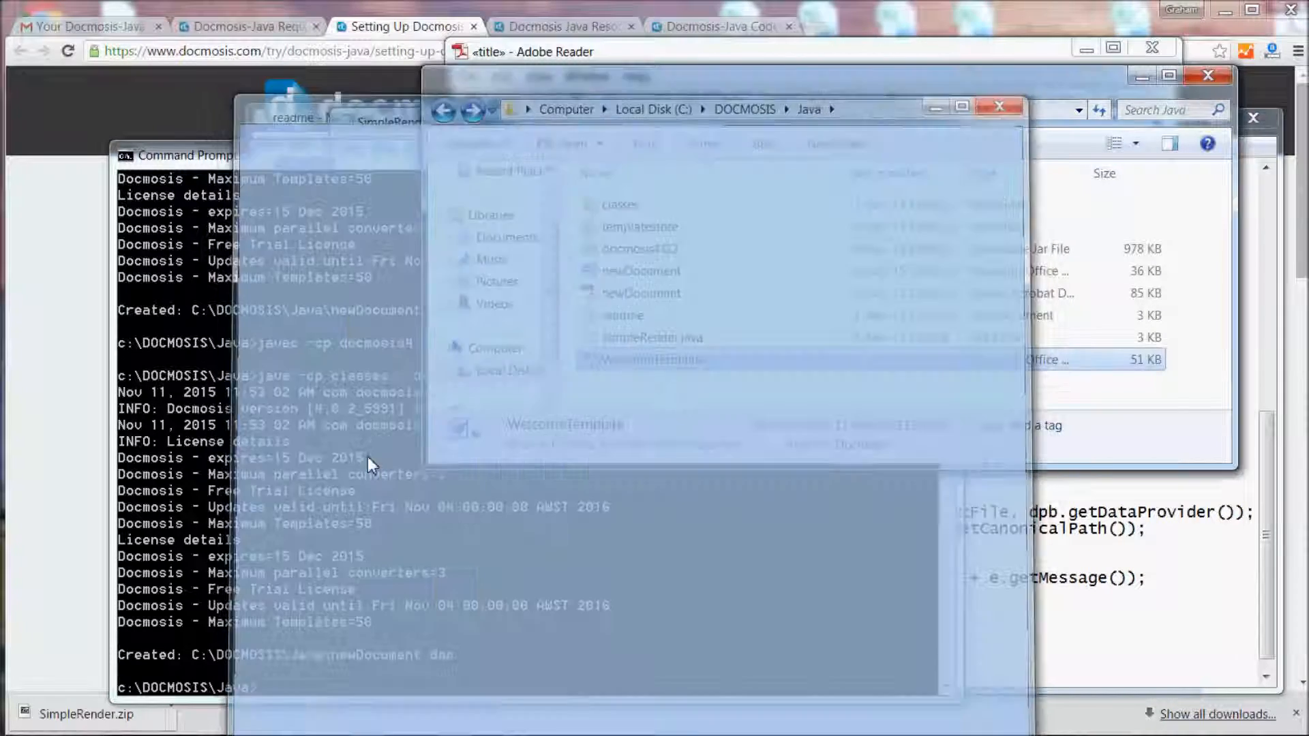
Rerun SimpleRender and open newDocument.doc to view the bold red 18-point message
left_click(334, 459)
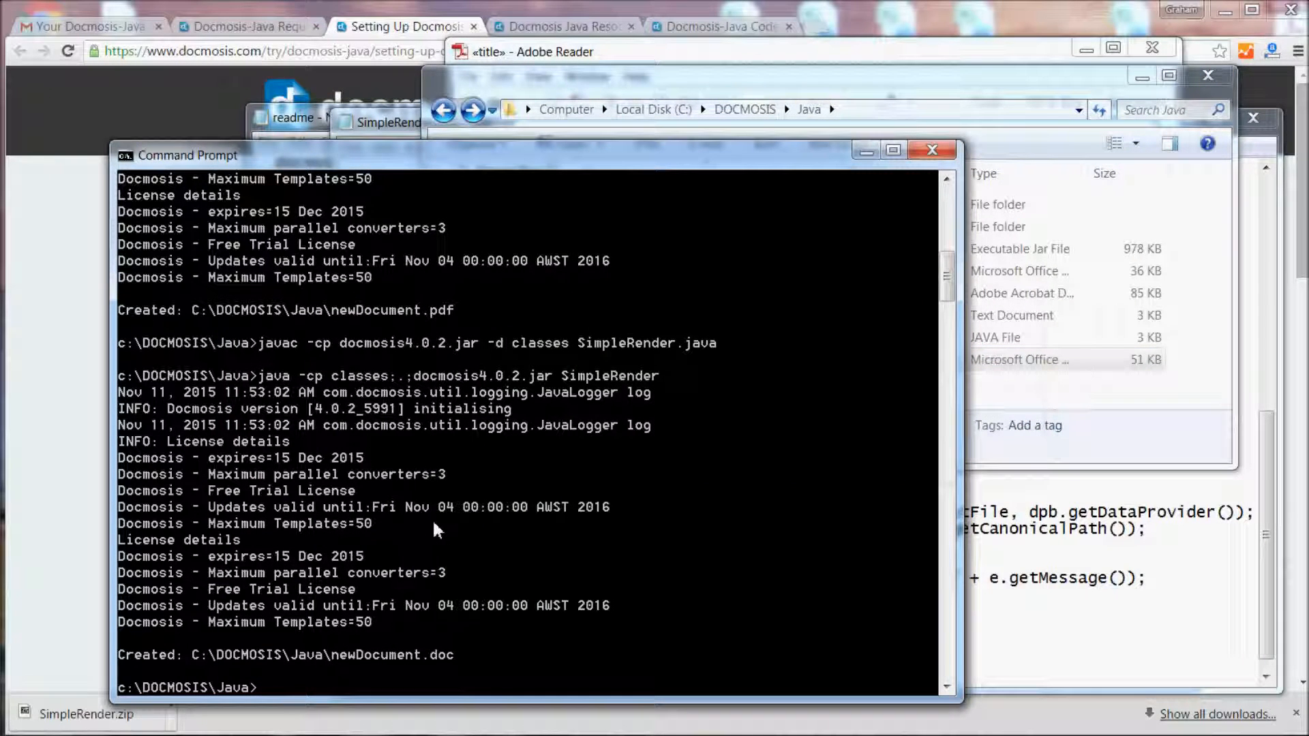
type("java -cp classes;.;docmosis4.0.2.jar SimpleRender")
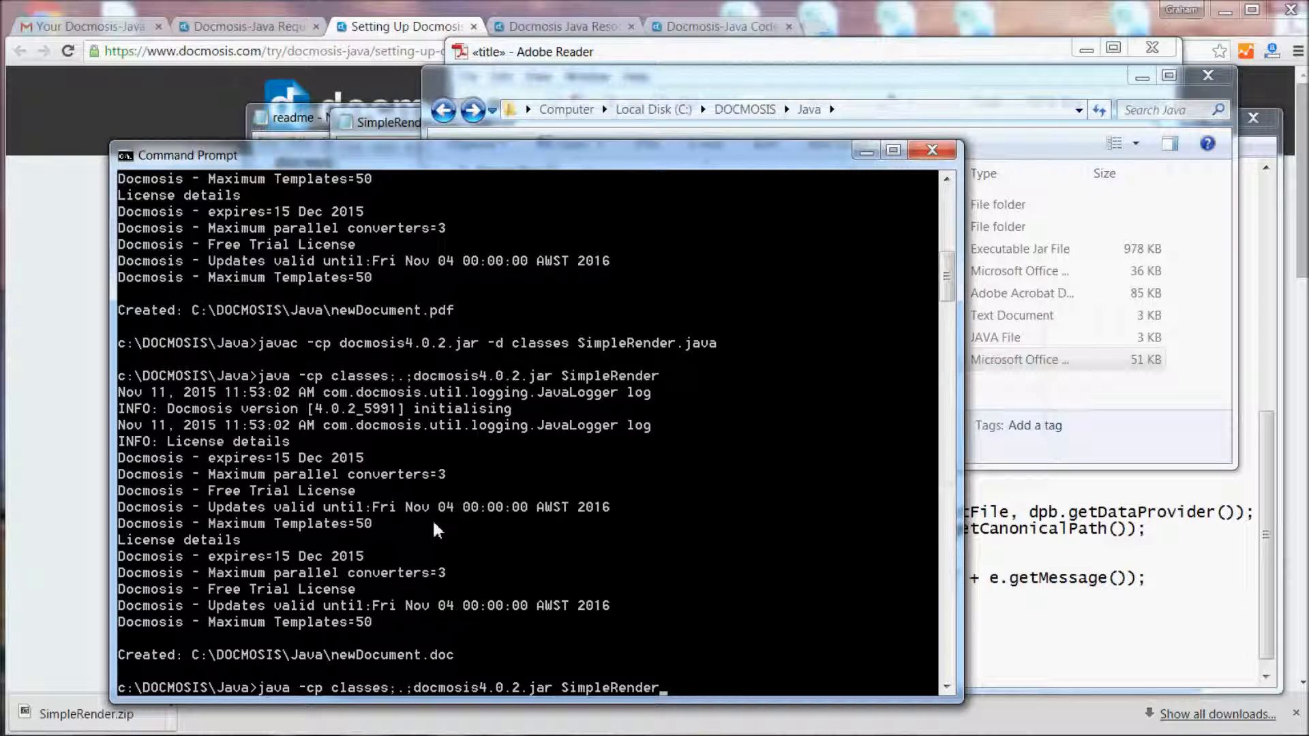
key("Return")
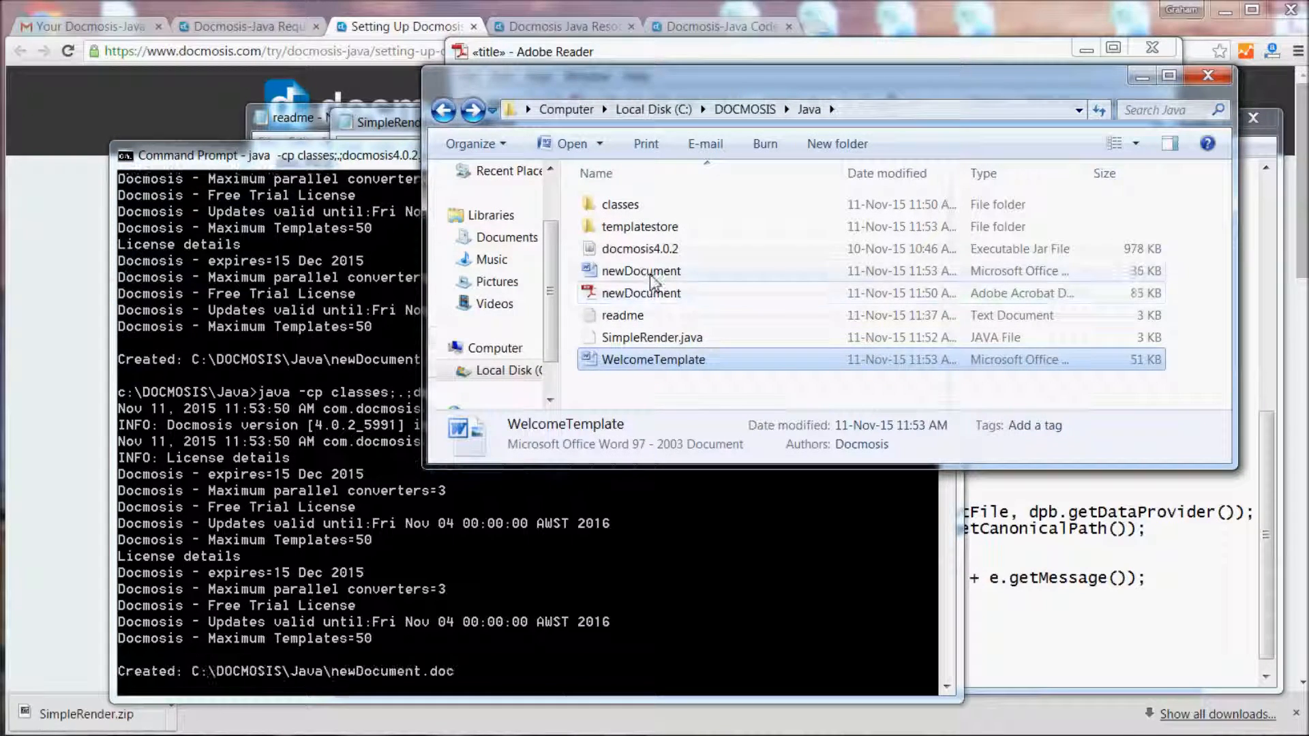
double_click(641, 271)
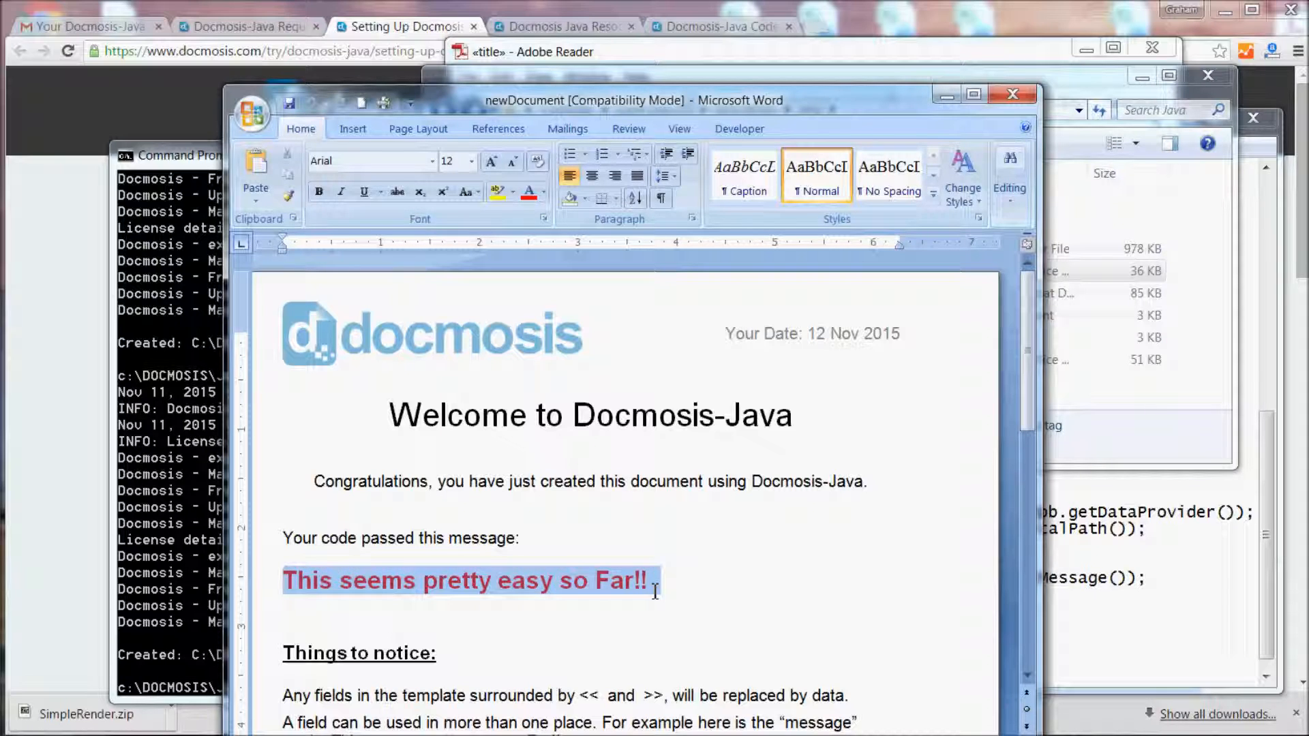
left_click(622, 639)
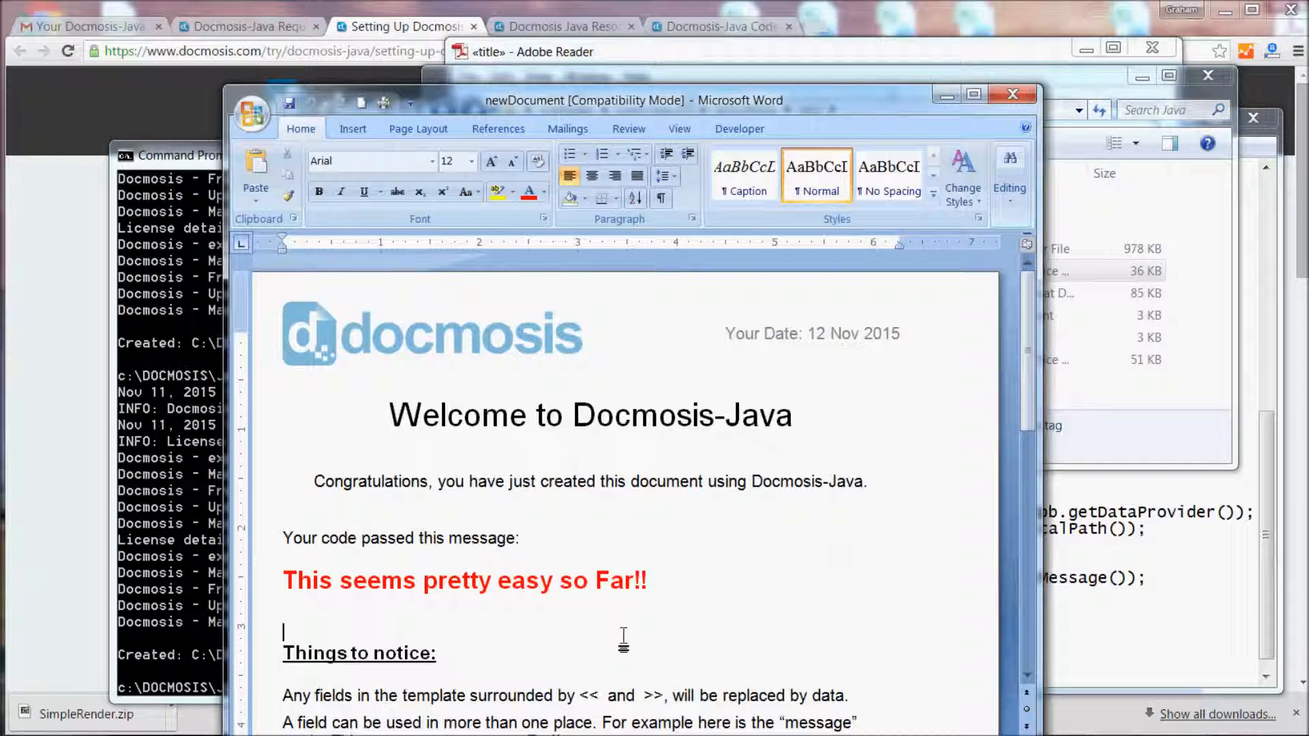